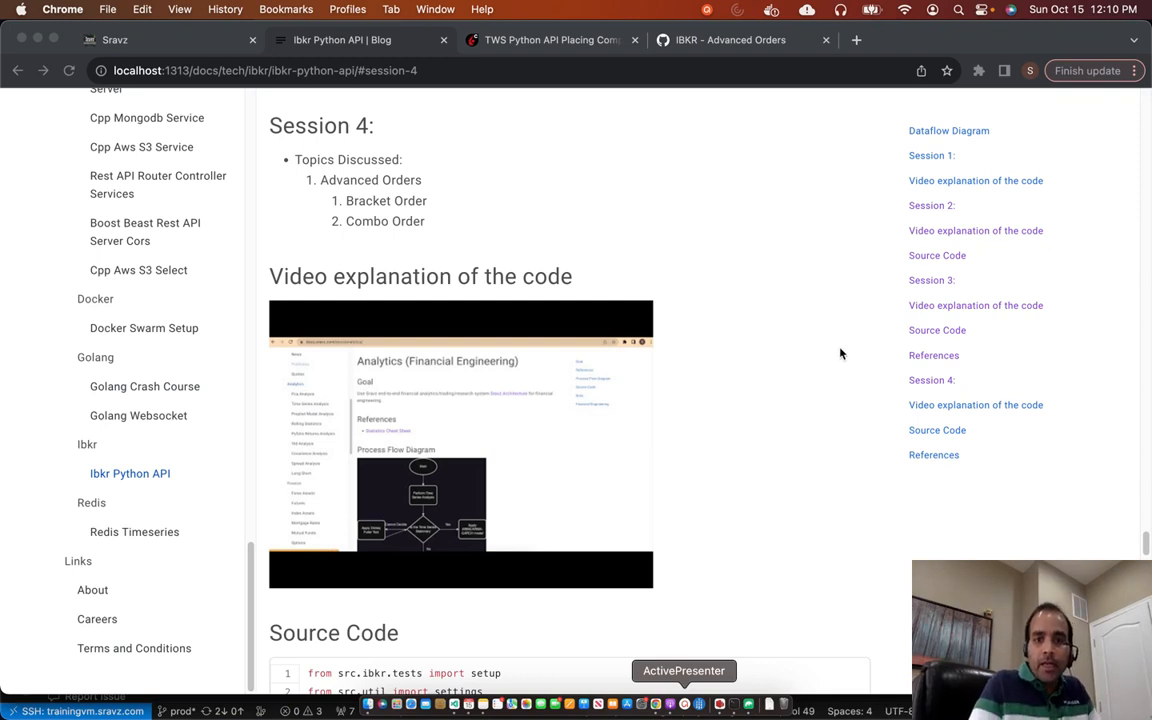
pyautogui.moveTo(108, 488)
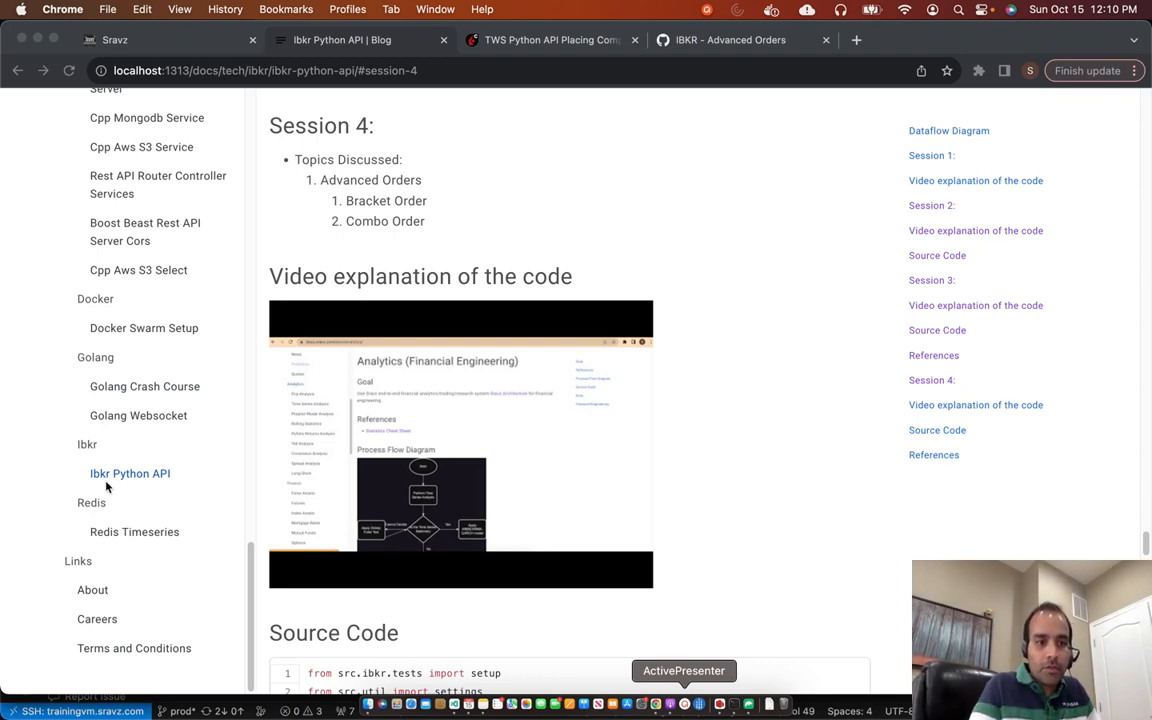
pyautogui.moveTo(148, 482)
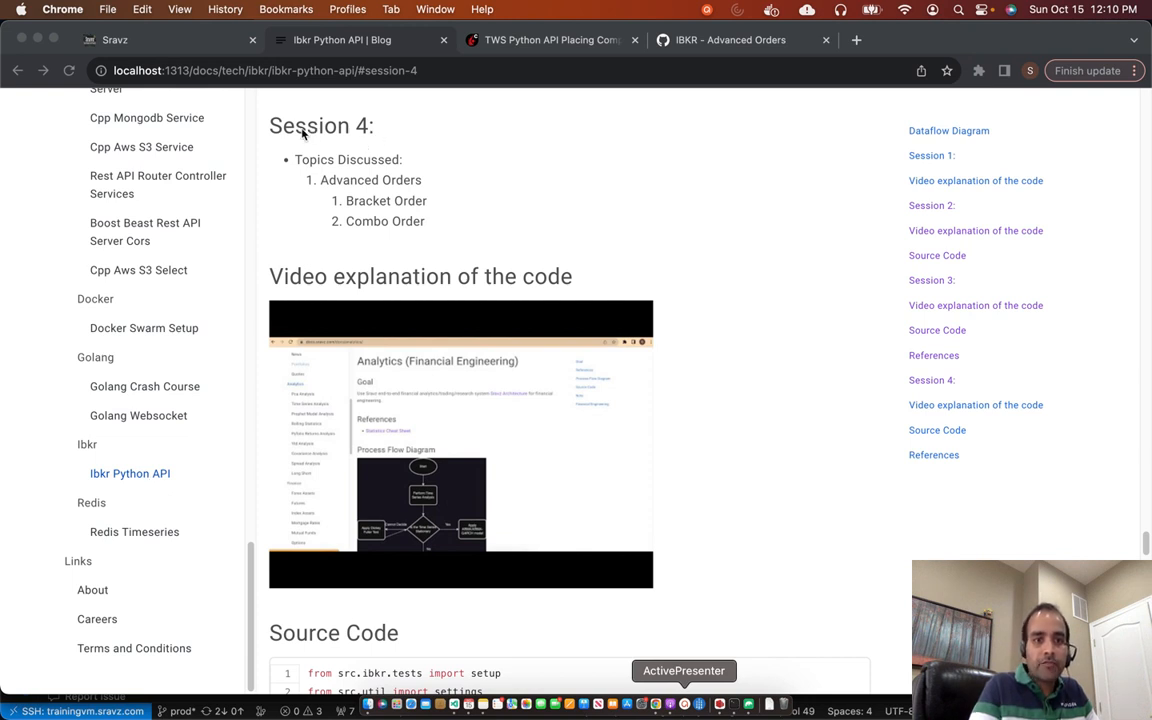
pyautogui.moveTo(344, 198)
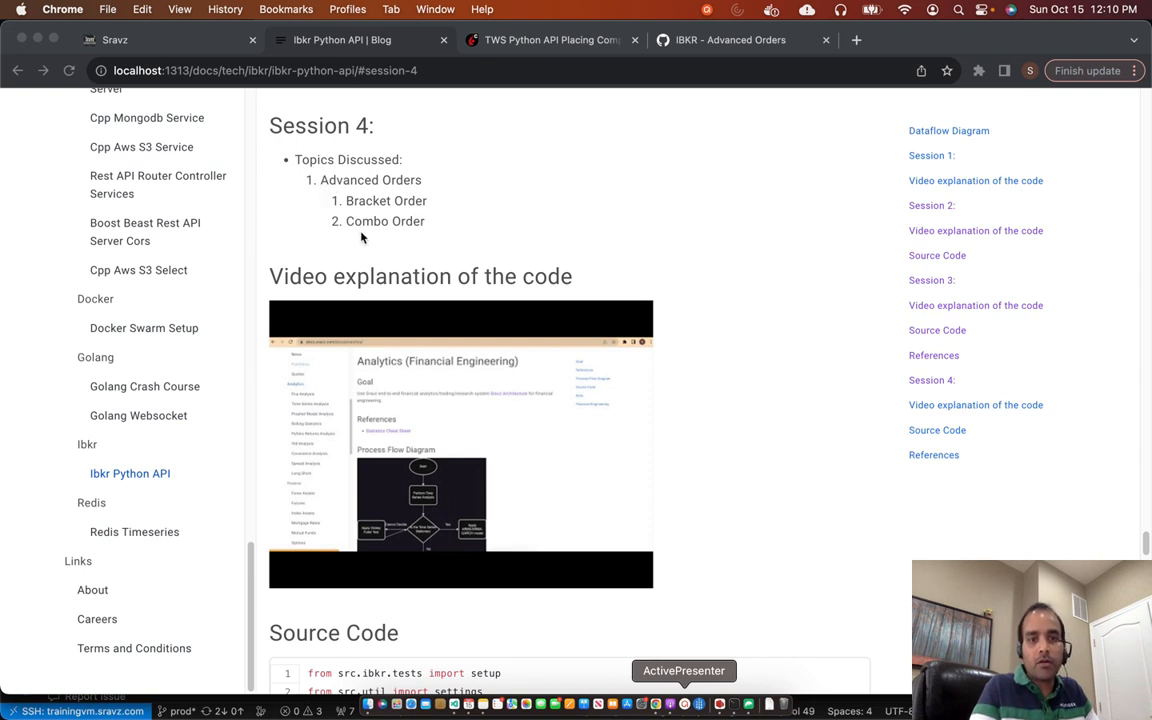
pyautogui.moveTo(1010, 136)
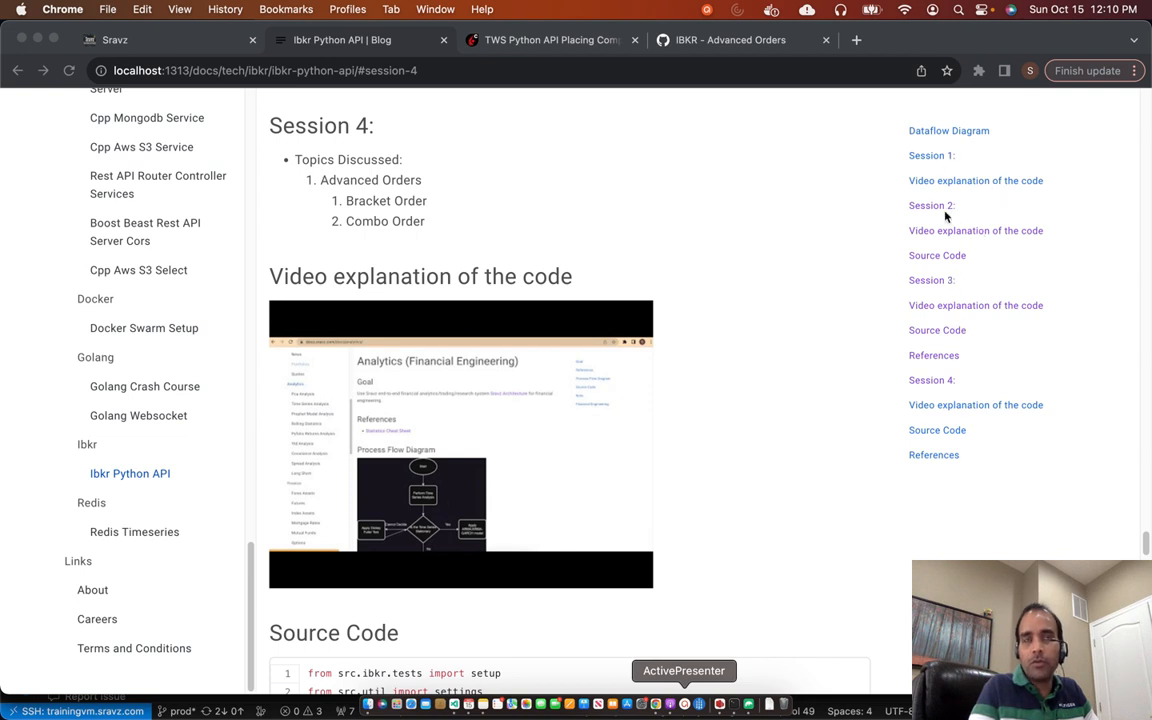
pyautogui.moveTo(884, 264)
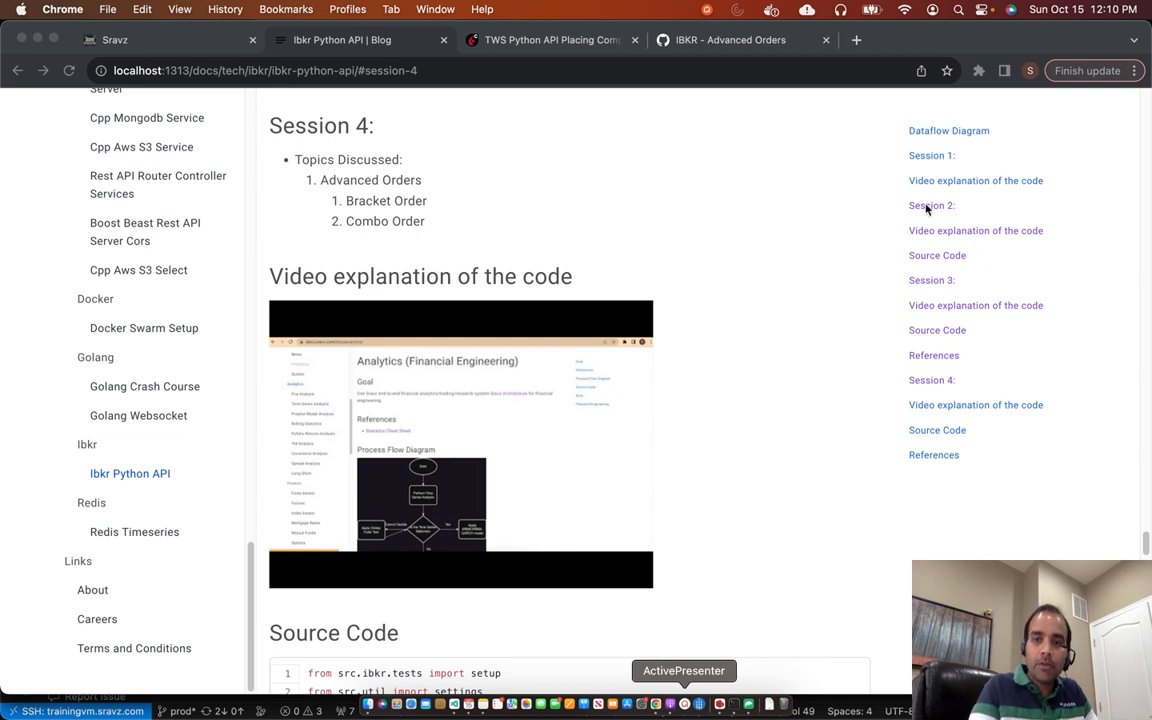
pyautogui.moveTo(898, 236)
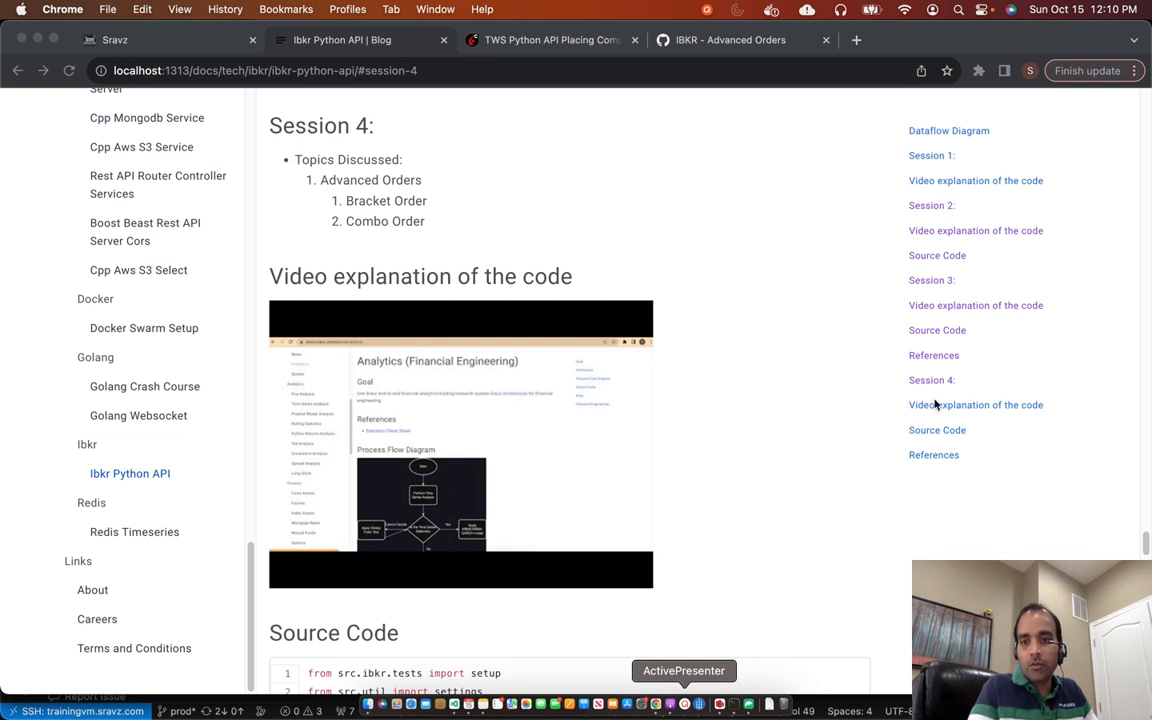
pyautogui.moveTo(956, 314)
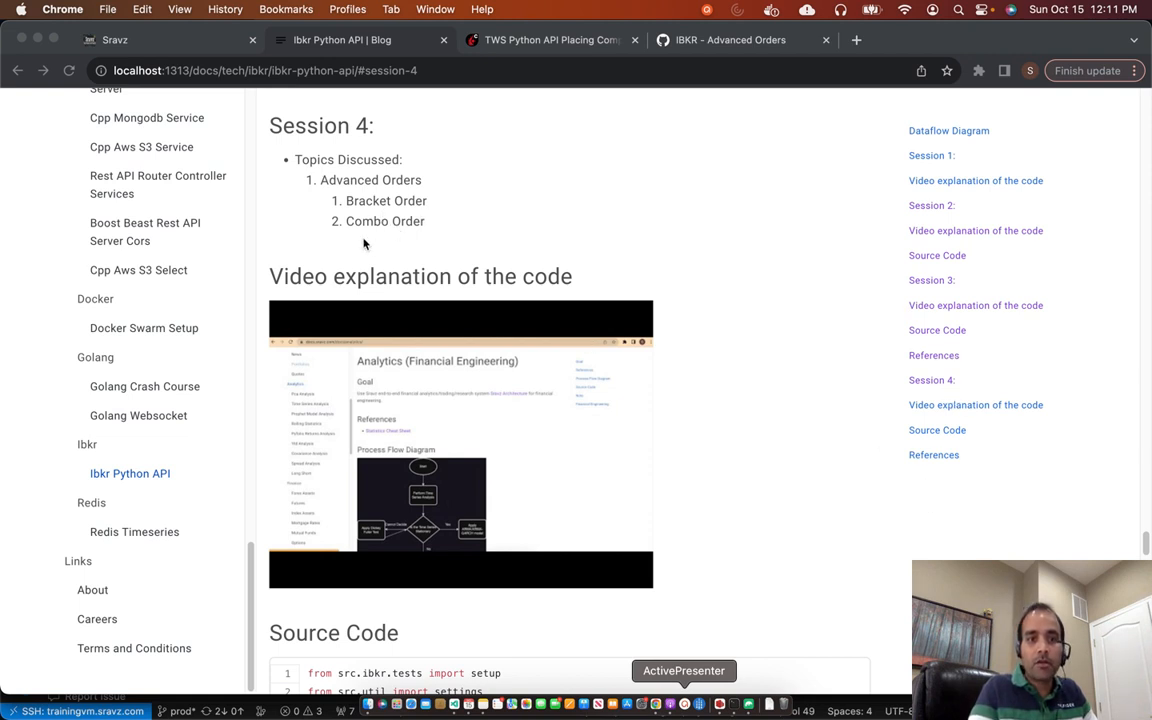
pyautogui.moveTo(420, 178)
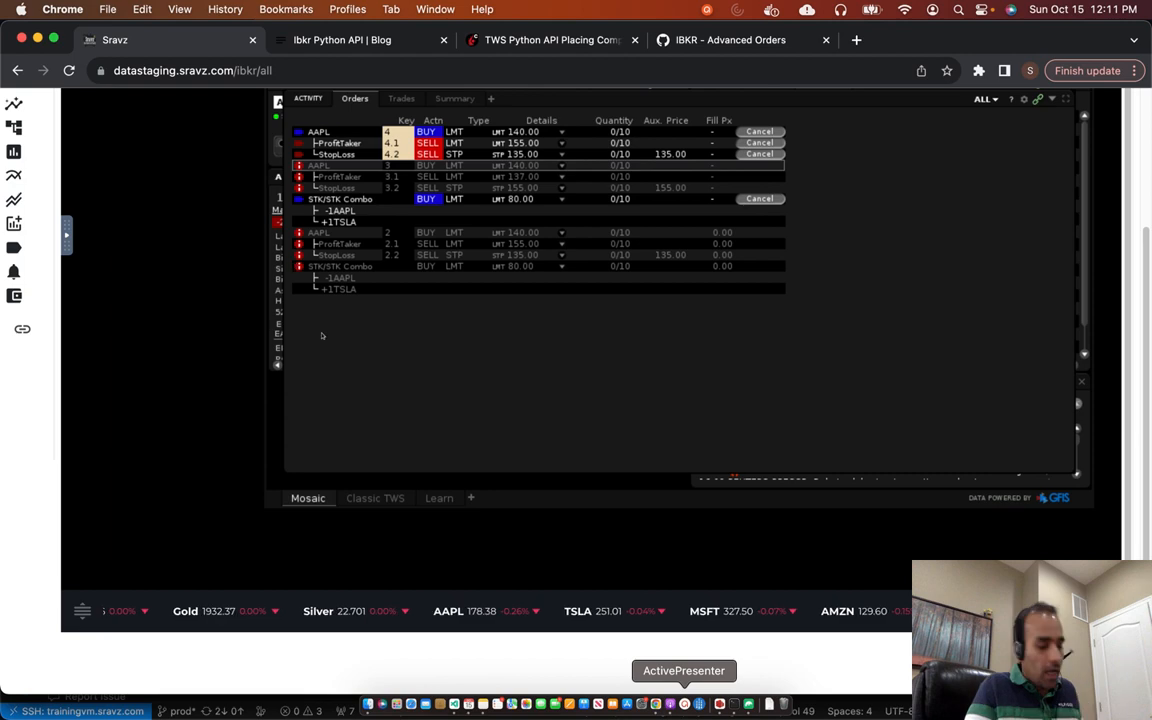
# Switch away via Cmd+Tab and back, leaving order_create_bracket_order.py and its terminal output in front
pyautogui.press('Cmd+Tab')
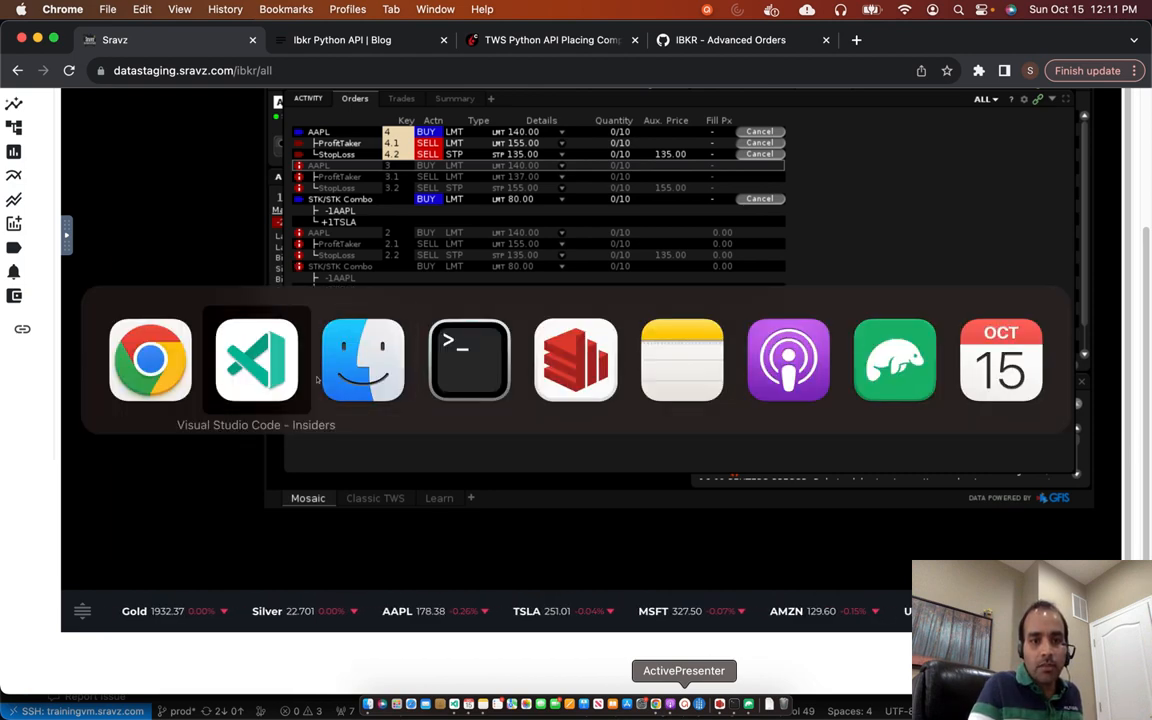
pyautogui.click(256, 360)
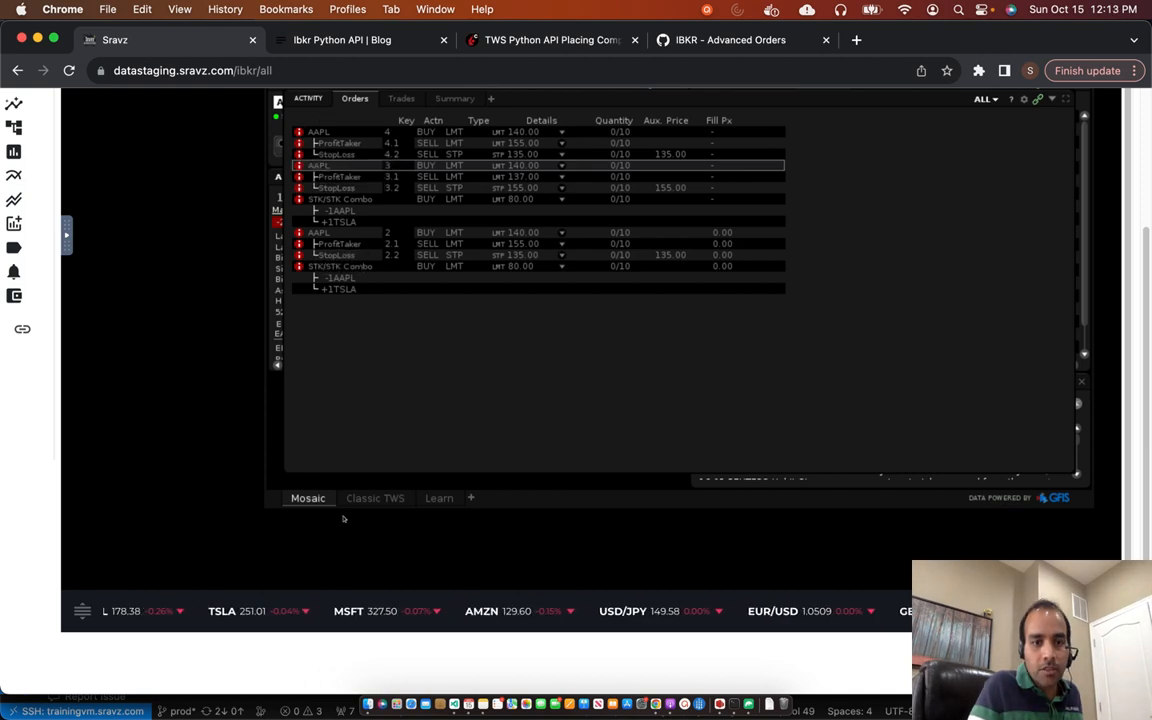
pyautogui.press('cmd+tab')
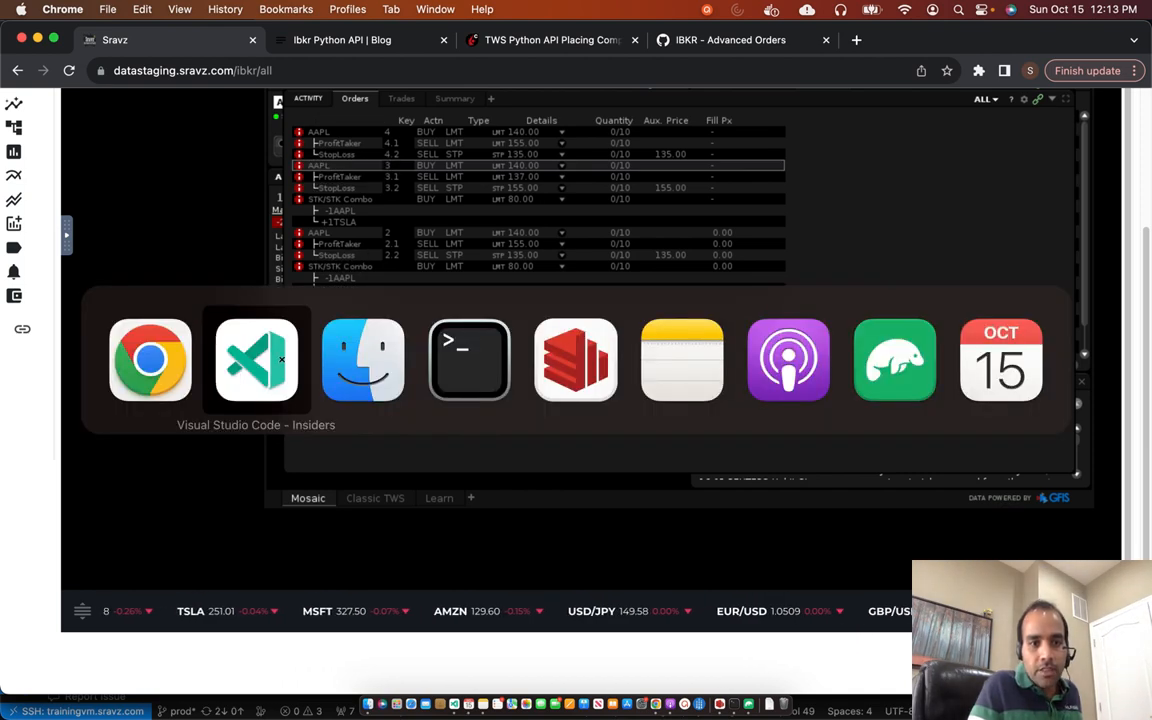
pyautogui.click(256, 360)
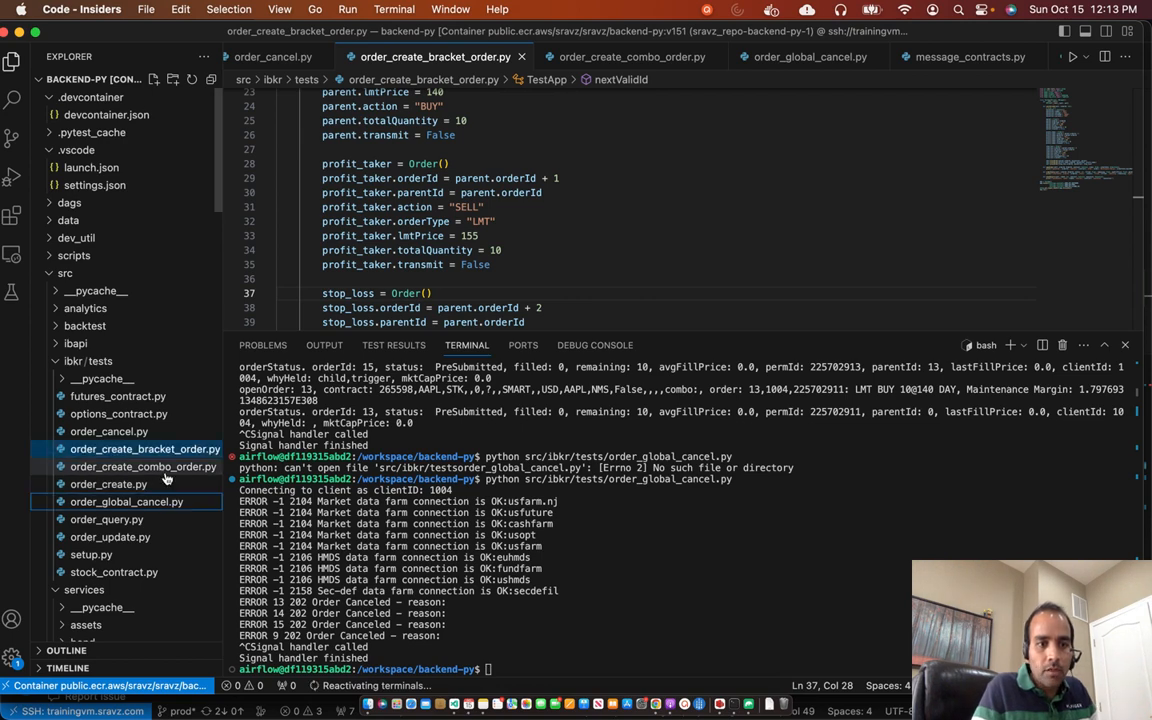
# Show order_create_combo_order.py and highlight the first ComboLeg and the Tesla leg's conId
pyautogui.click(144, 468)
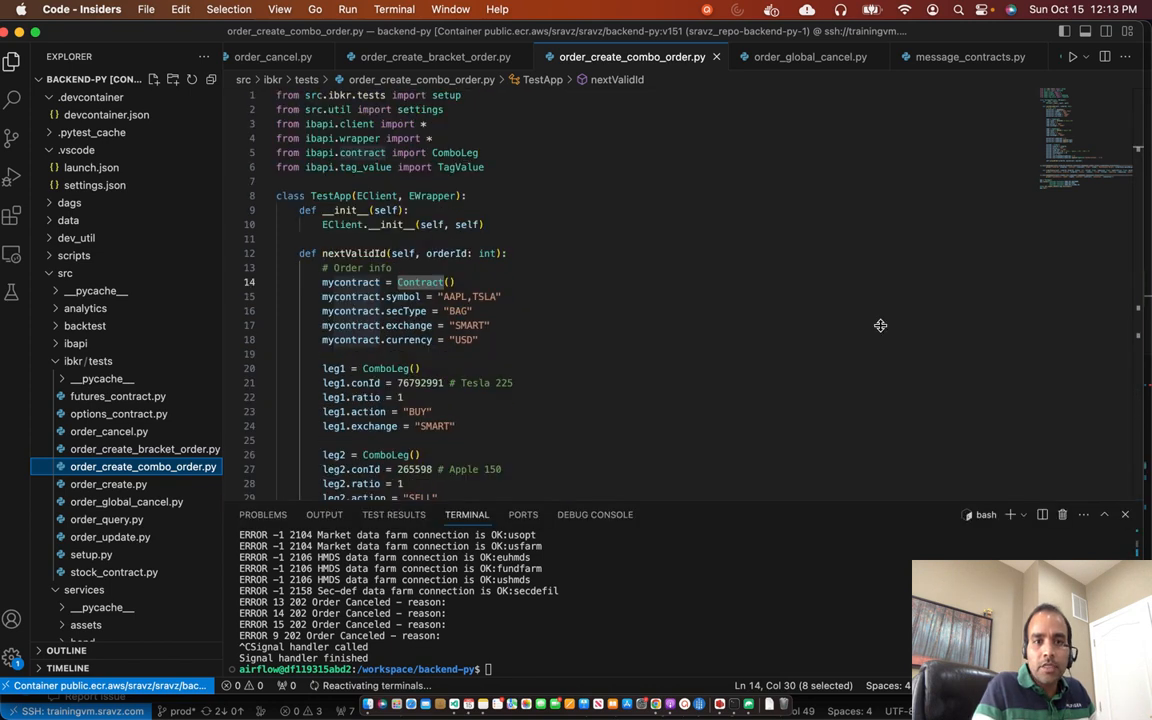
pyautogui.scroll(-3)
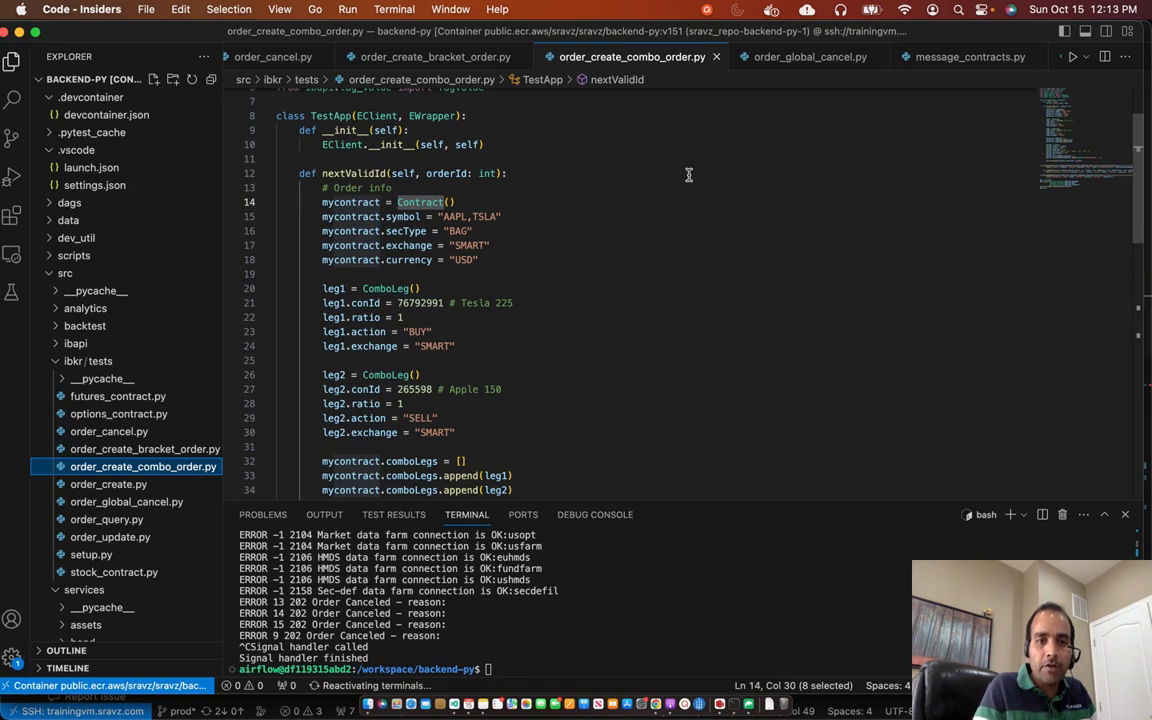
pyautogui.moveTo(452, 218)
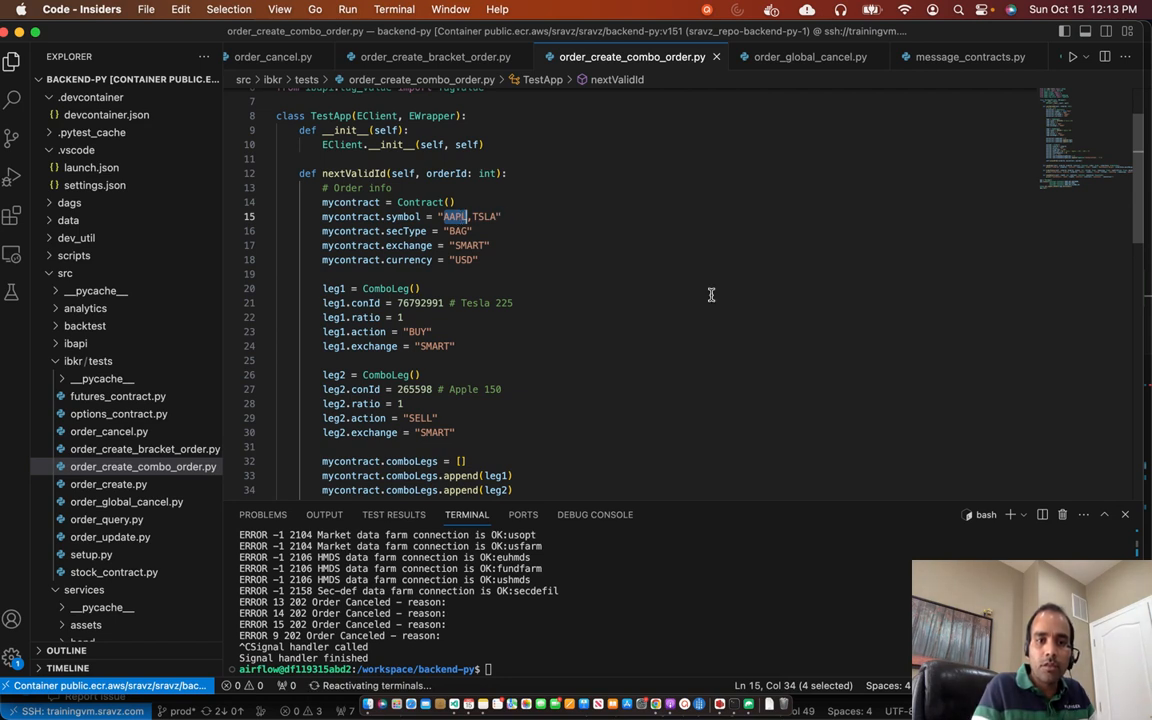
pyautogui.moveTo(560, 250)
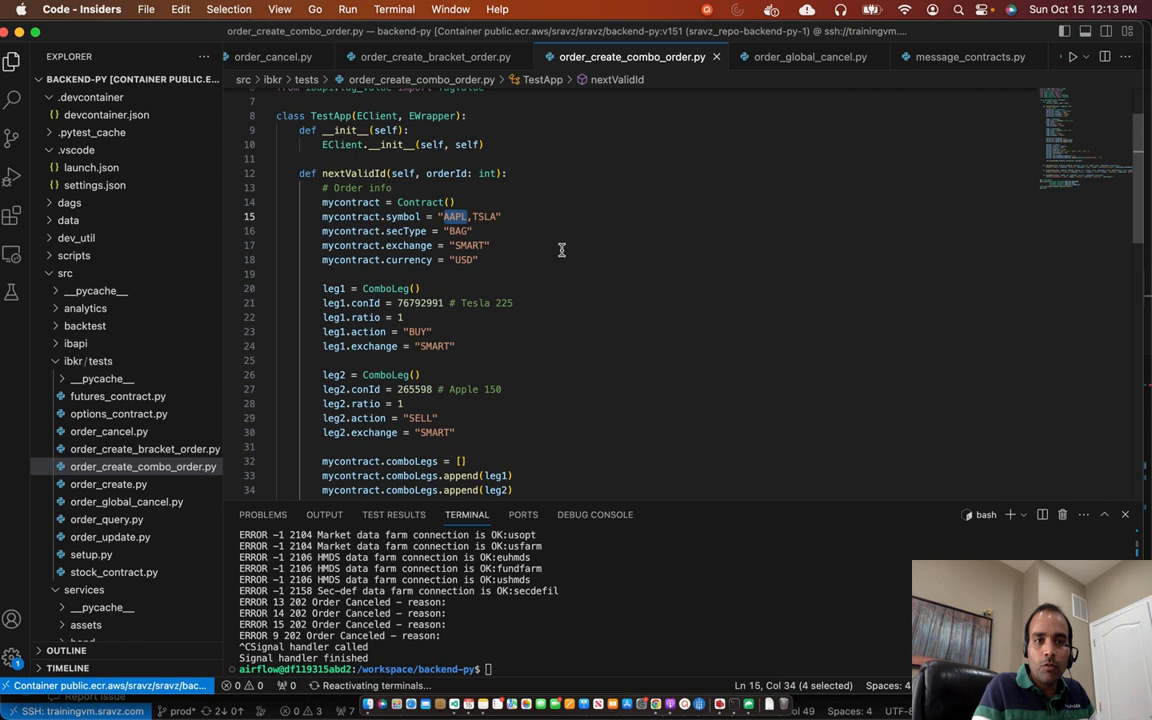
pyautogui.moveTo(652, 330)
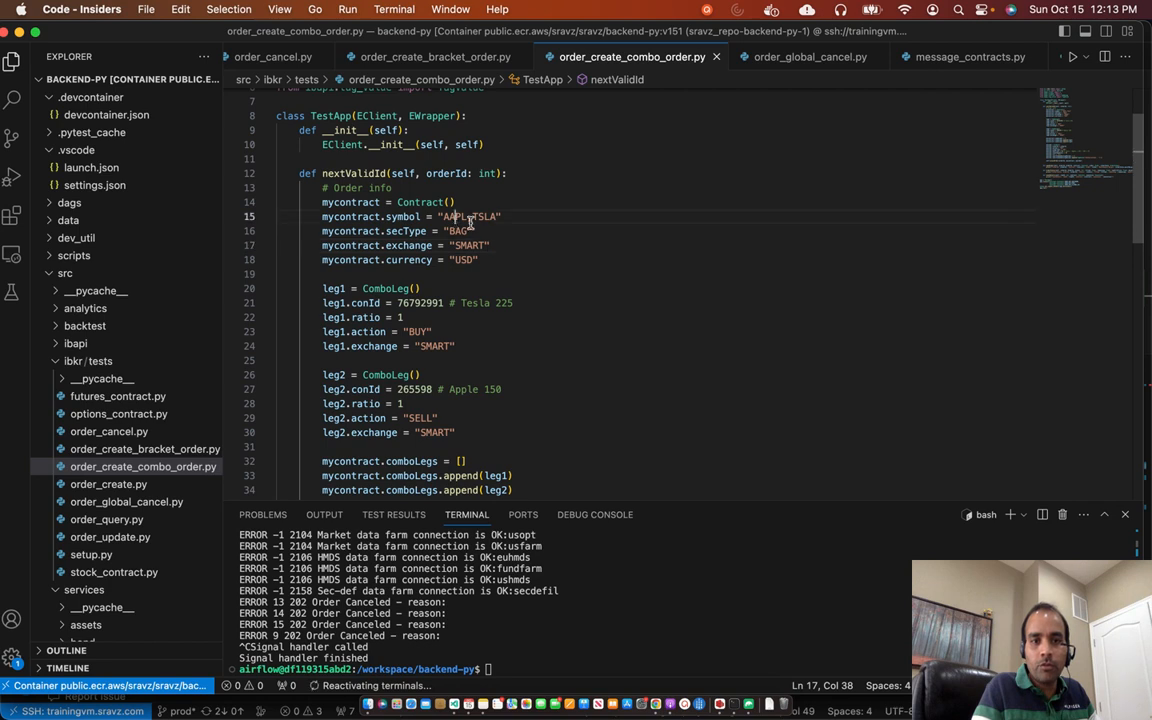
pyautogui.doubleClick(484, 216)
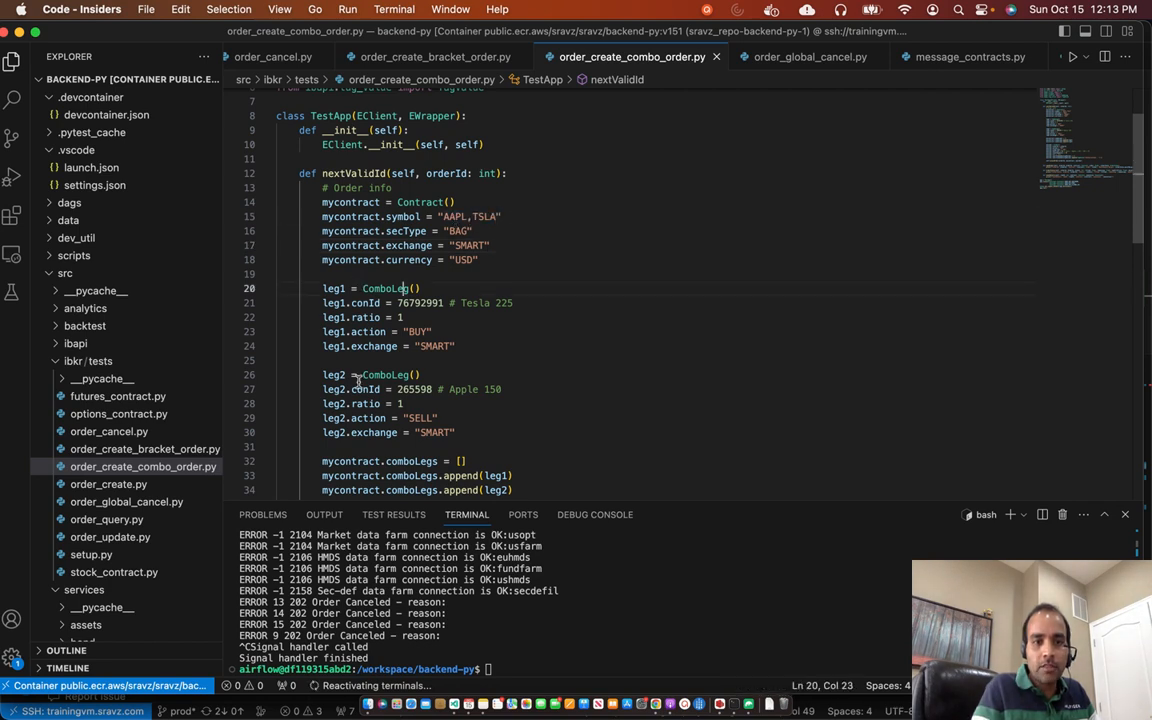
pyautogui.doubleClick(384, 374)
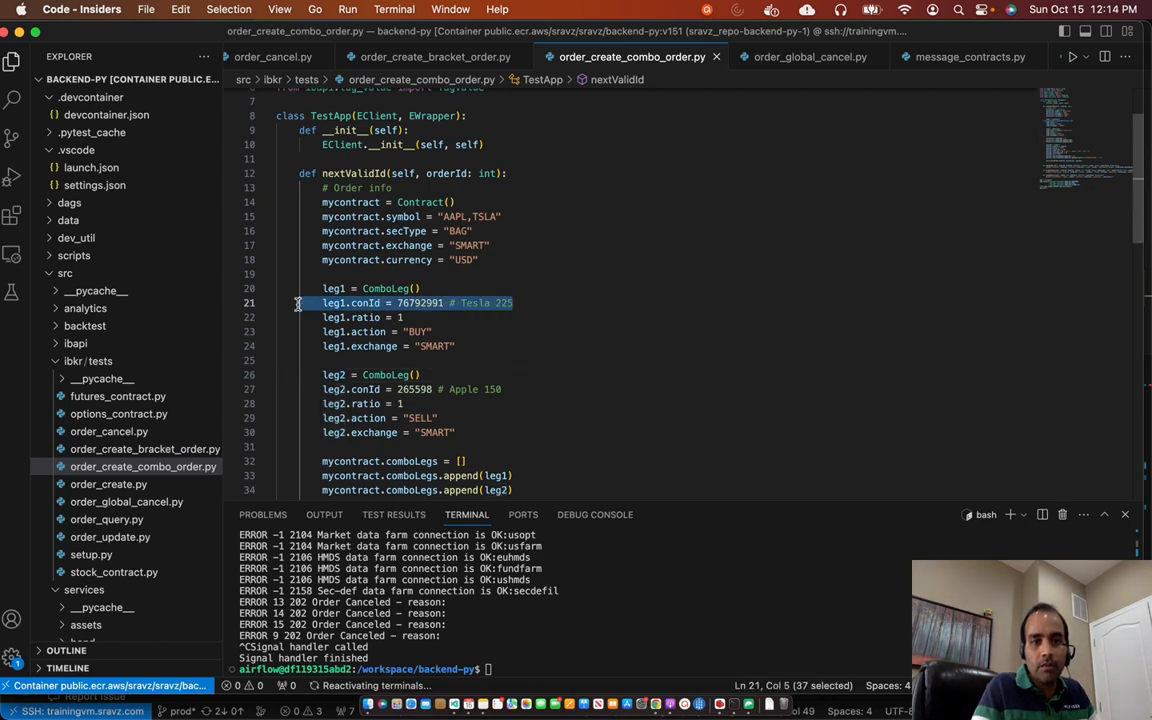
pyautogui.scroll(-3)
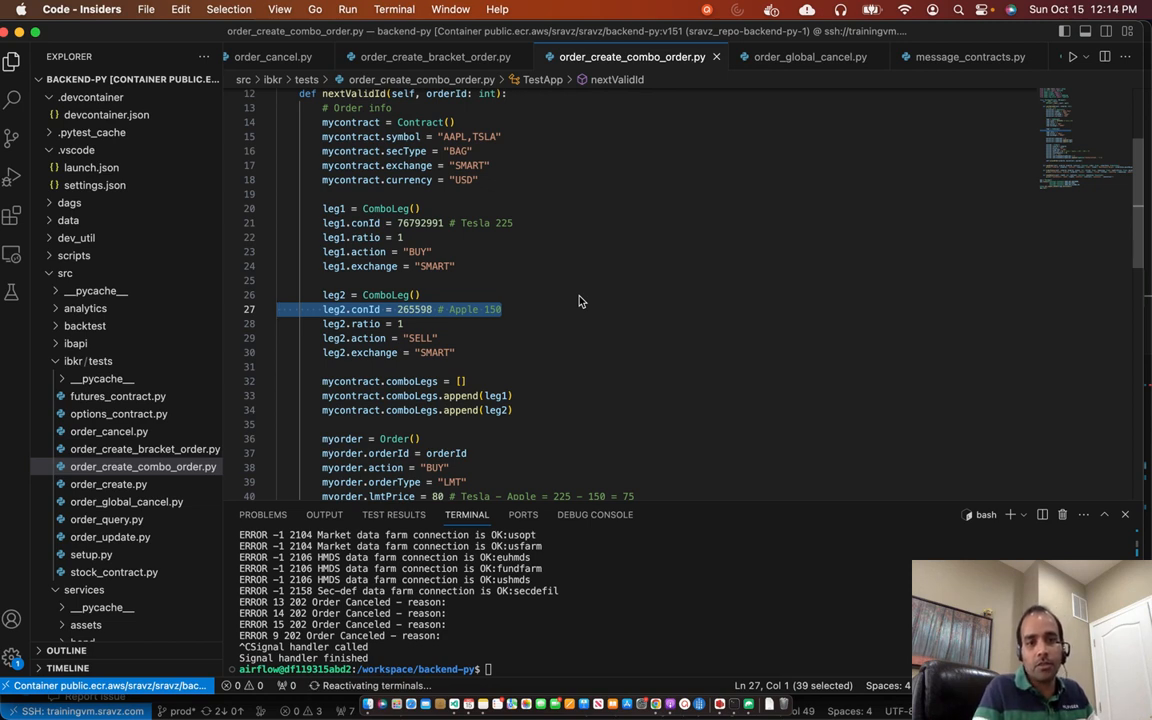
# Highlight the ComboLeg usages and the BUY/SELL actions of the two legs
pyautogui.click(386, 208)
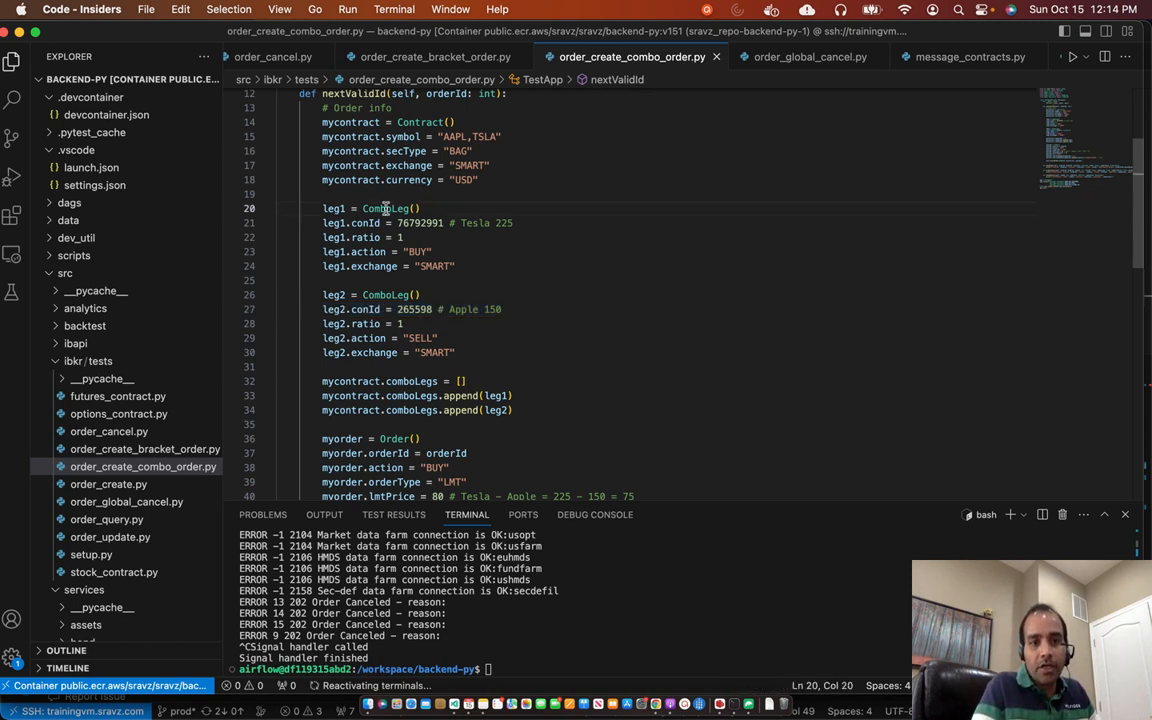
pyautogui.doubleClick(384, 208)
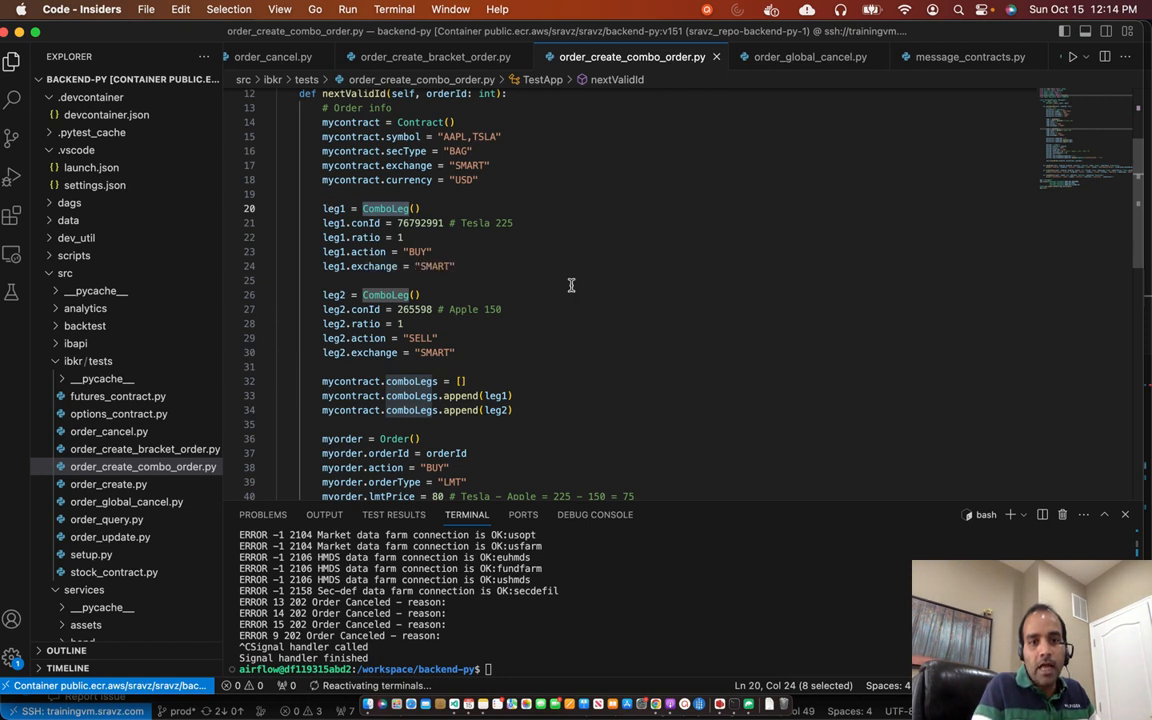
pyautogui.doubleClick(416, 252)
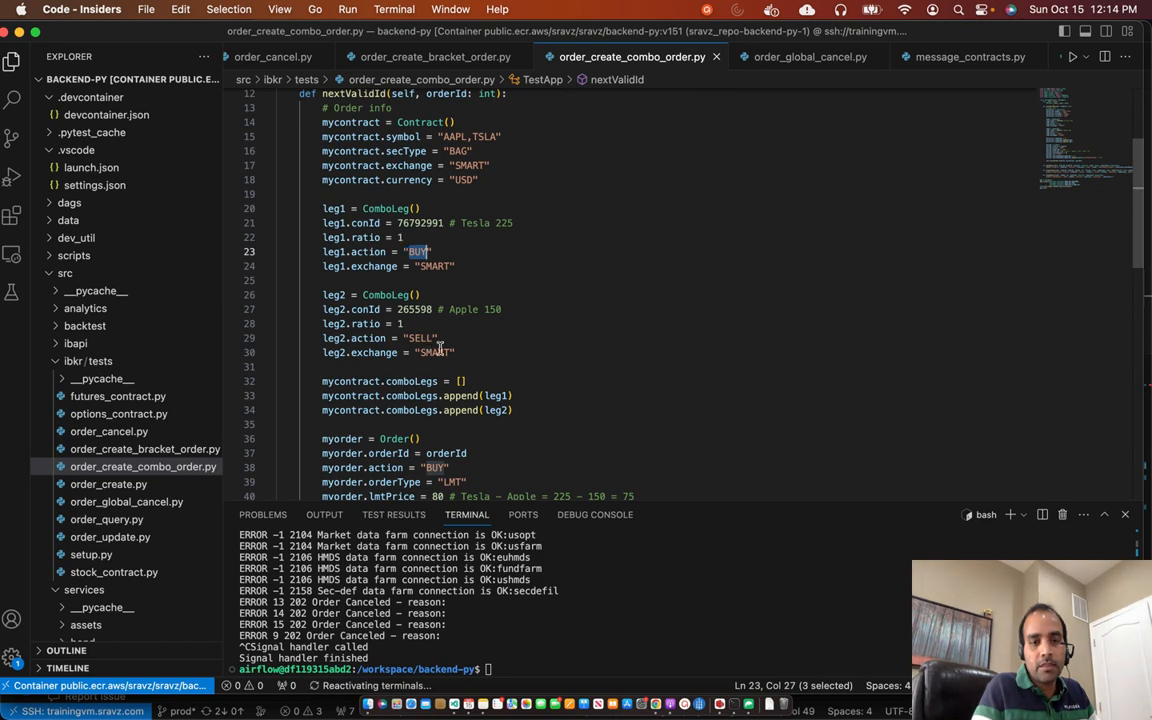
pyautogui.doubleClick(420, 336)
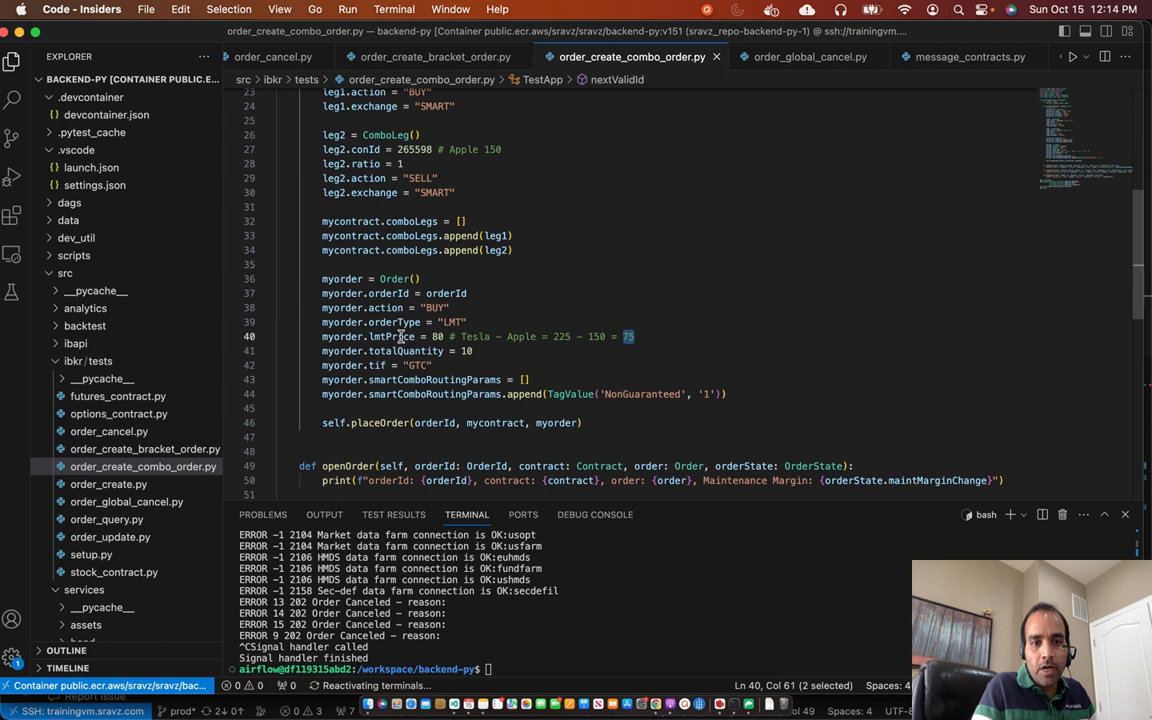
pyautogui.doubleClick(390, 336)
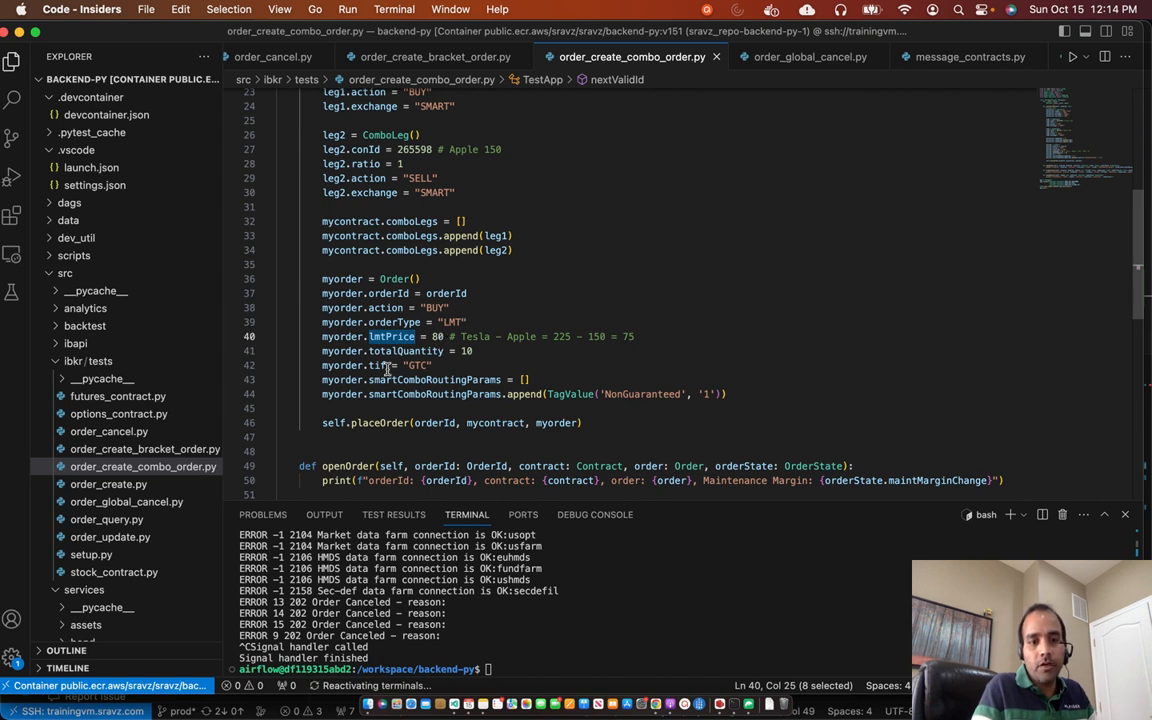
pyautogui.doubleClick(376, 364)
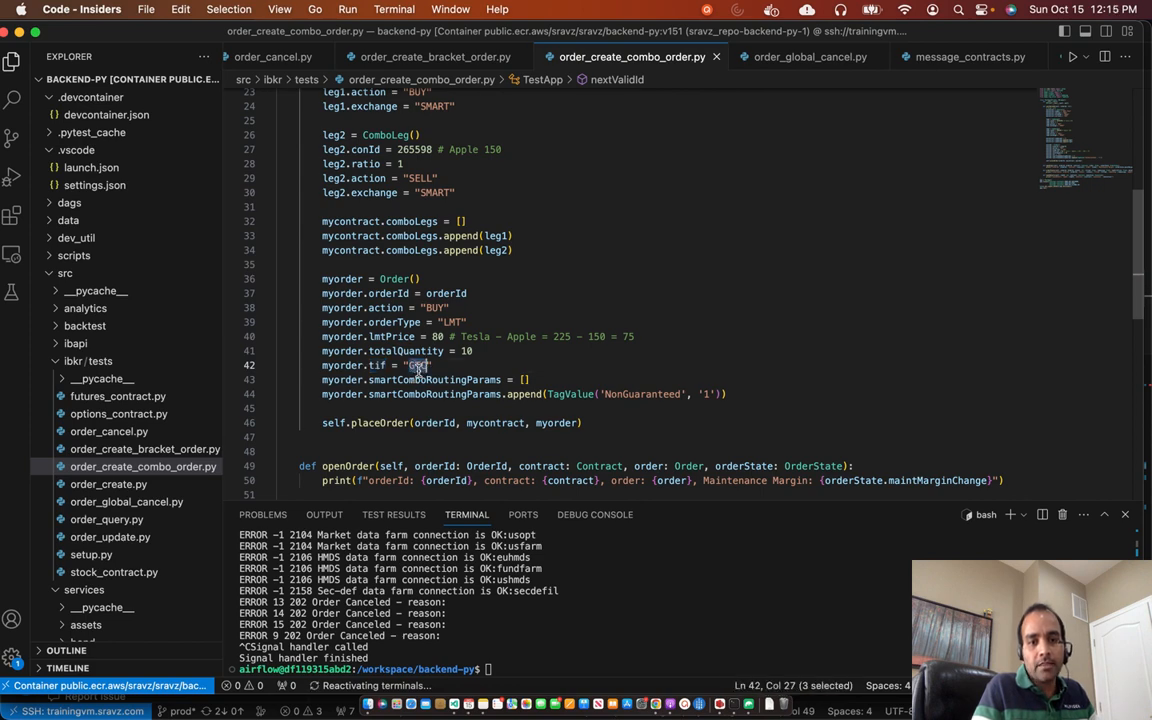
pyautogui.scroll(-3)
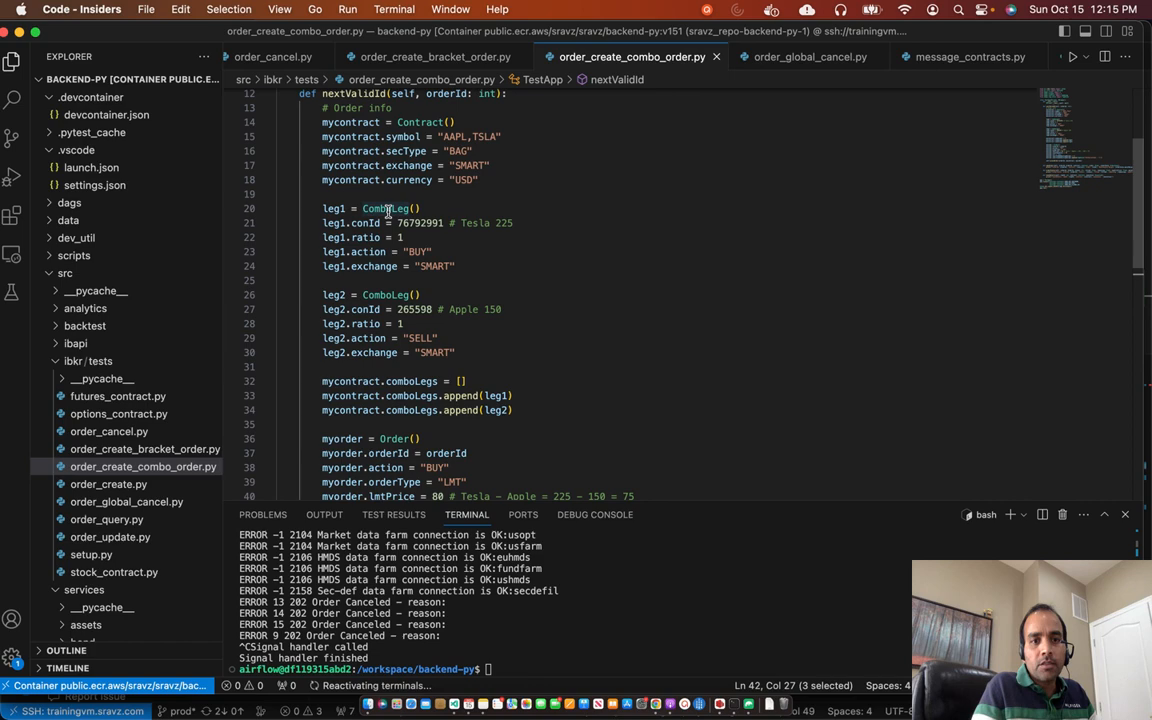
pyautogui.scroll(-3)
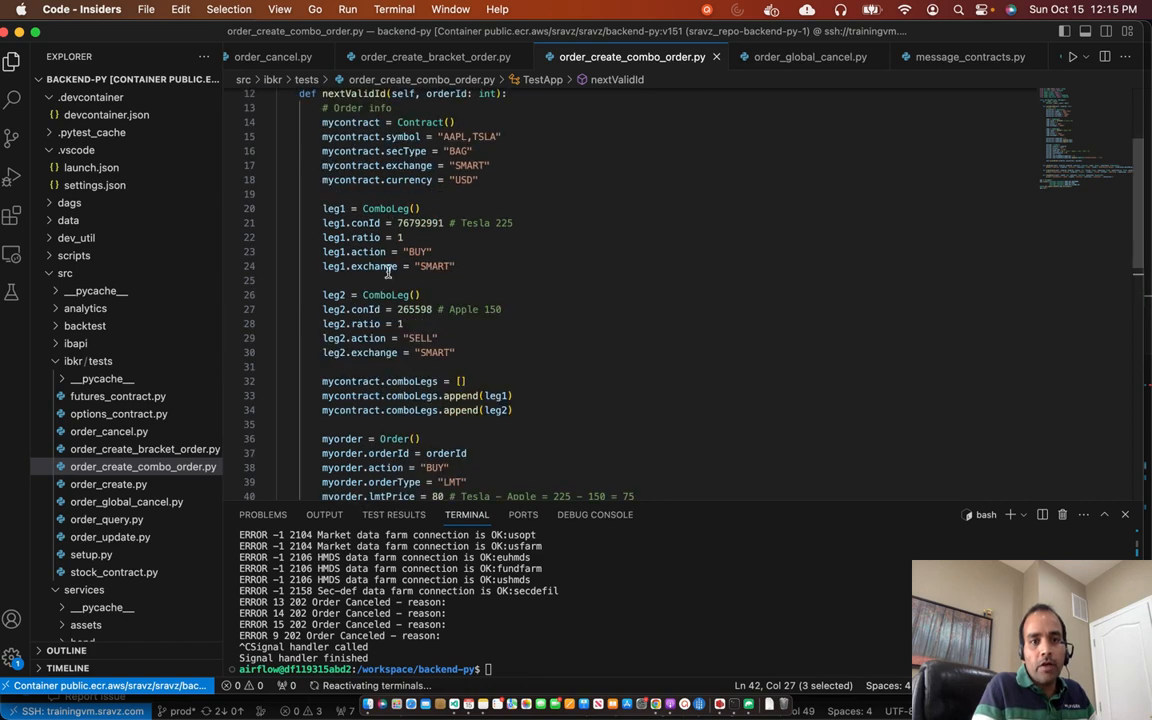
pyautogui.doubleClick(434, 266)
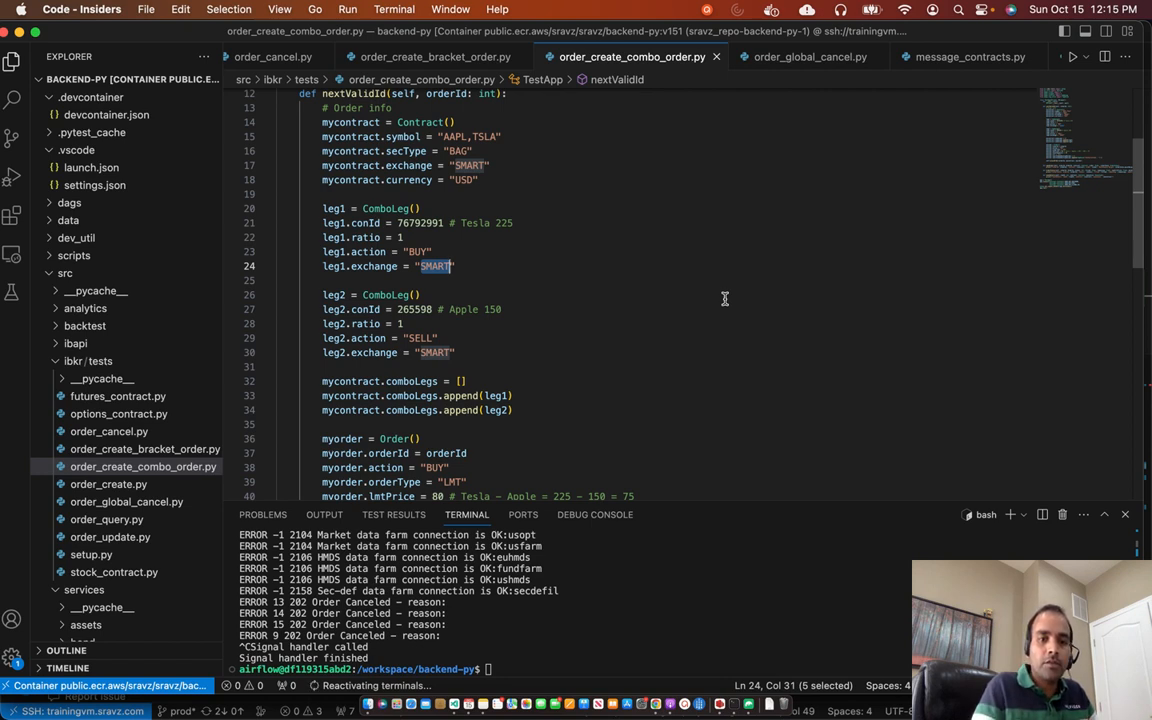
pyautogui.click(410, 152)
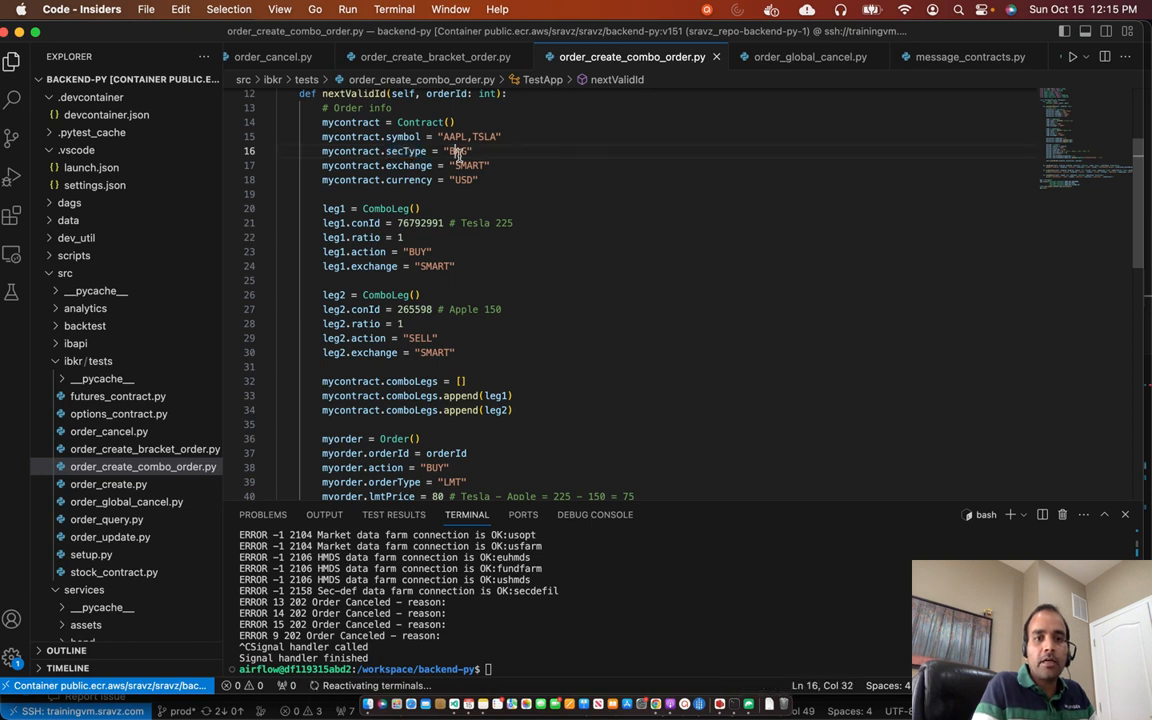
pyautogui.doubleClick(456, 152)
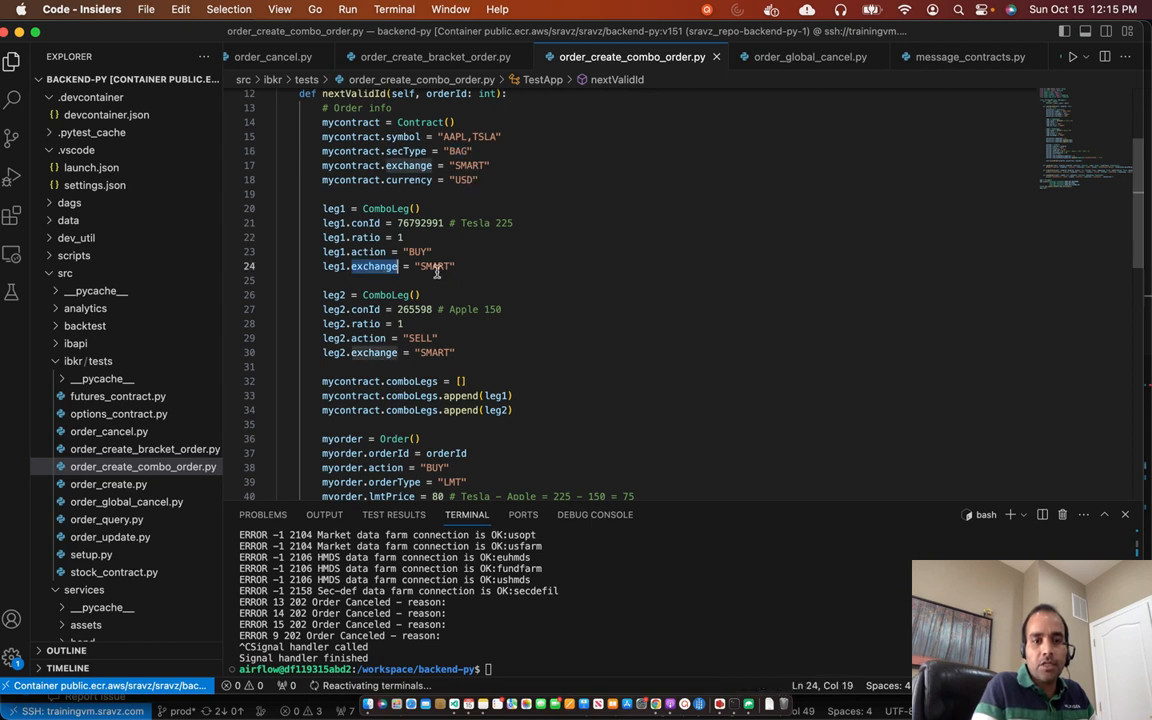
pyautogui.doubleClick(372, 352)
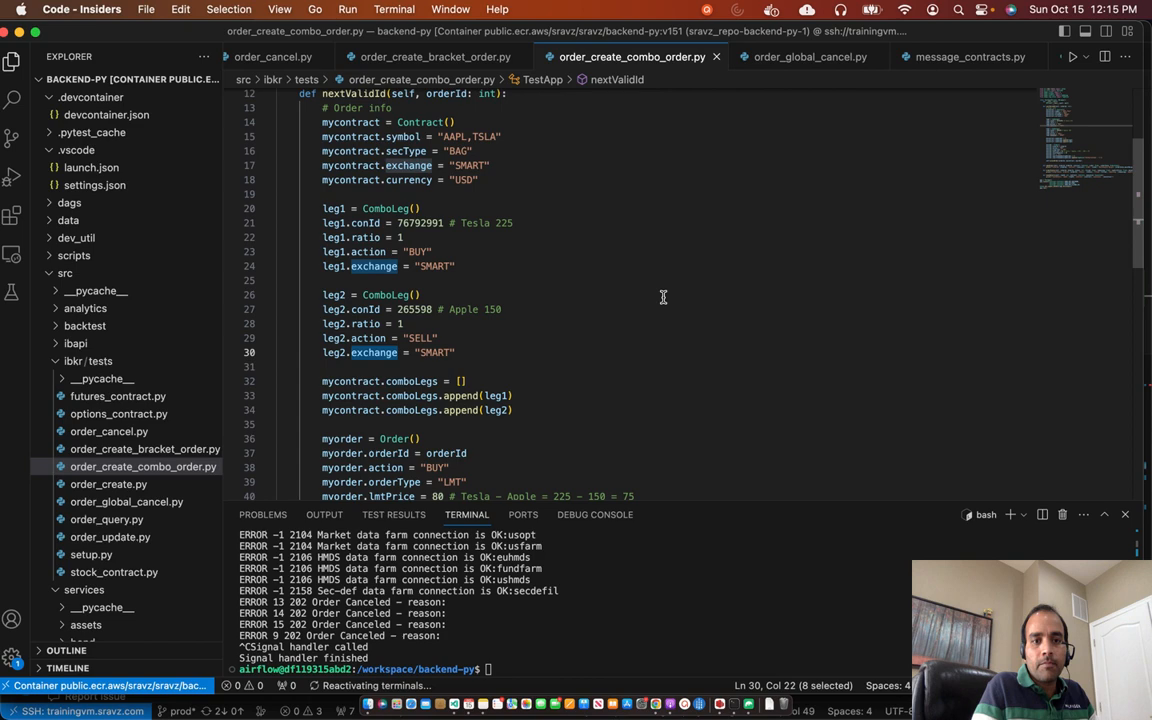
pyautogui.scroll(-3)
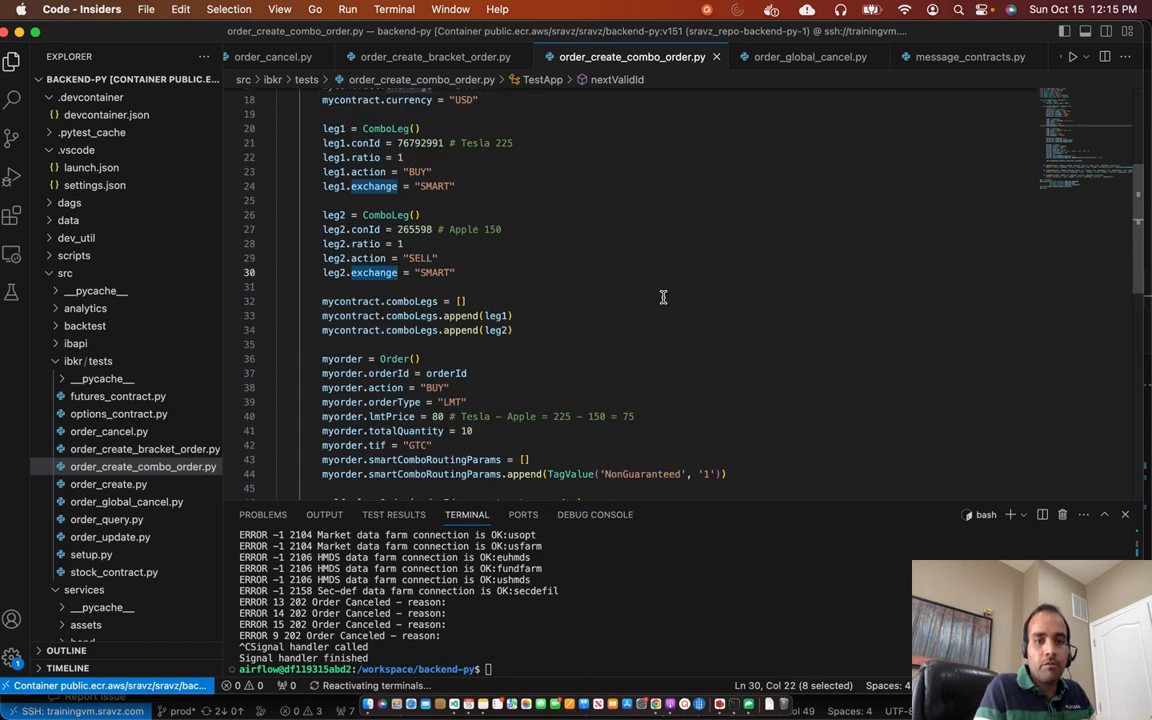
pyautogui.click(396, 272)
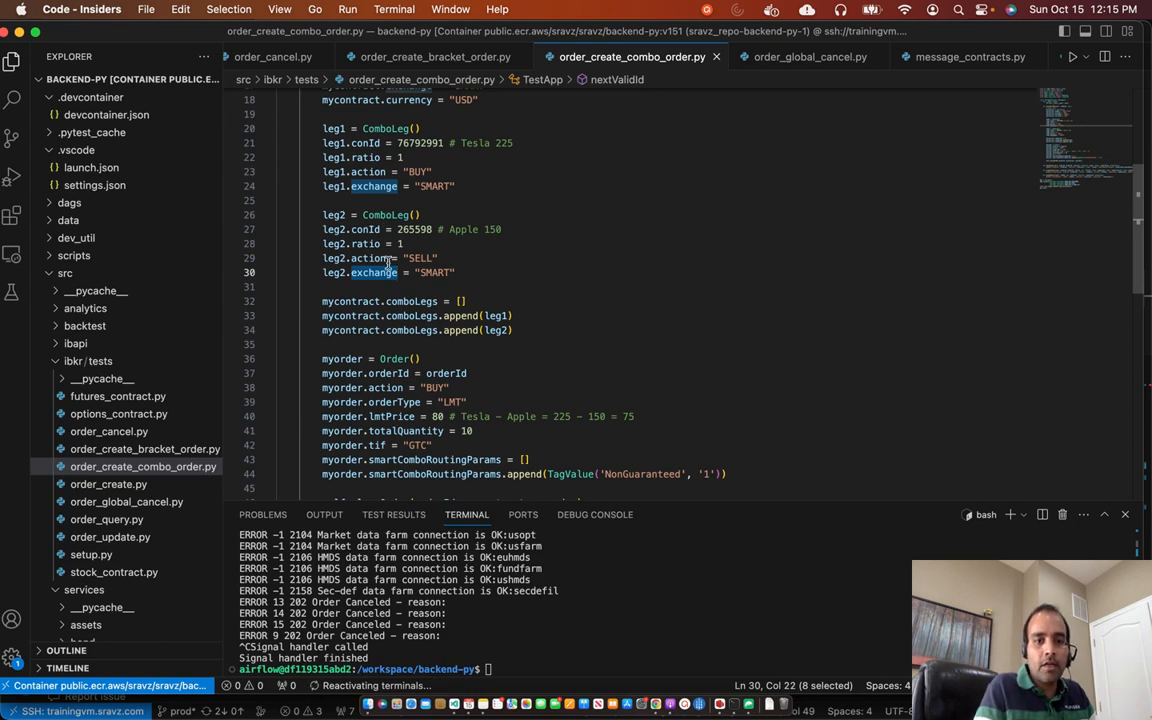
pyautogui.scroll(-3)
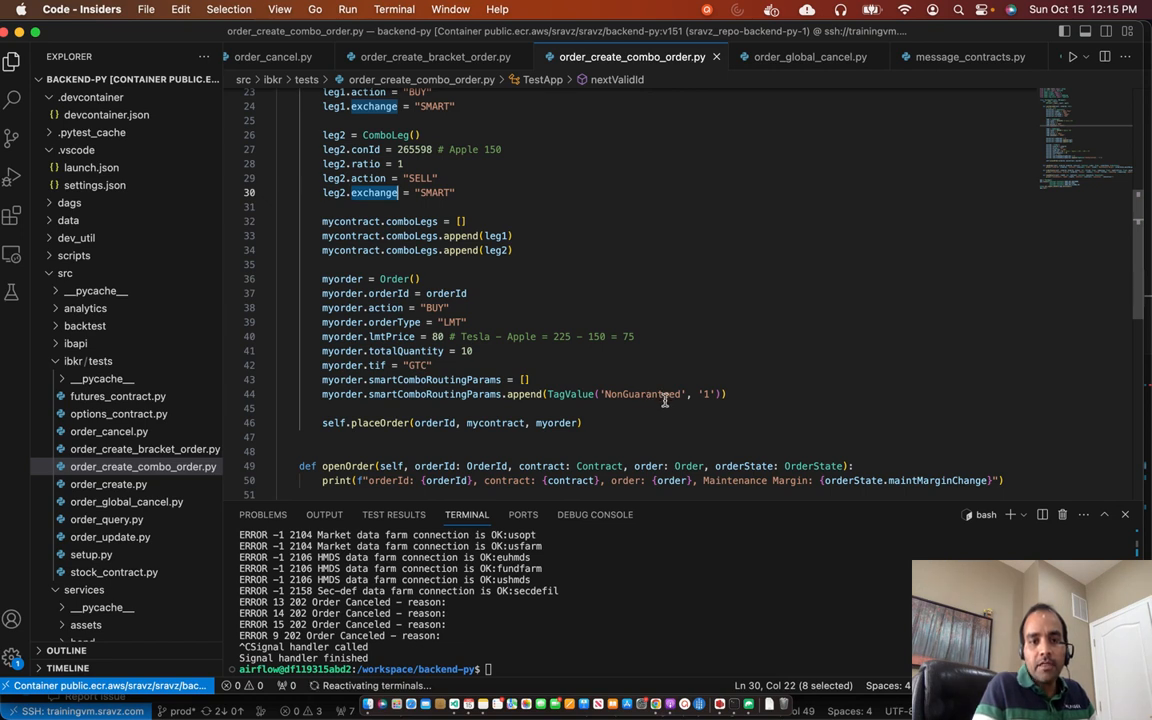
pyautogui.click(416, 280)
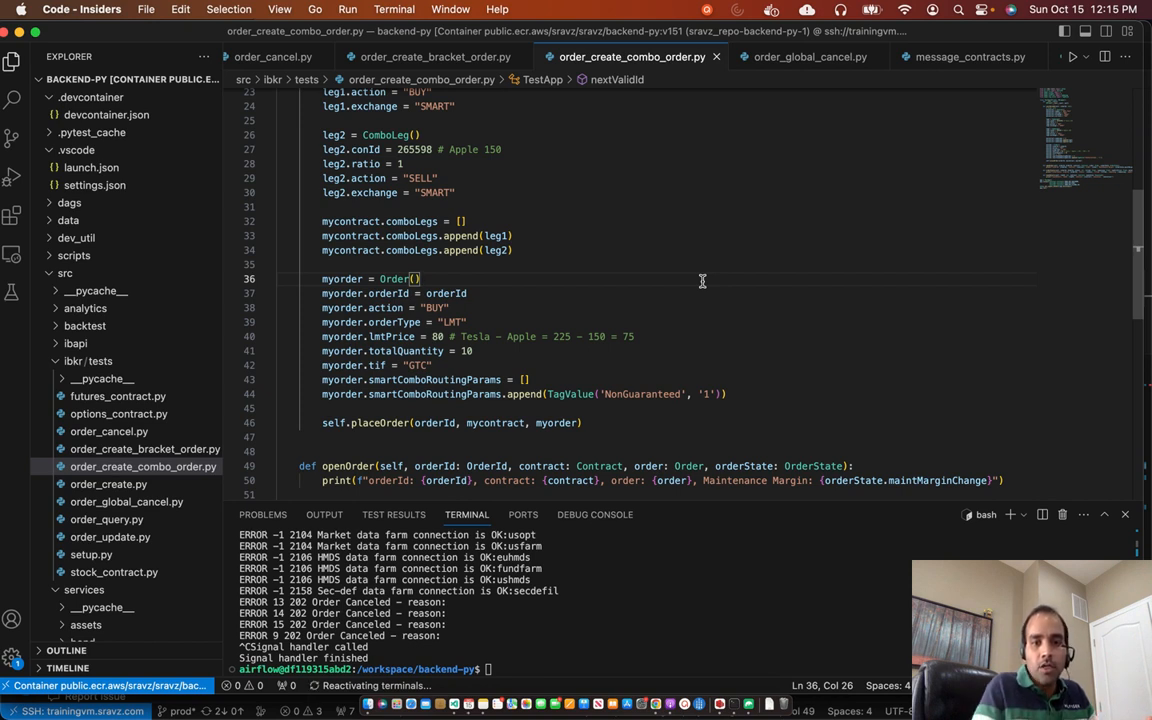
pyautogui.moveTo(628, 408)
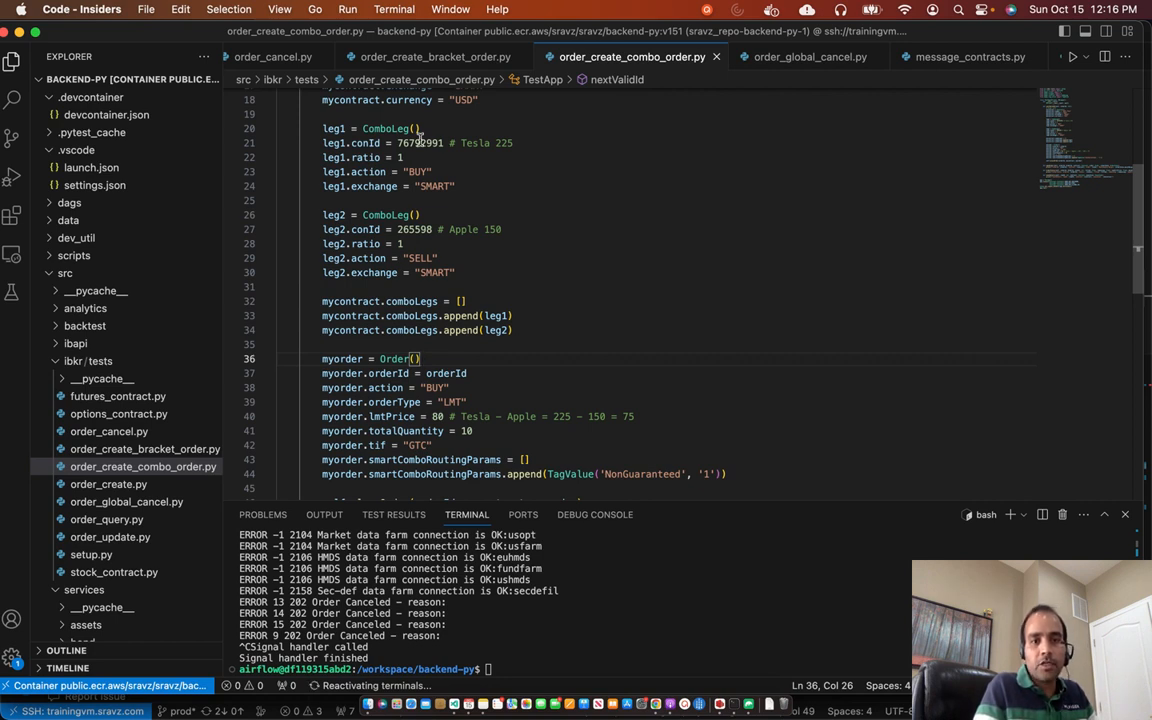
pyautogui.moveTo(506, 256)
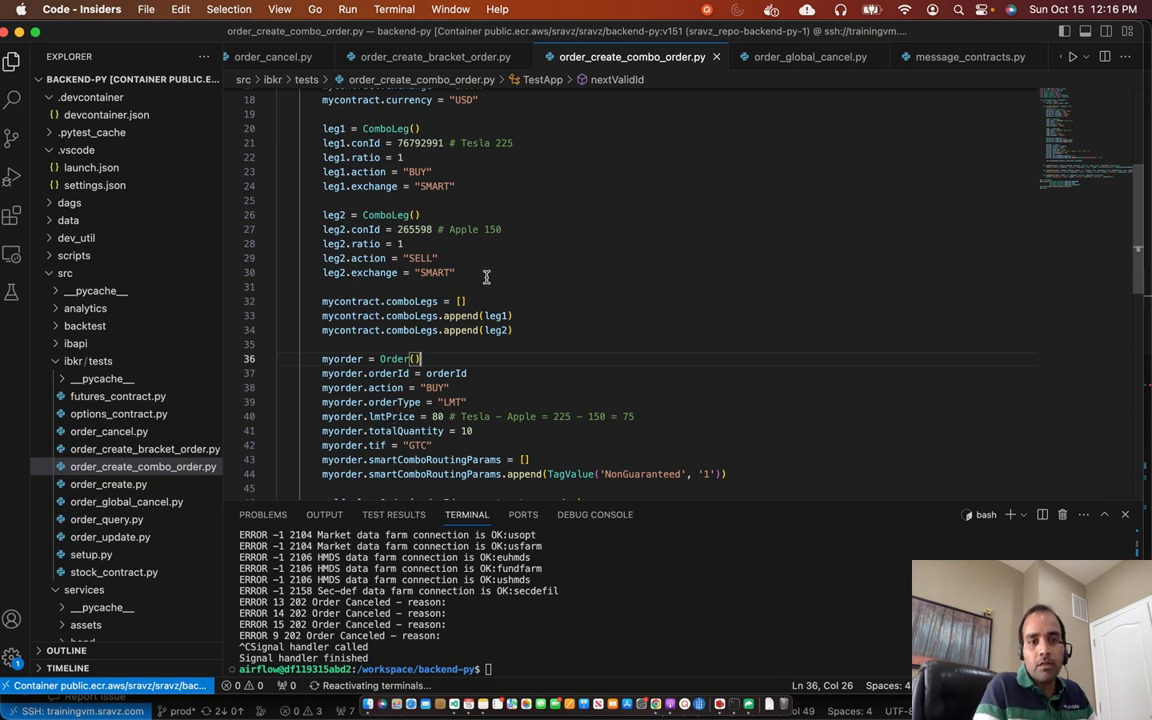
pyautogui.scroll(-3)
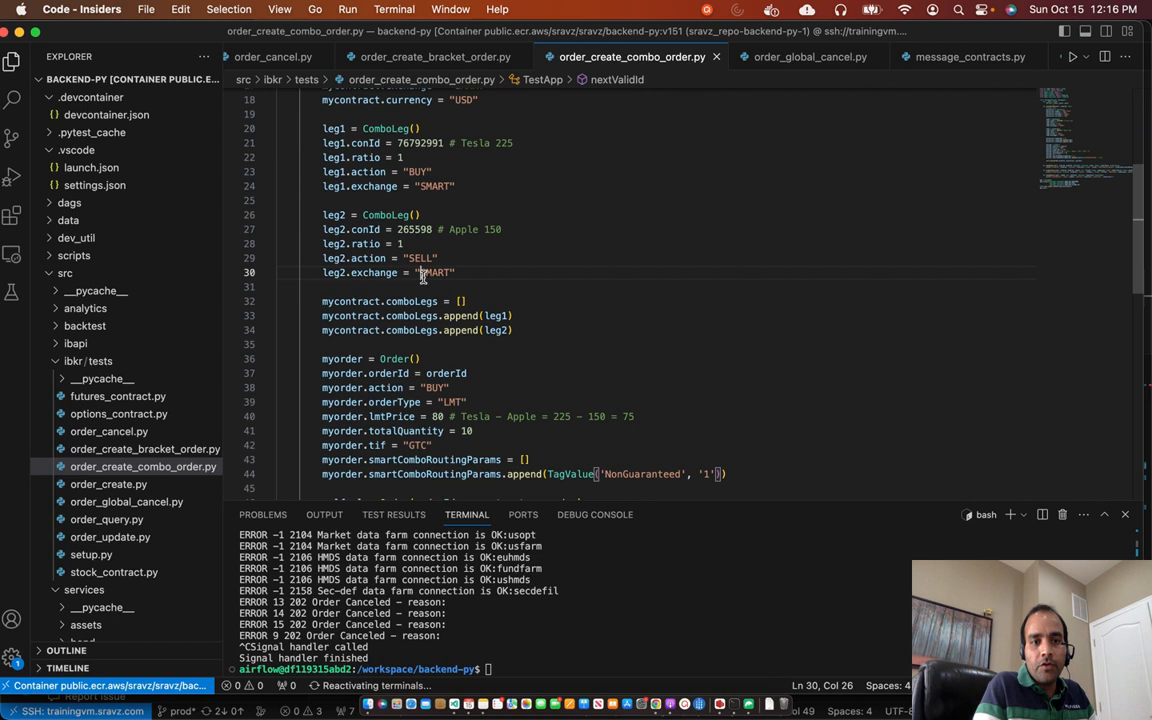
pyautogui.doubleClick(436, 272)
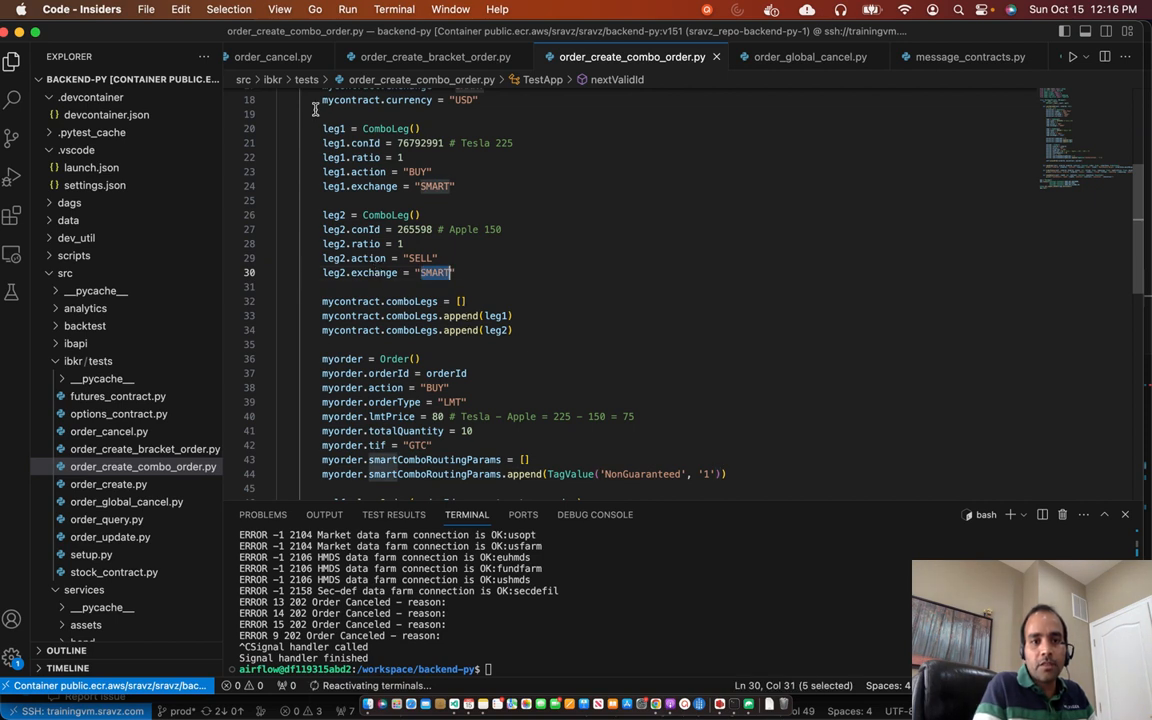
pyautogui.moveTo(562, 284)
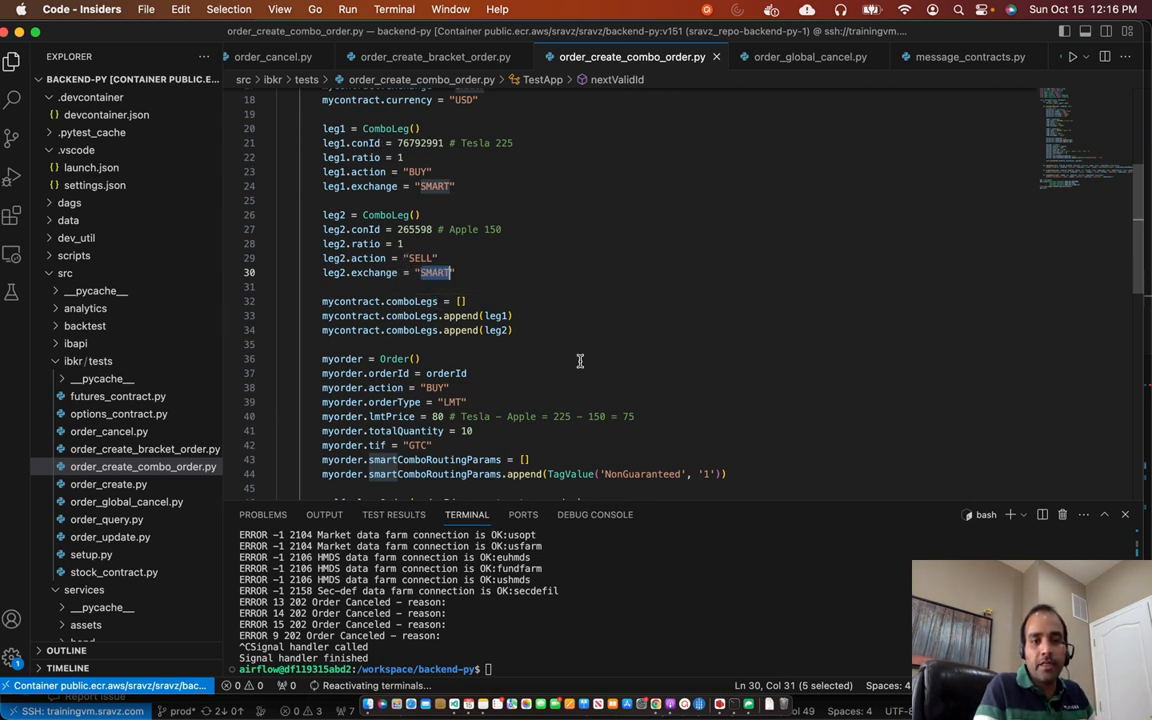
pyautogui.moveTo(384, 204)
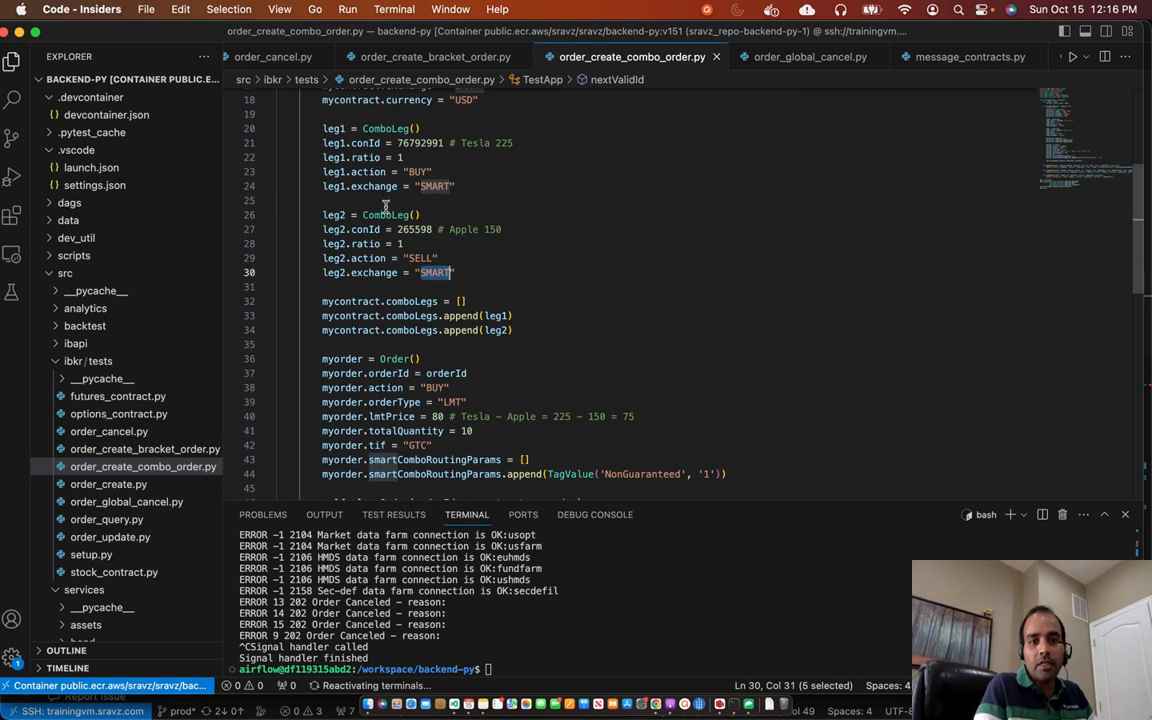
pyautogui.moveTo(438, 418)
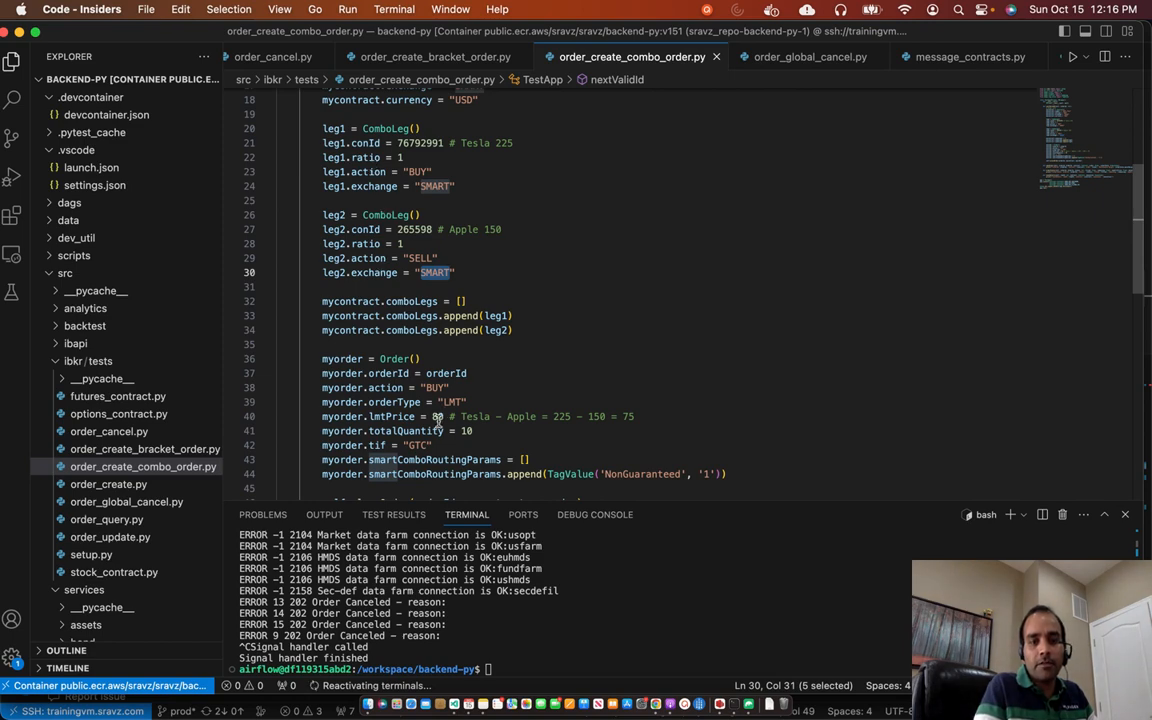
pyautogui.scroll(-3)
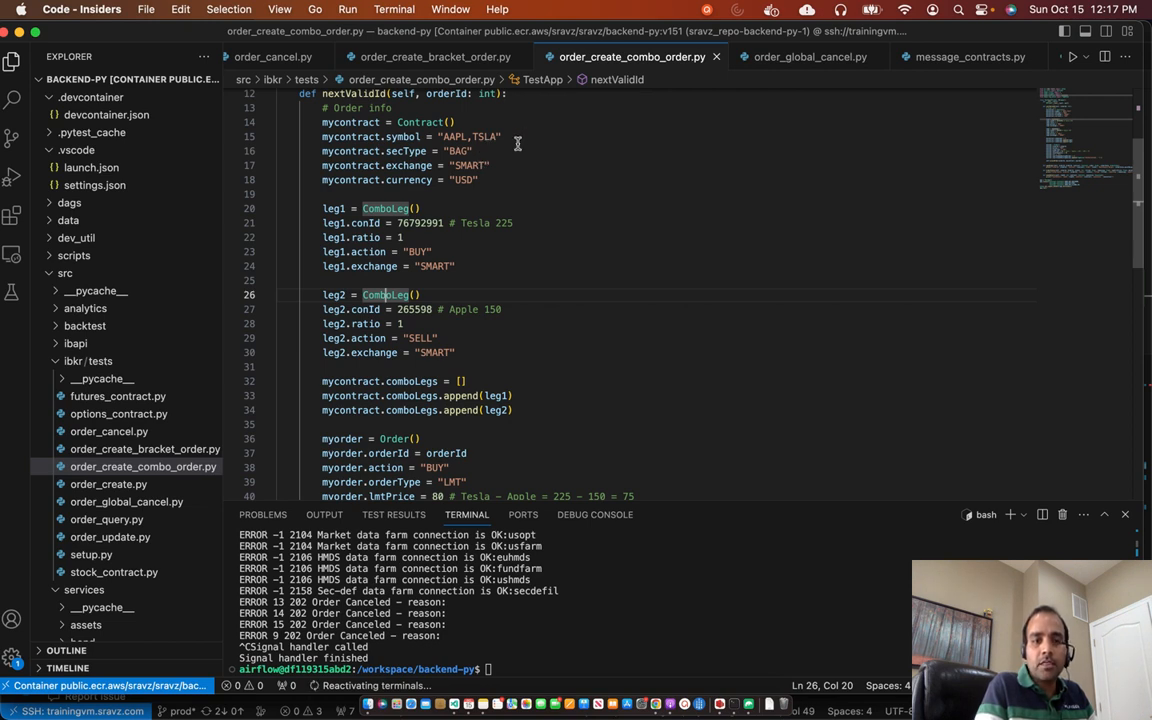
pyautogui.moveTo(616, 328)
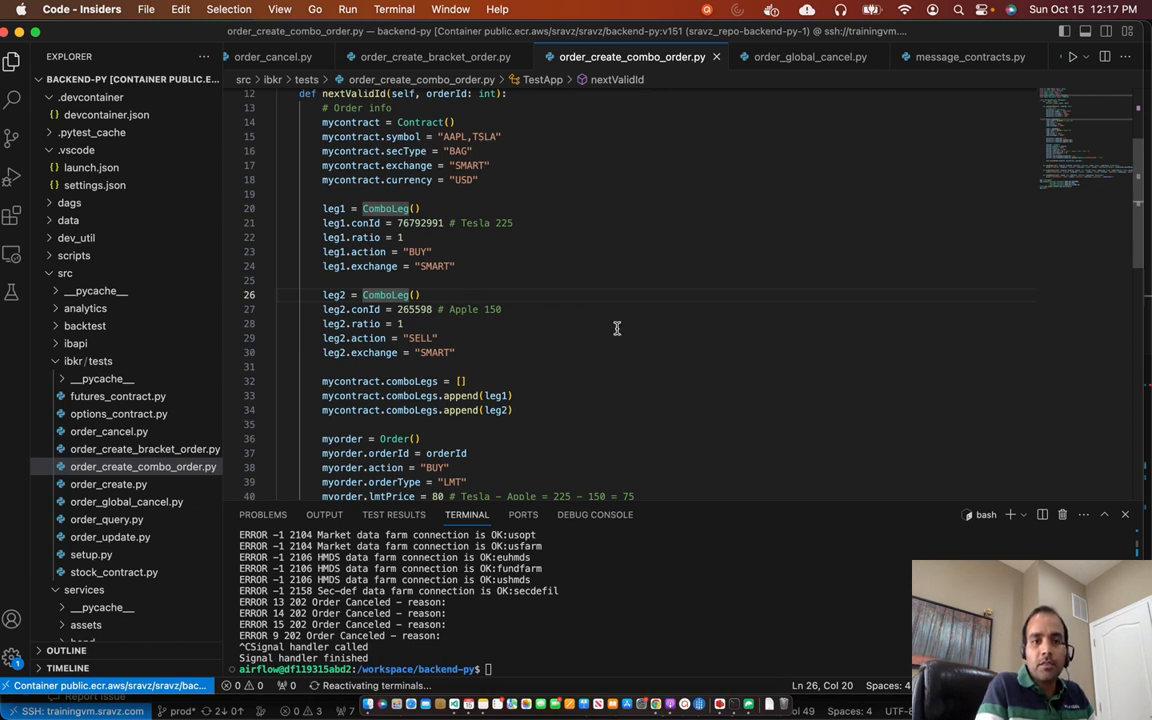
pyautogui.scroll(-3)
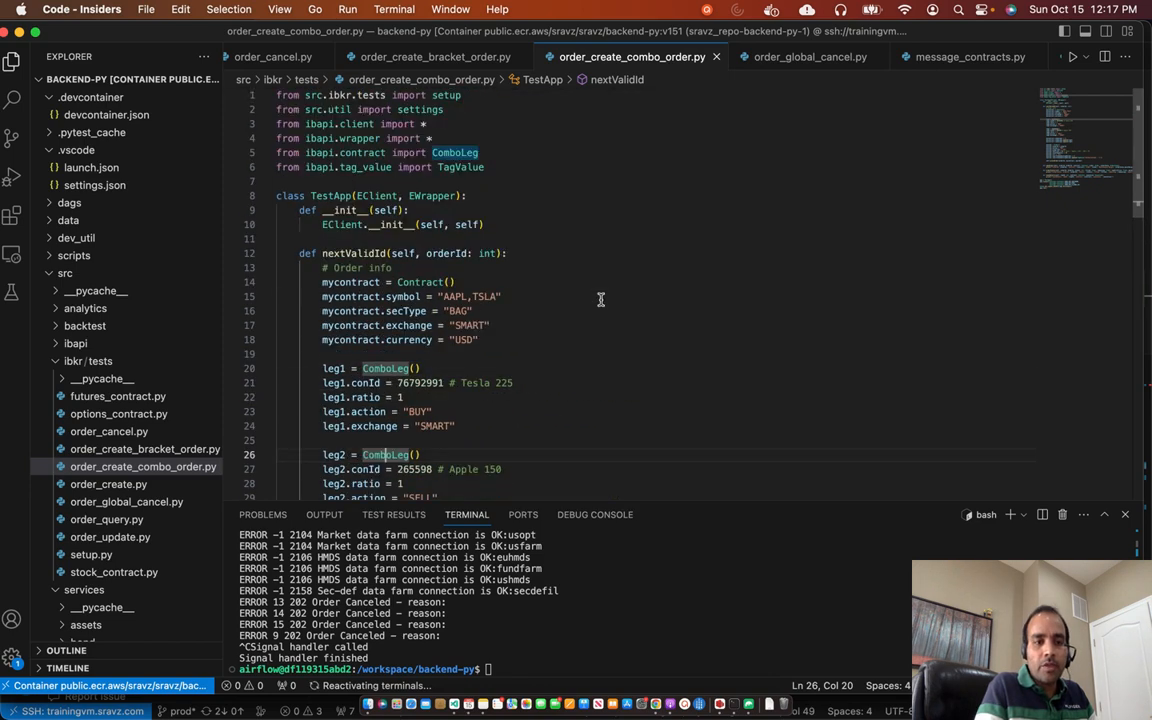
pyautogui.moveTo(616, 300)
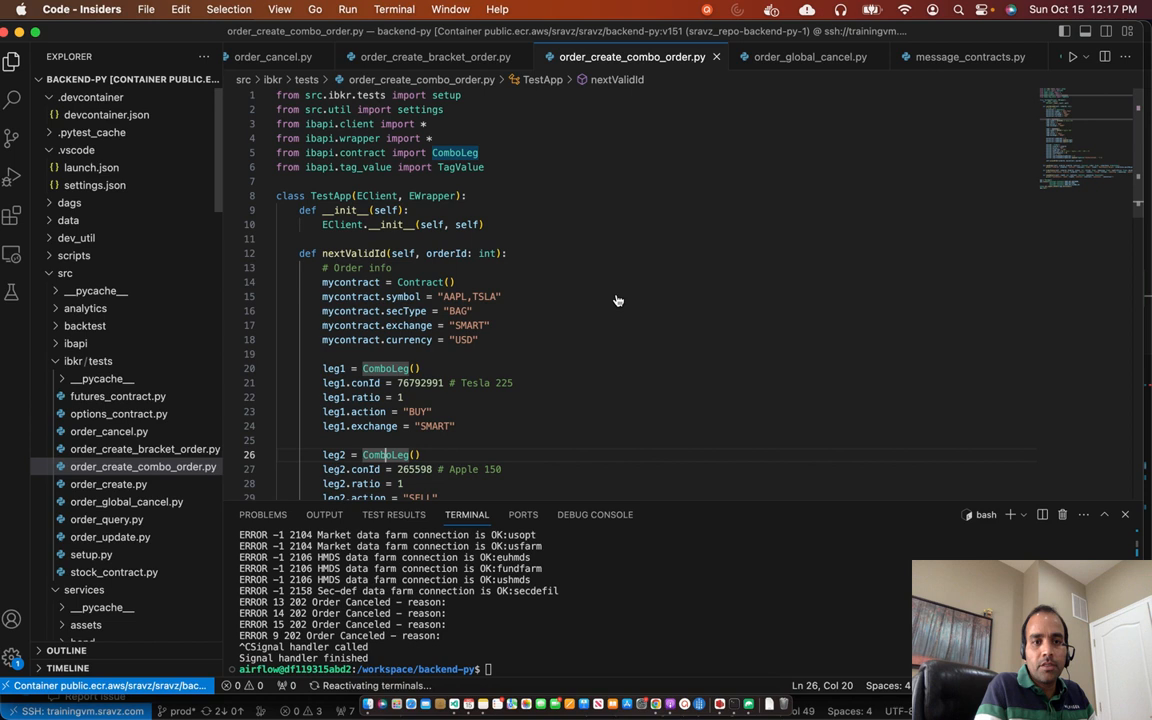
pyautogui.doubleClick(352, 252)
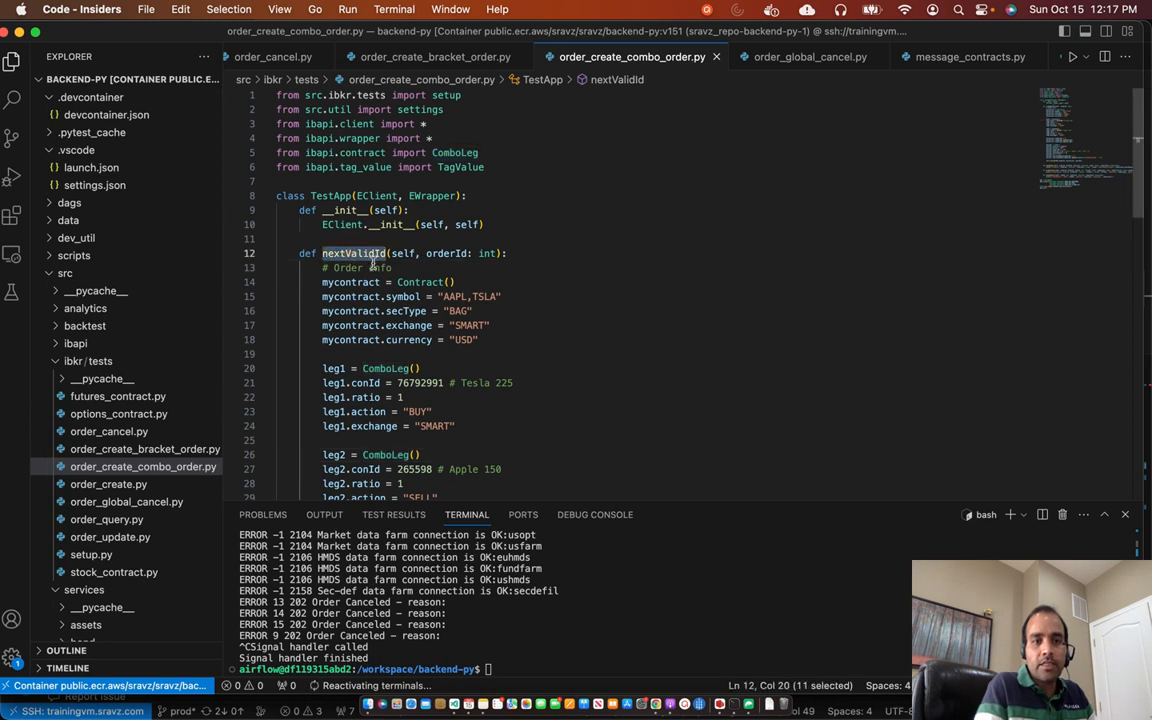
pyautogui.moveTo(452, 252)
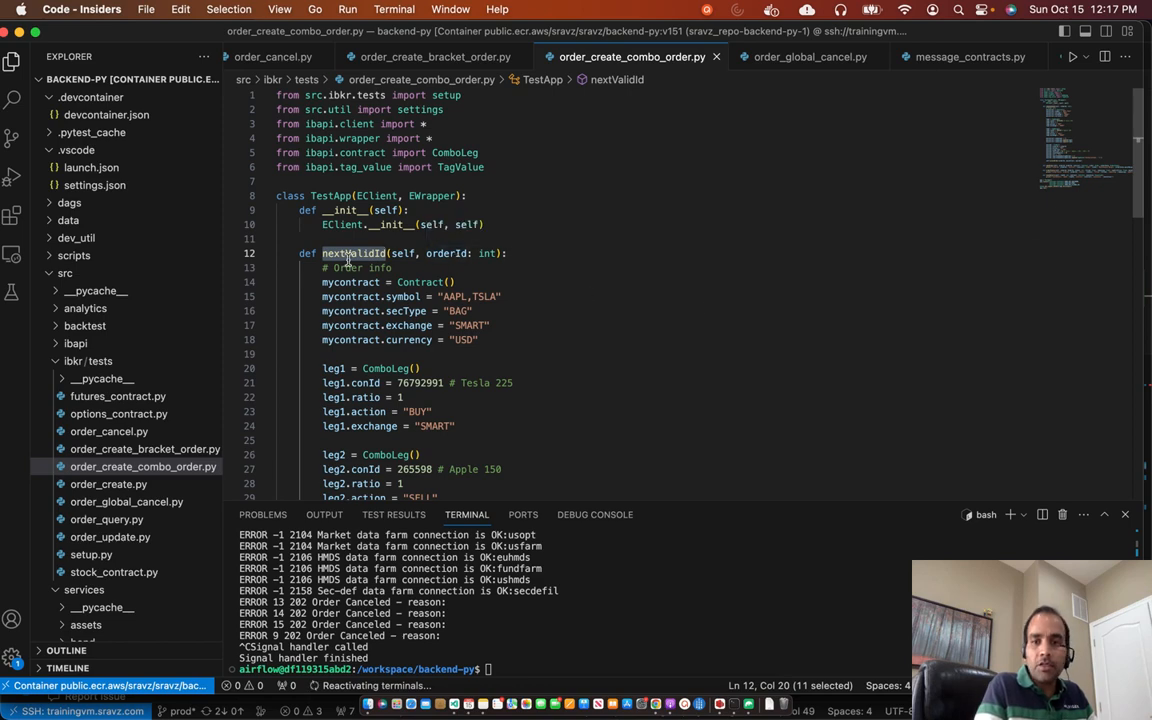
pyautogui.scroll(-3)
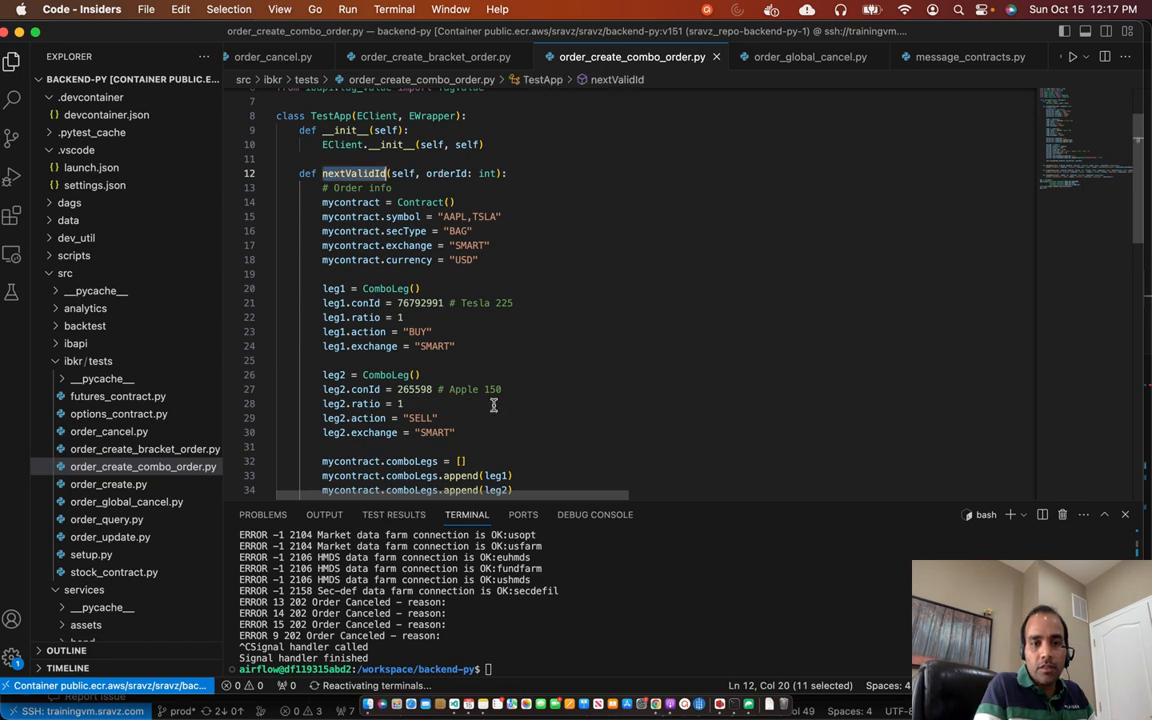
pyautogui.scroll(-3)
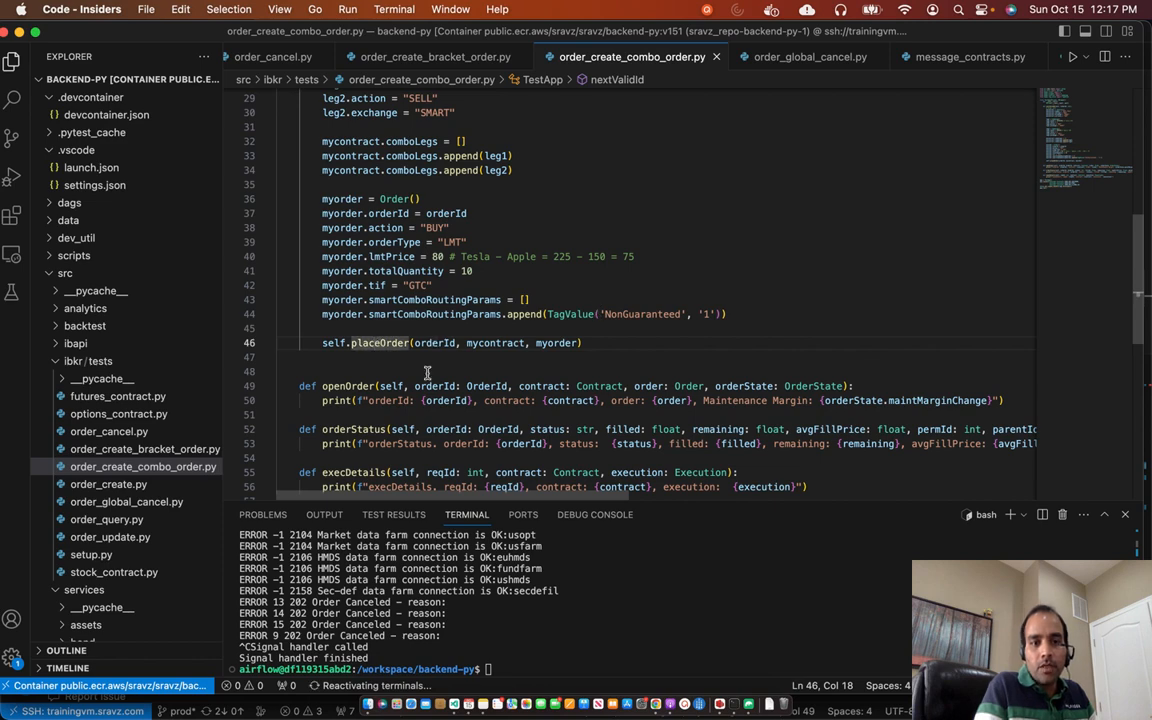
pyautogui.scroll(-3)
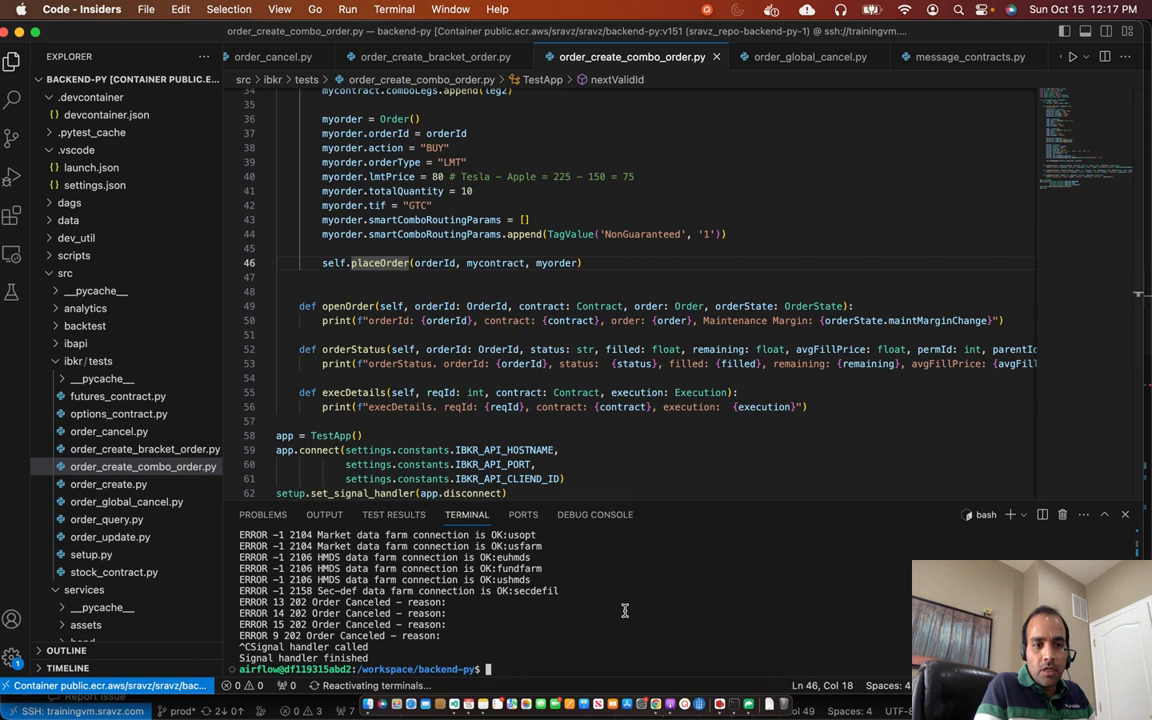
# Copy the script path and run python src/ibkr/tests/order_create_combo_order.py in the terminal
pyautogui.rightClick(144, 466)
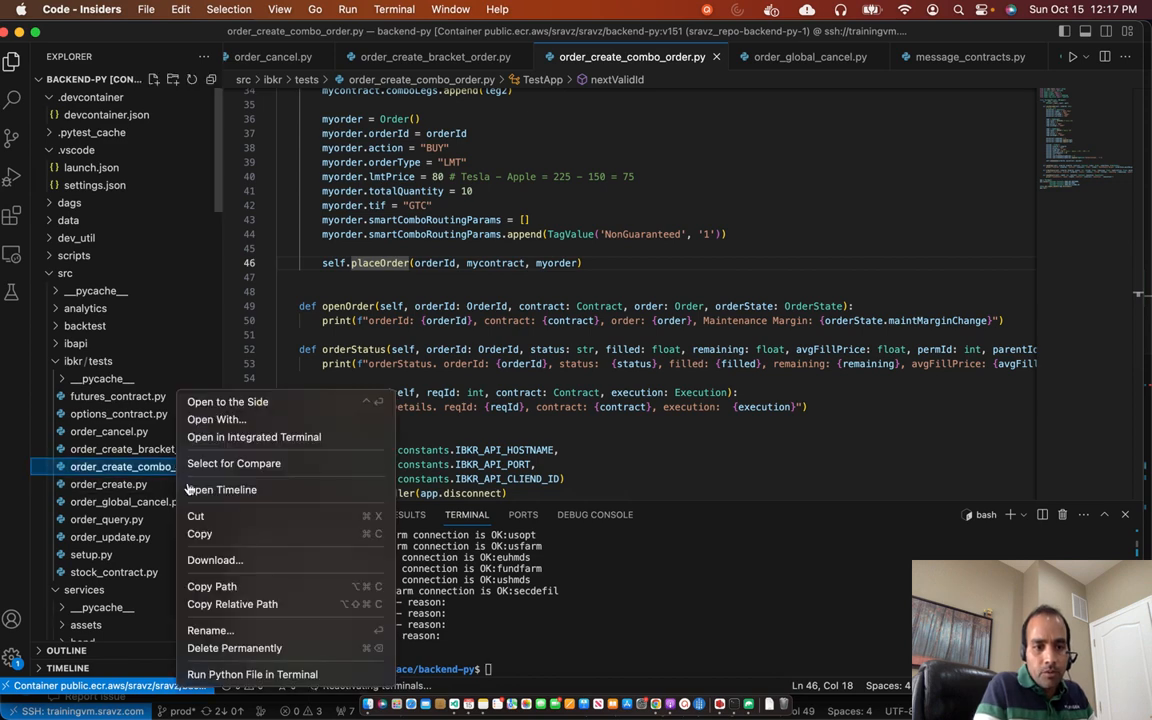
pyautogui.moveTo(240, 586)
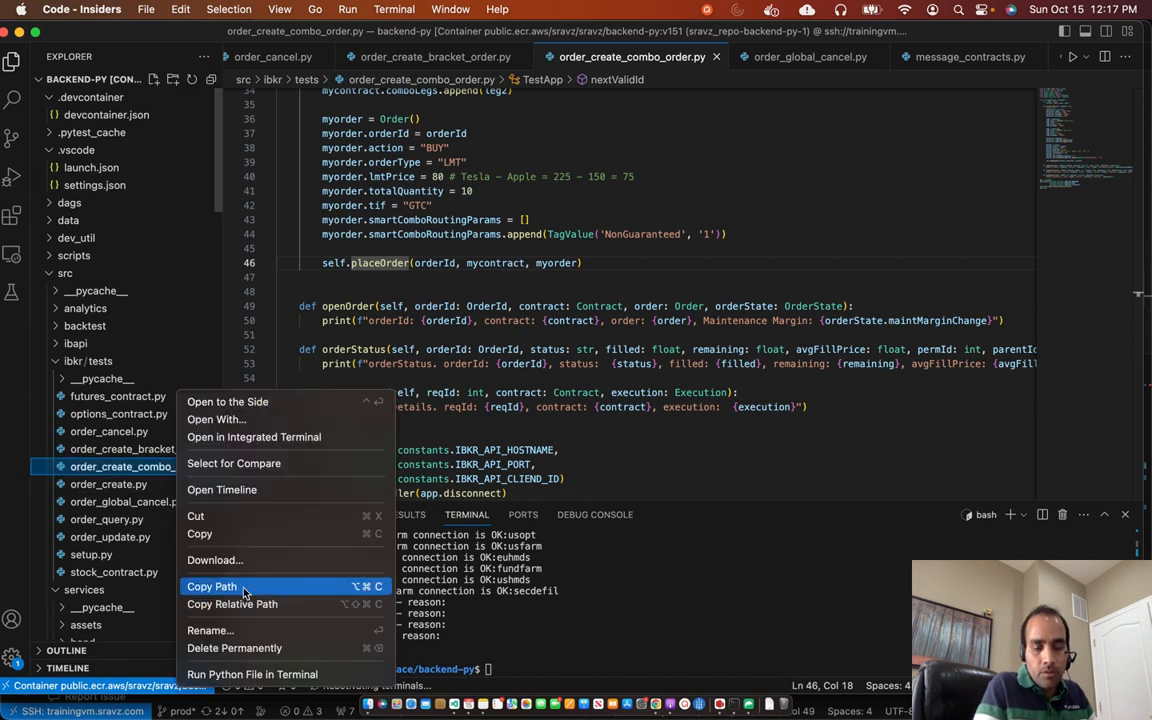
pyautogui.click(212, 586)
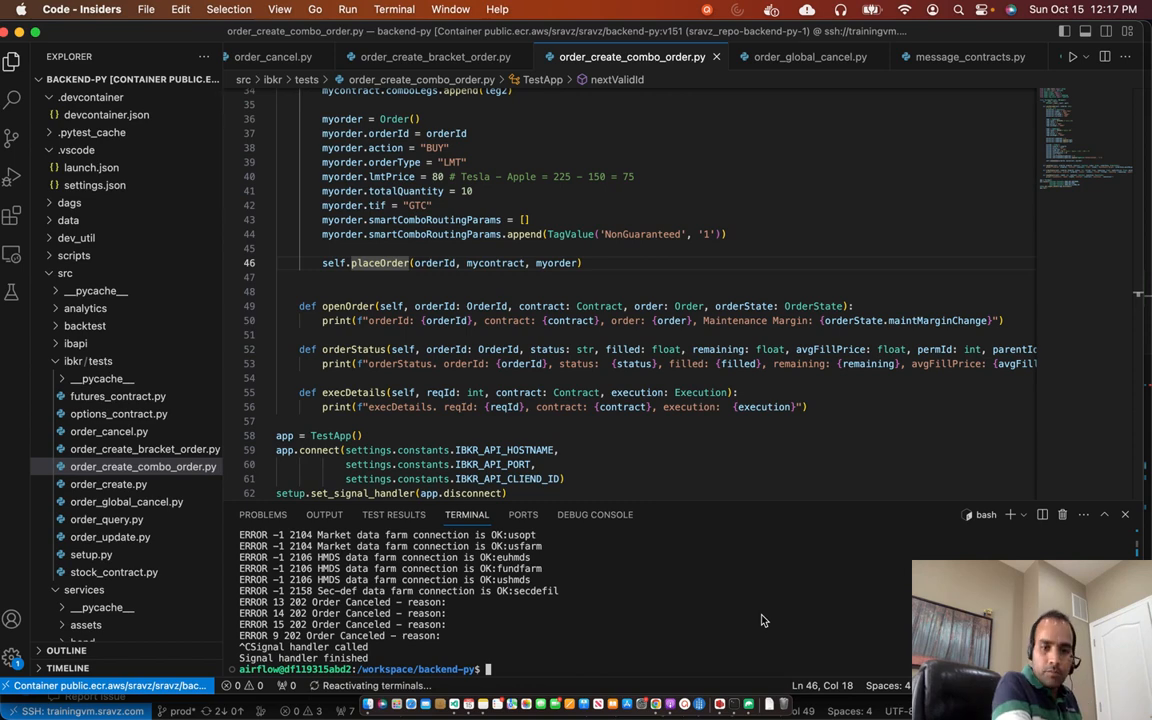
pyautogui.write('python src/ibkr/tests/order_create_combo_order.py')
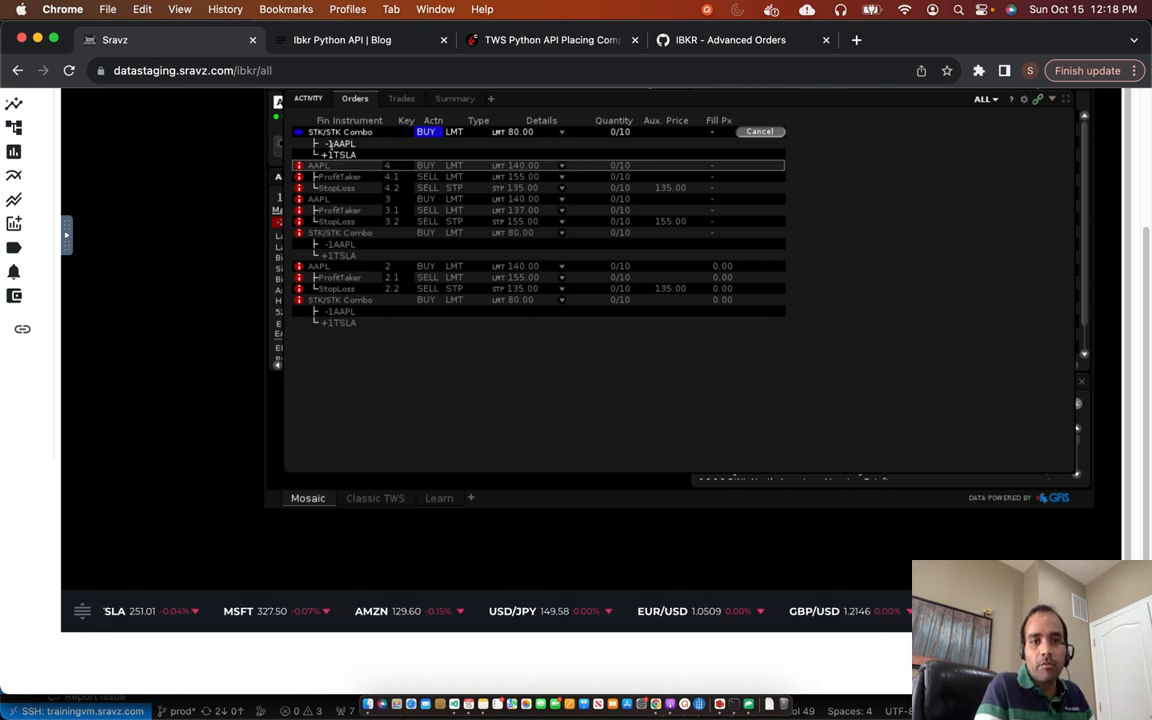
# Switch from the TWS orders view to the Ibkr Python API blog tab
pyautogui.click(340, 40)
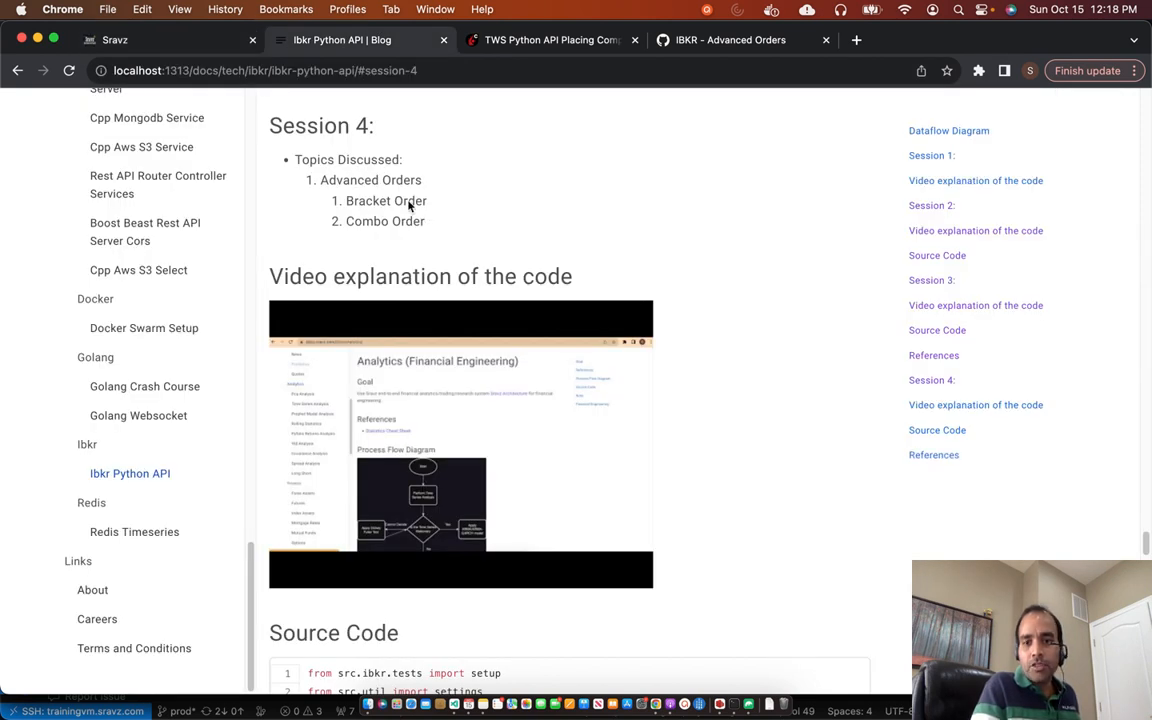
pyautogui.moveTo(932, 456)
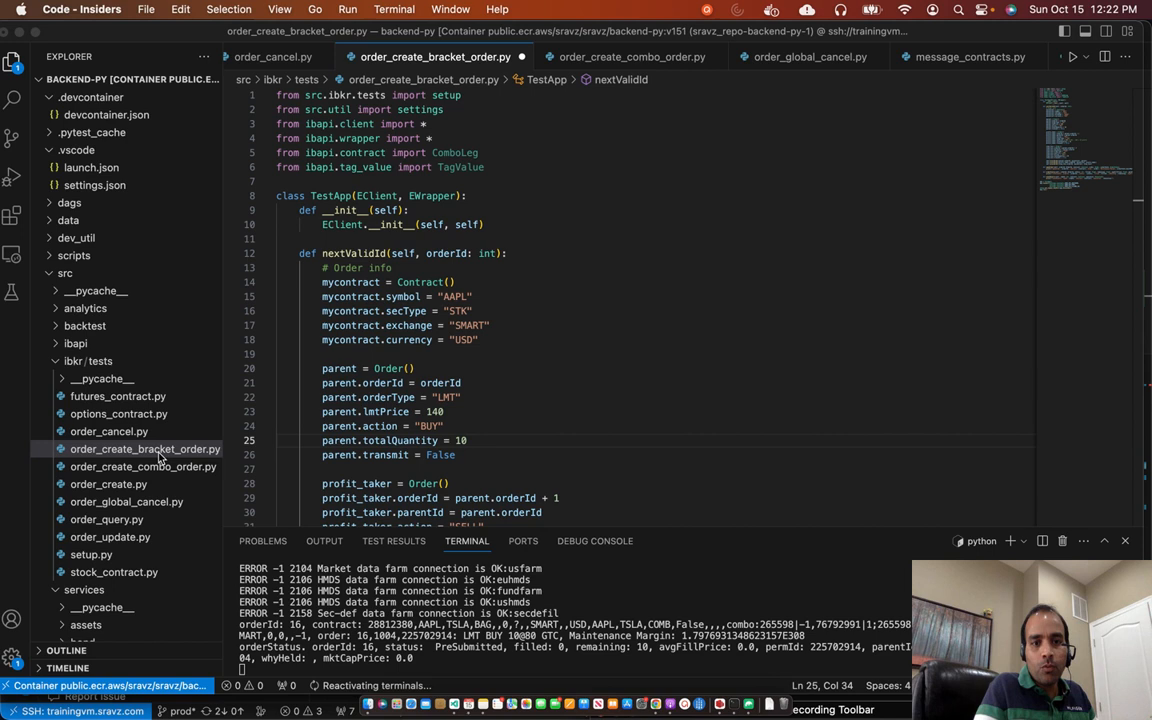
pyautogui.moveTo(504, 316)
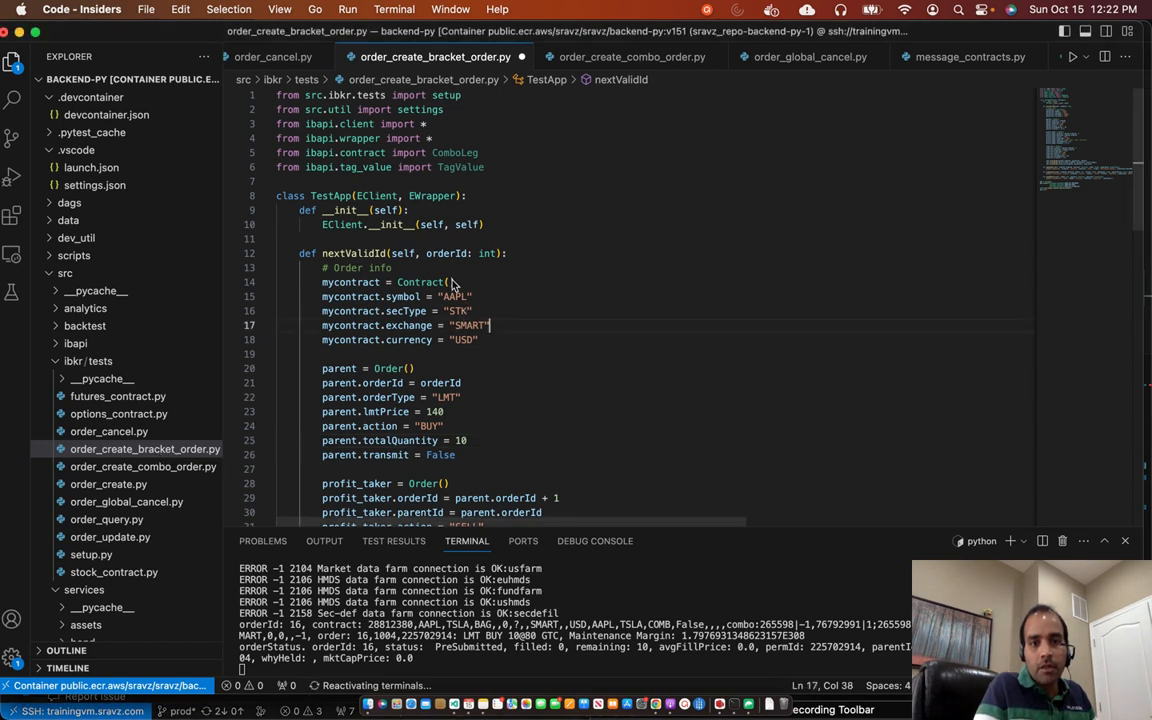
pyautogui.doubleClick(454, 296)
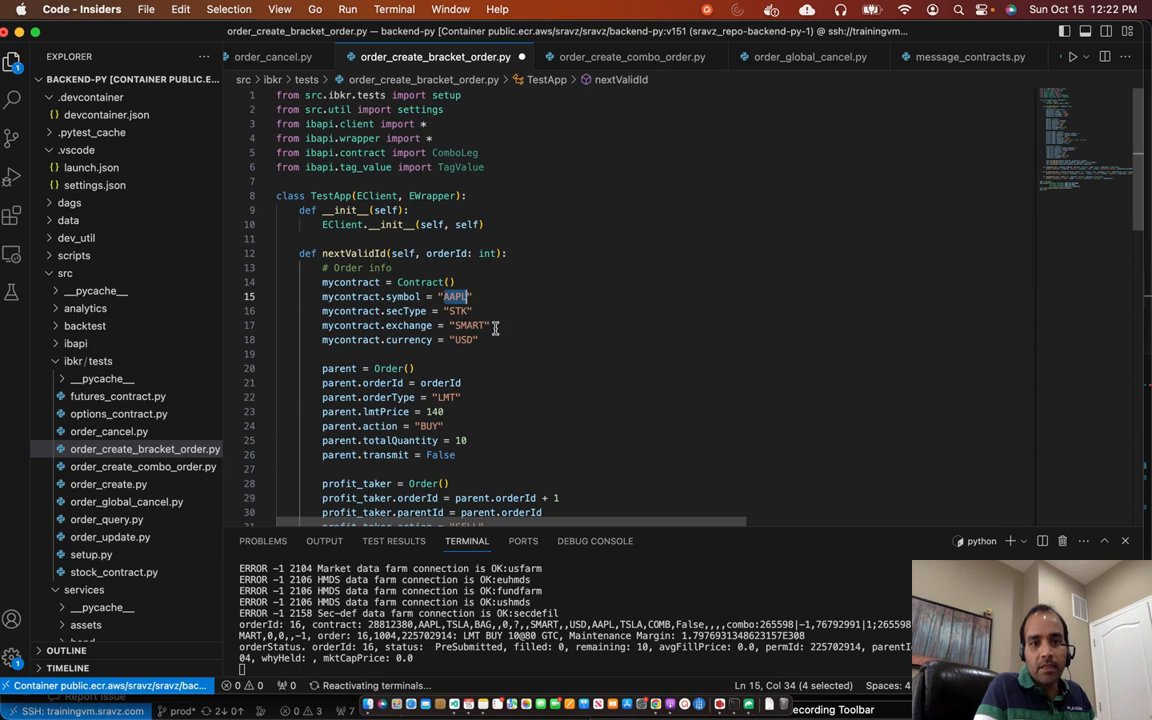
pyautogui.scroll(-3)
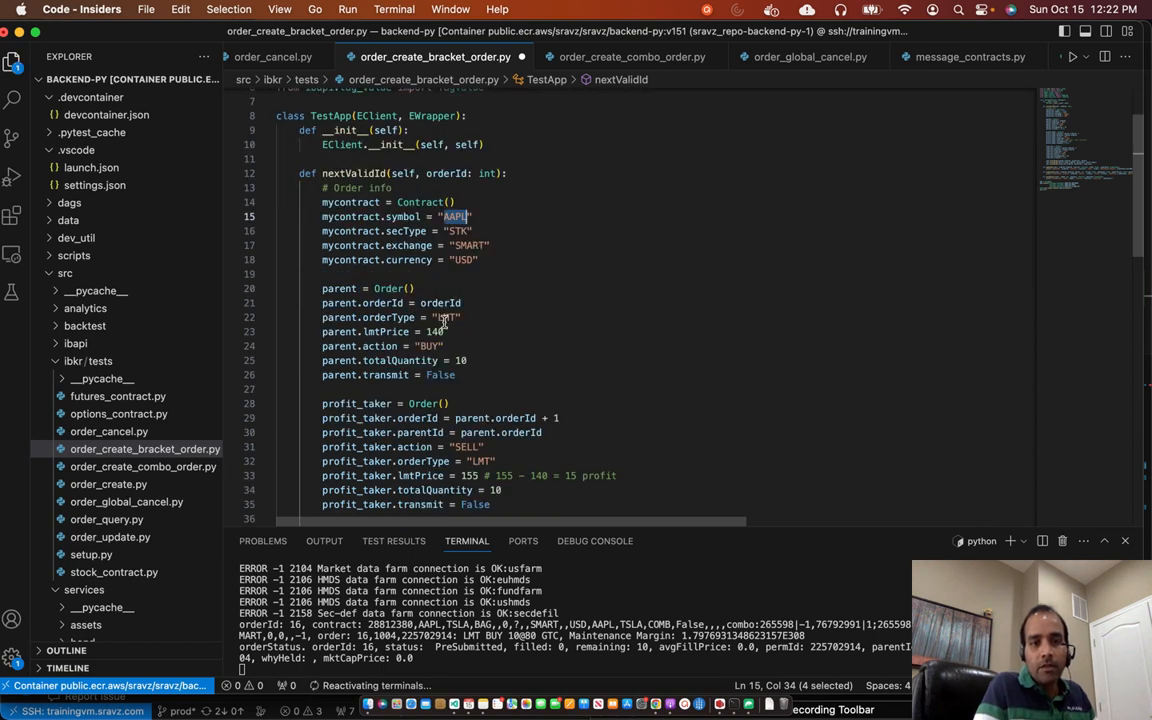
pyautogui.scroll(-3)
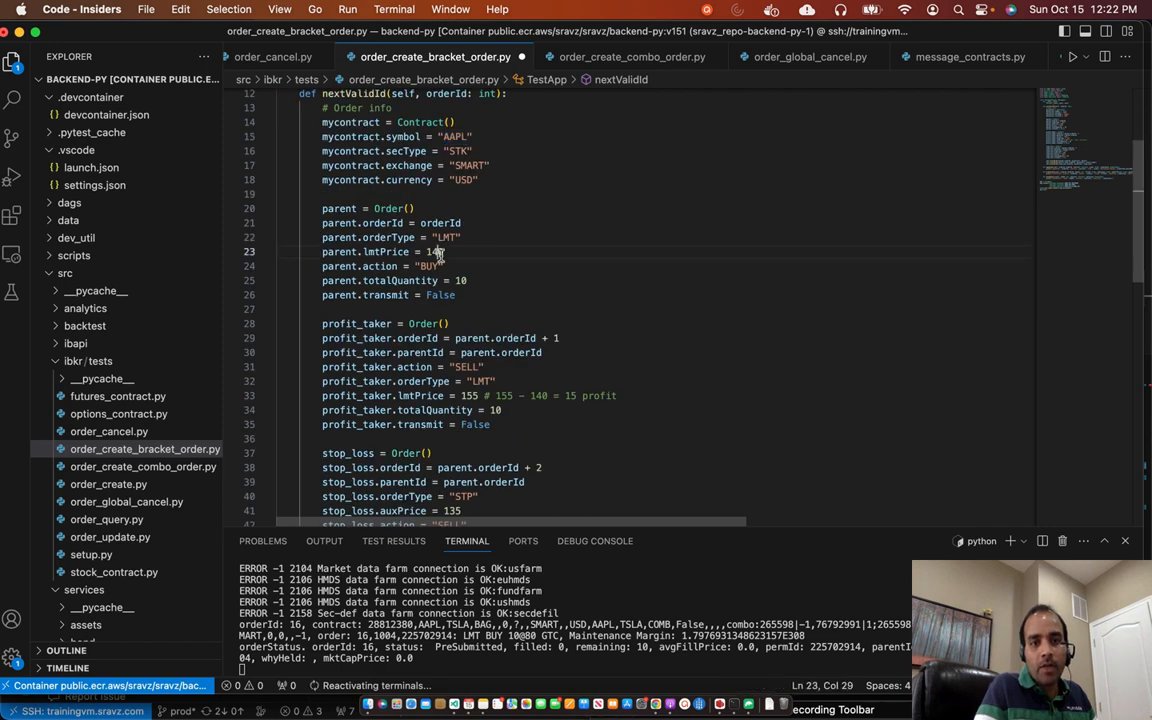
pyautogui.doubleClick(436, 252)
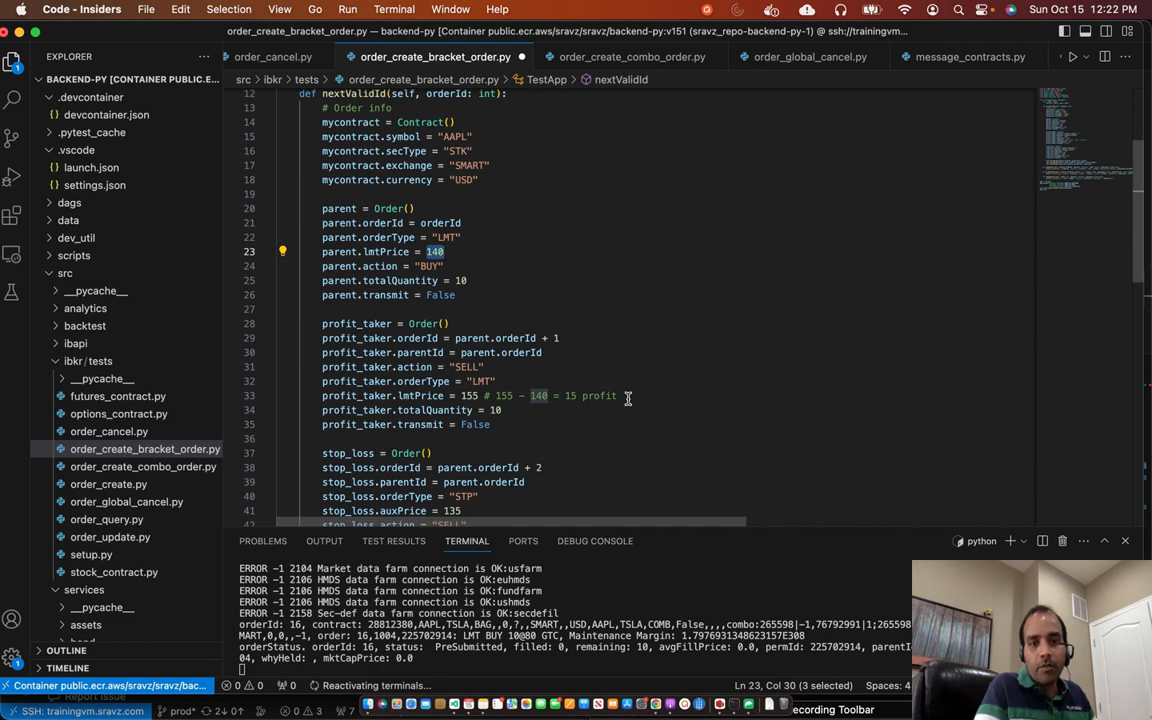
pyautogui.scroll(-3)
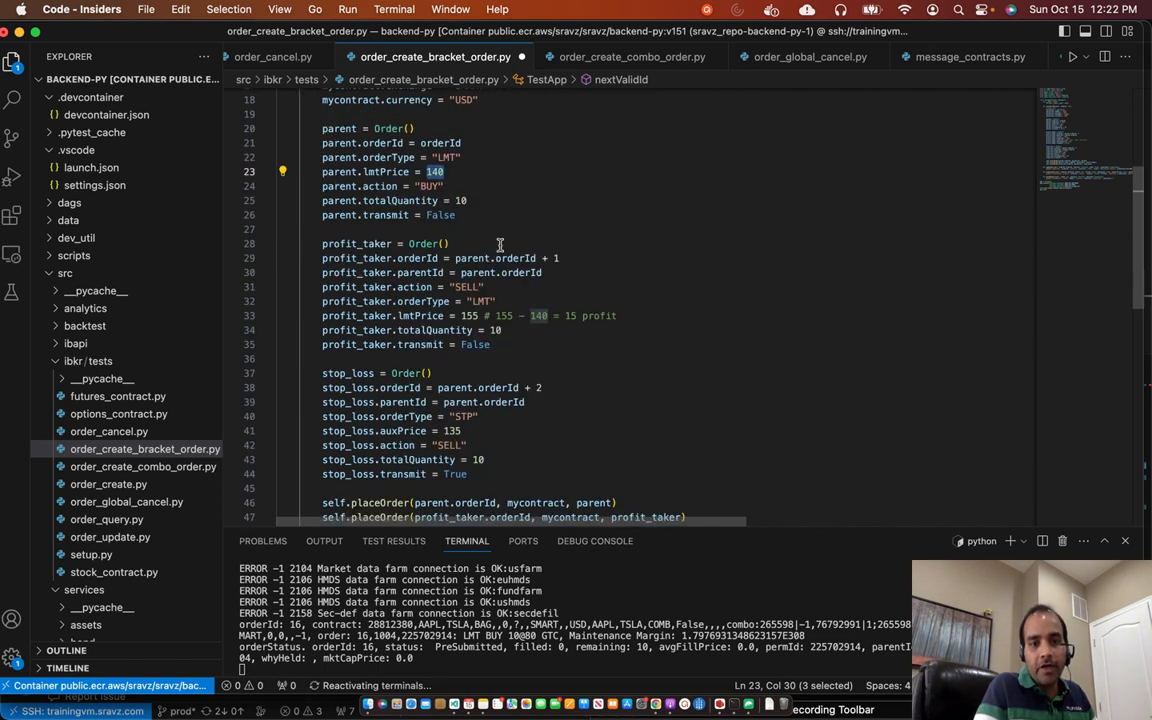
pyautogui.moveTo(452, 414)
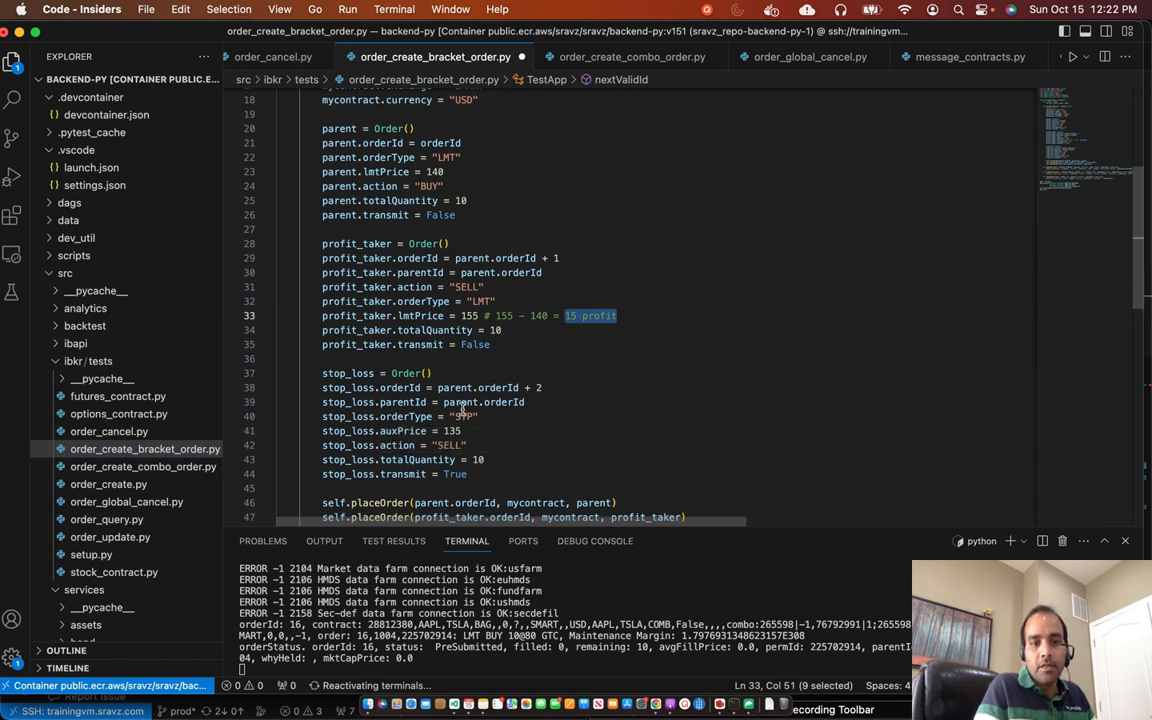
pyautogui.doubleClick(448, 432)
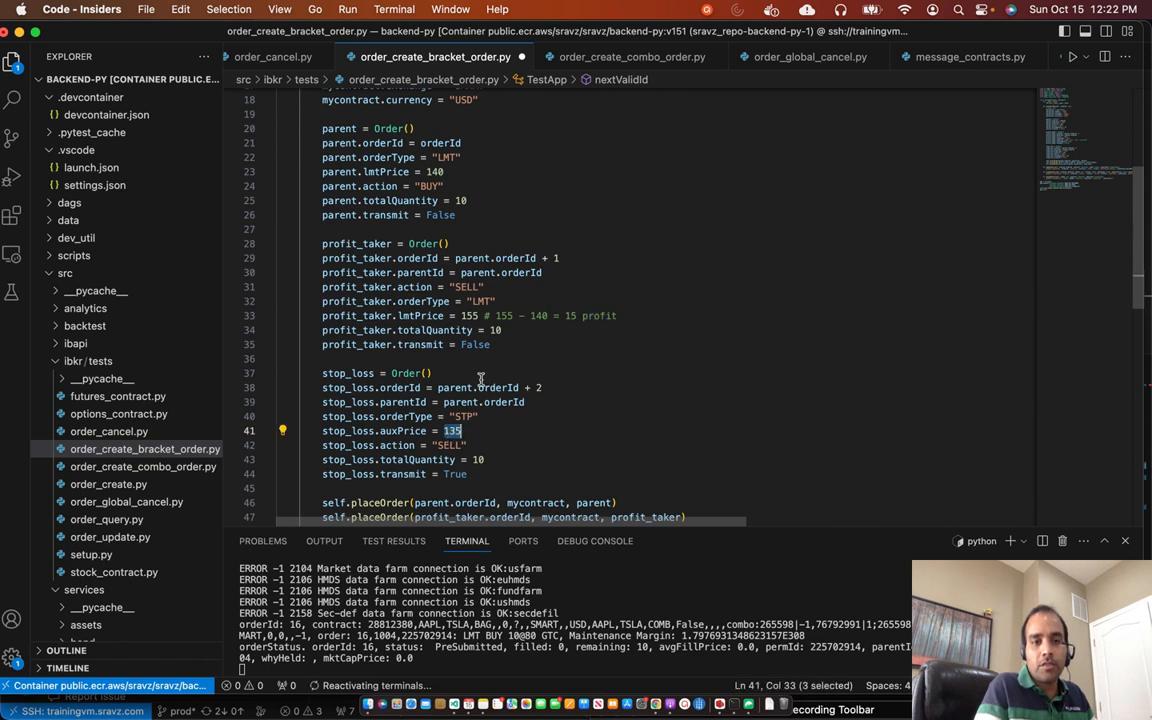
pyautogui.moveTo(468, 272)
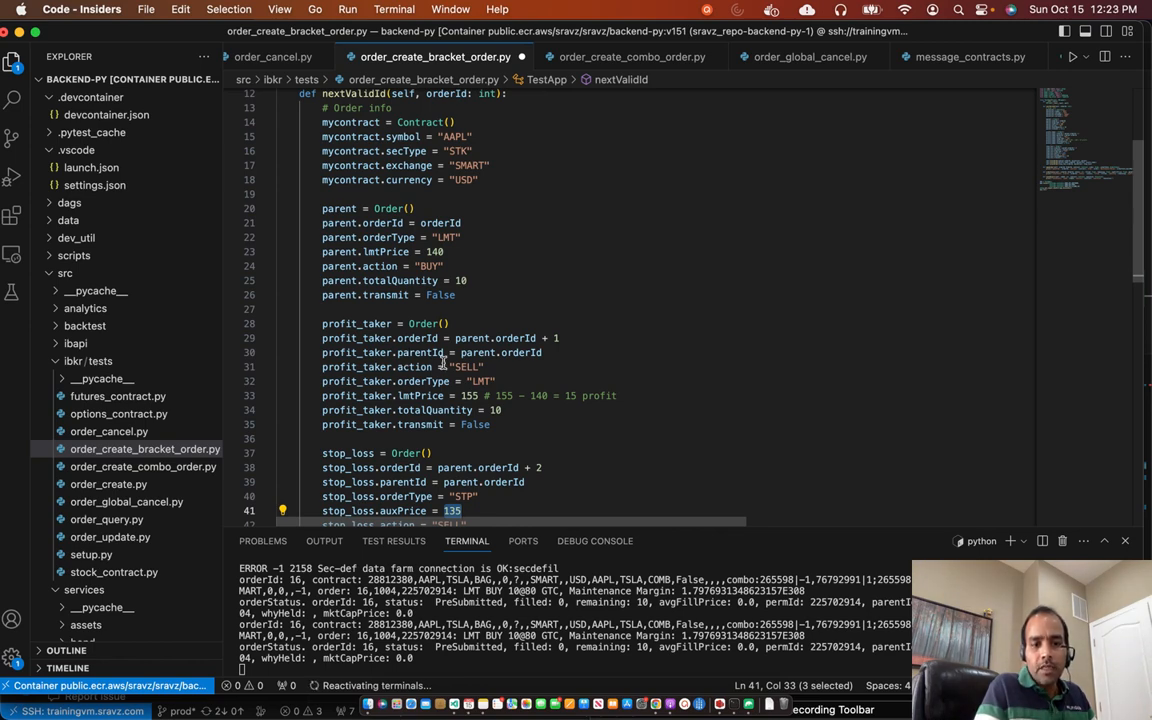
pyautogui.scroll(-3)
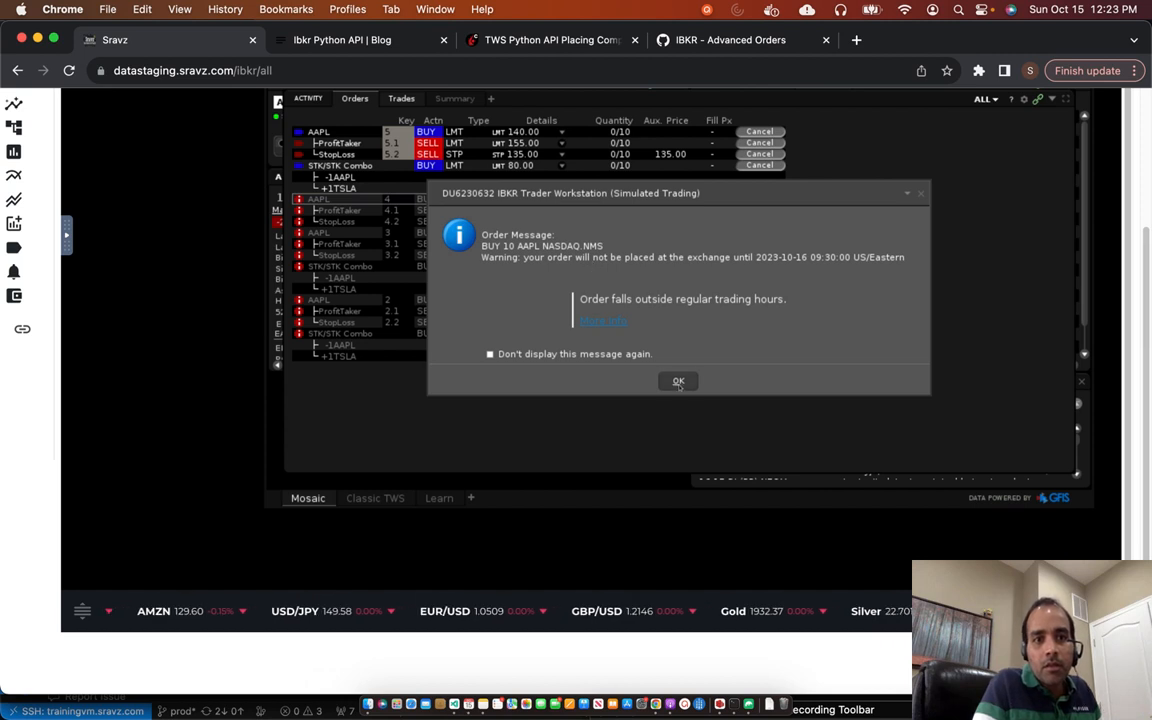
# Dismiss the outside-trading-hours Order Message warning to reveal the orders list
pyautogui.click(678, 380)
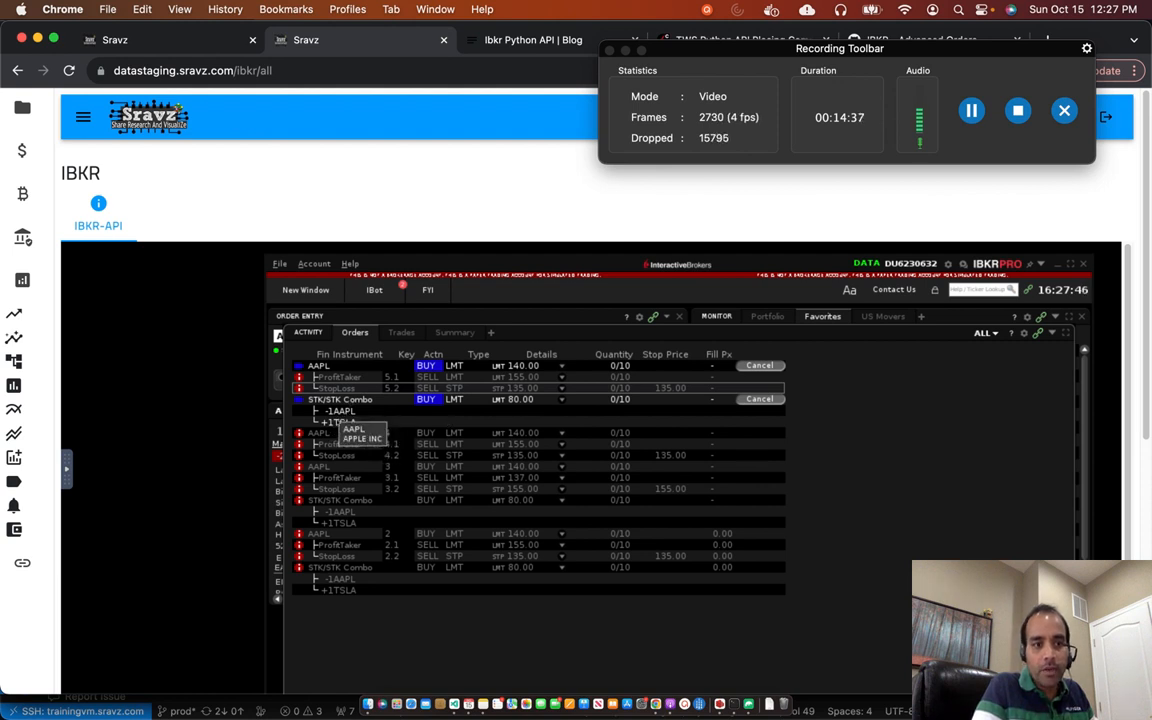
# Show the Sravz spread analysis tab with stk_us_tsla vs stk_us_aapl selected
pyautogui.click(116, 40)
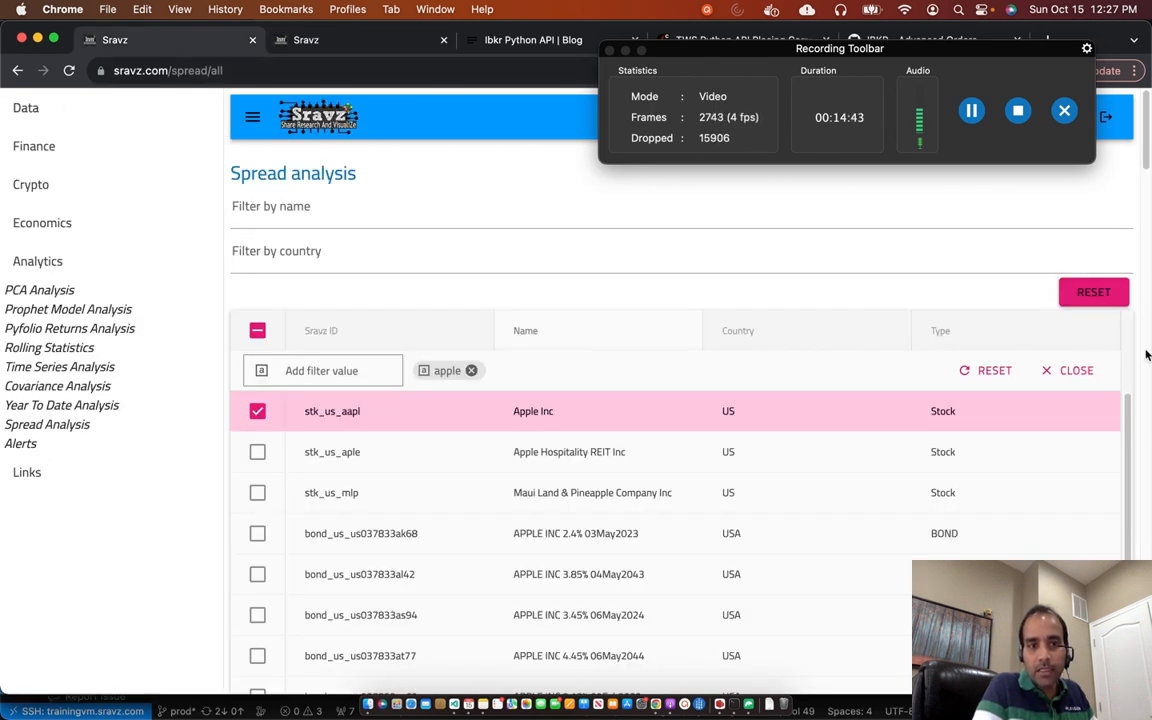
pyautogui.scroll(-3)
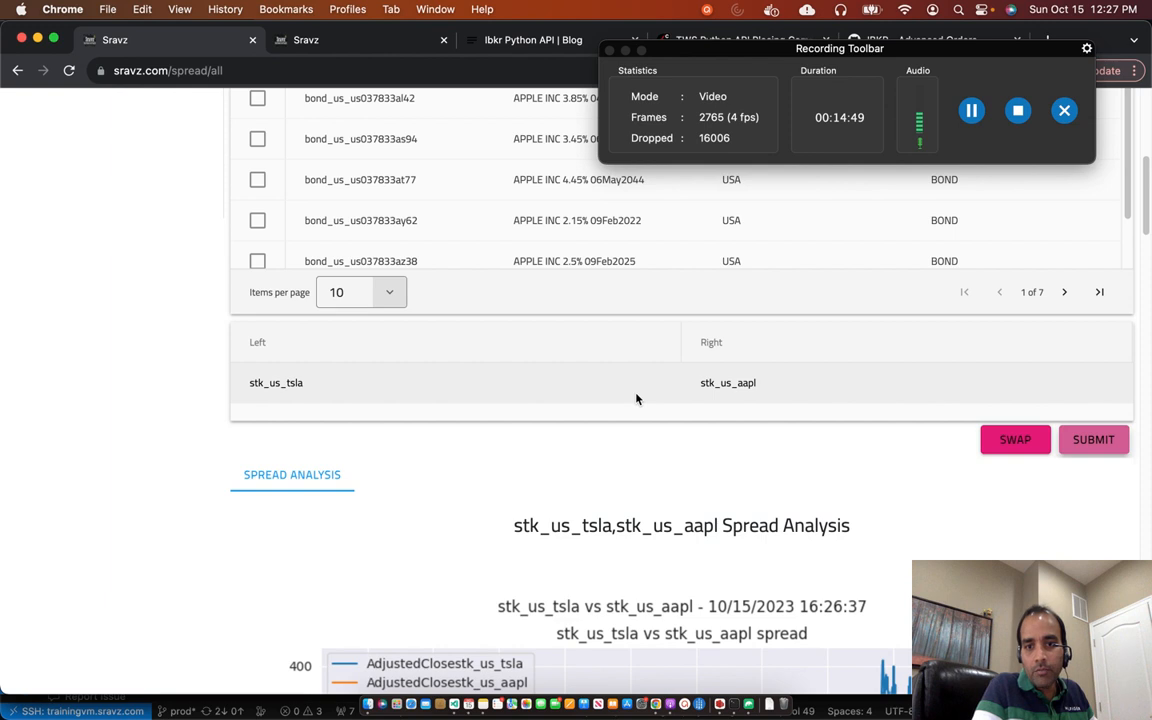
pyautogui.moveTo(270, 336)
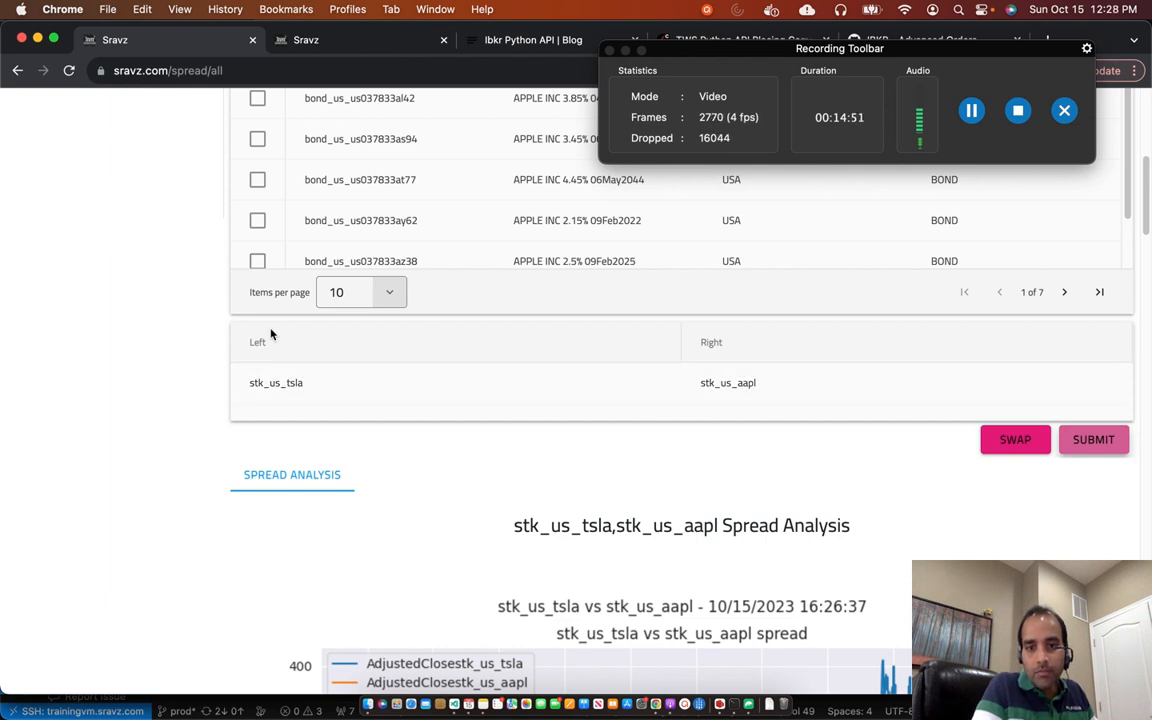
pyautogui.moveTo(756, 444)
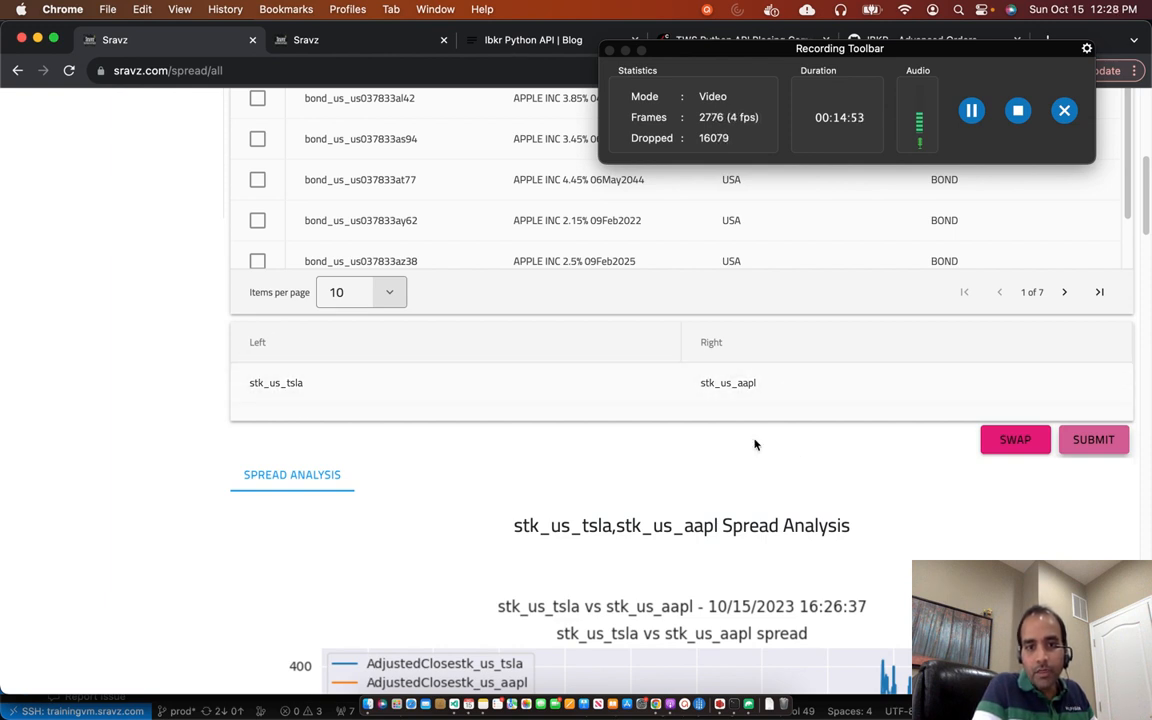
# Scroll through the TSLA vs AAPL adjusted-close chart down to the Spread Vs Date plot
pyautogui.scroll(-3)
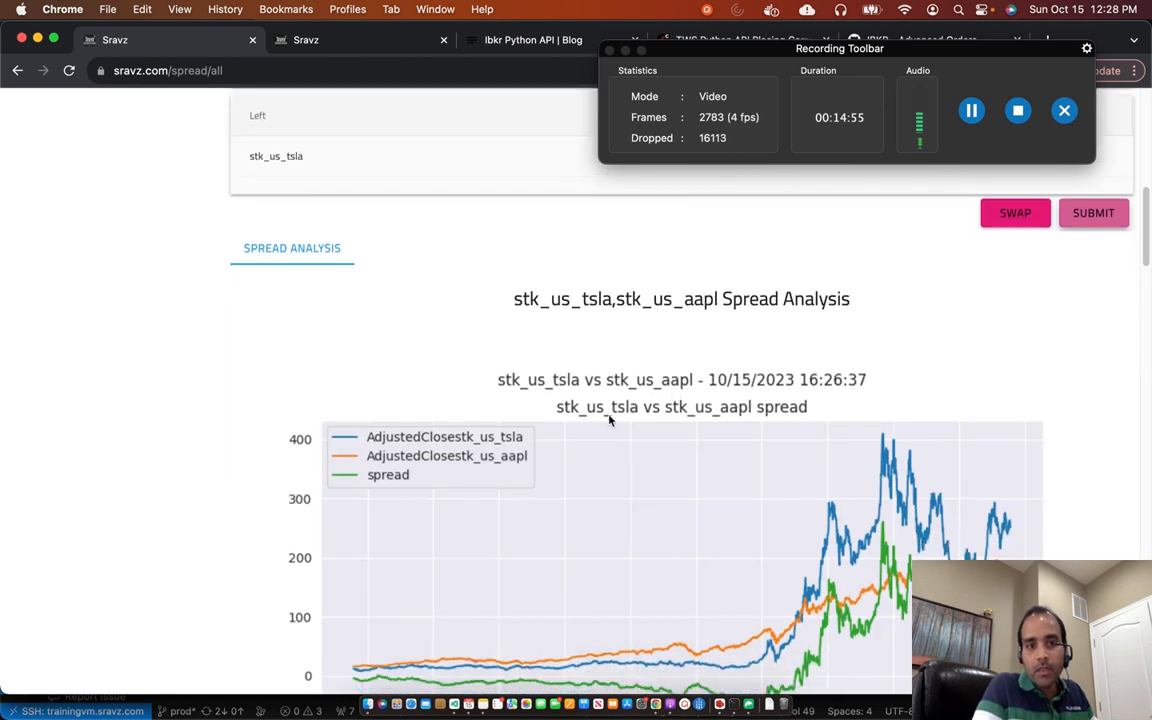
pyautogui.scroll(-3)
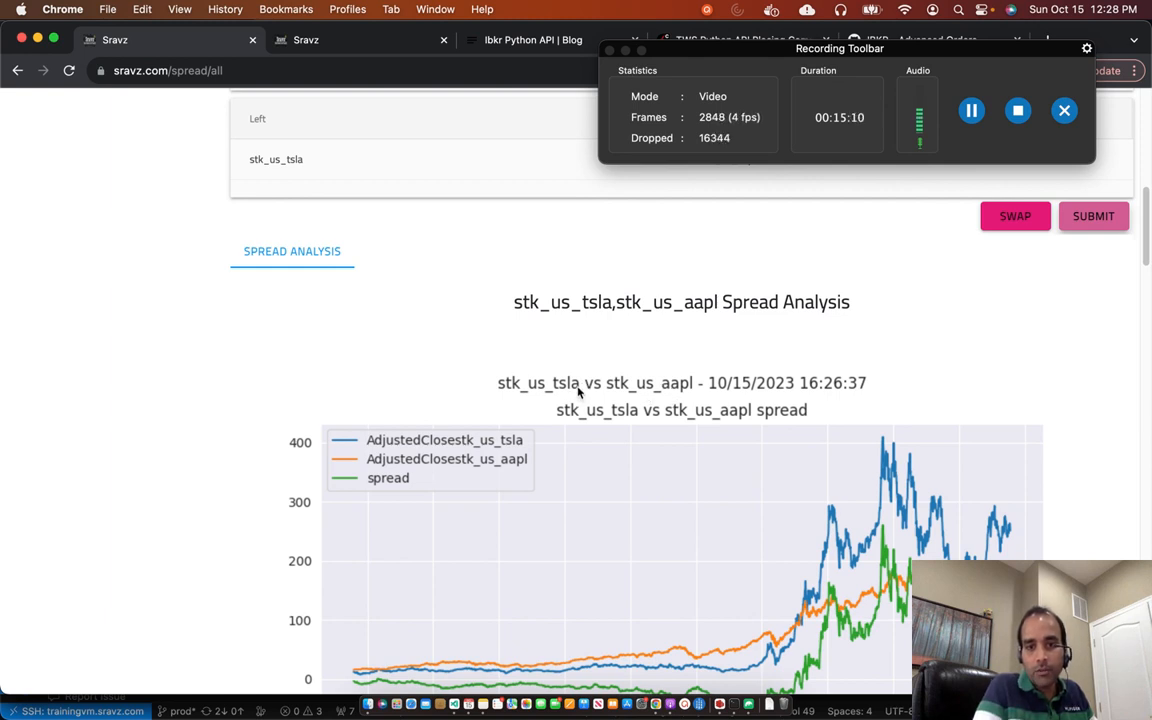
pyautogui.moveTo(684, 396)
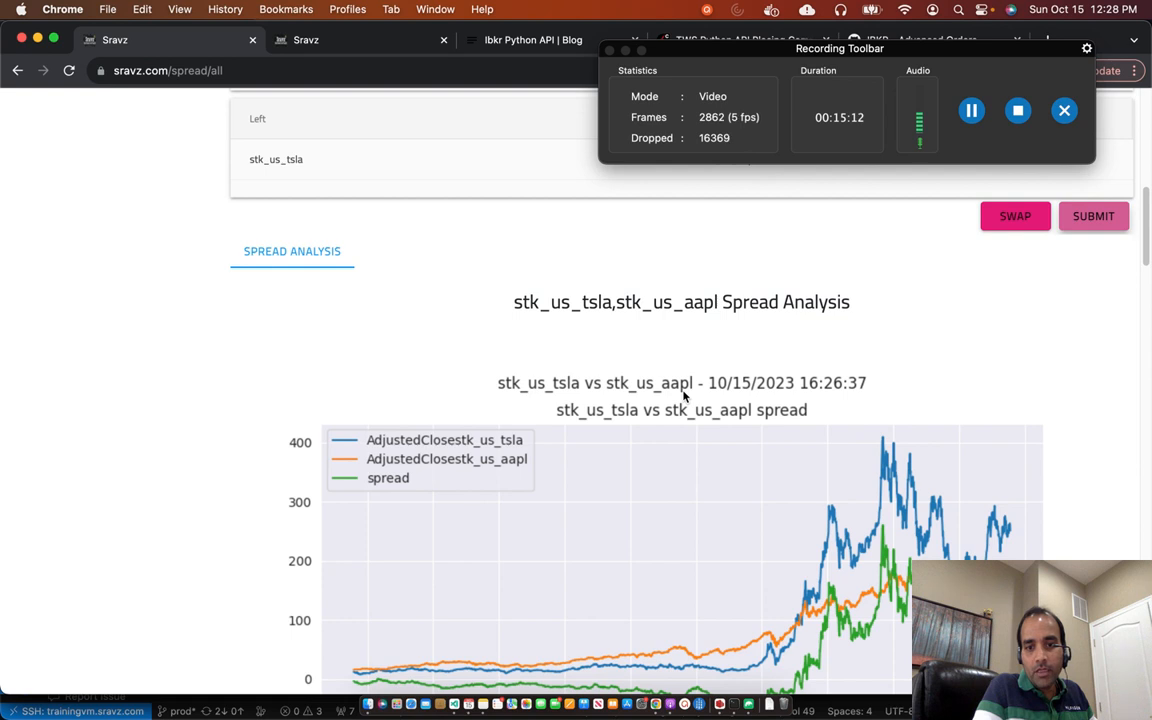
pyautogui.scroll(-3)
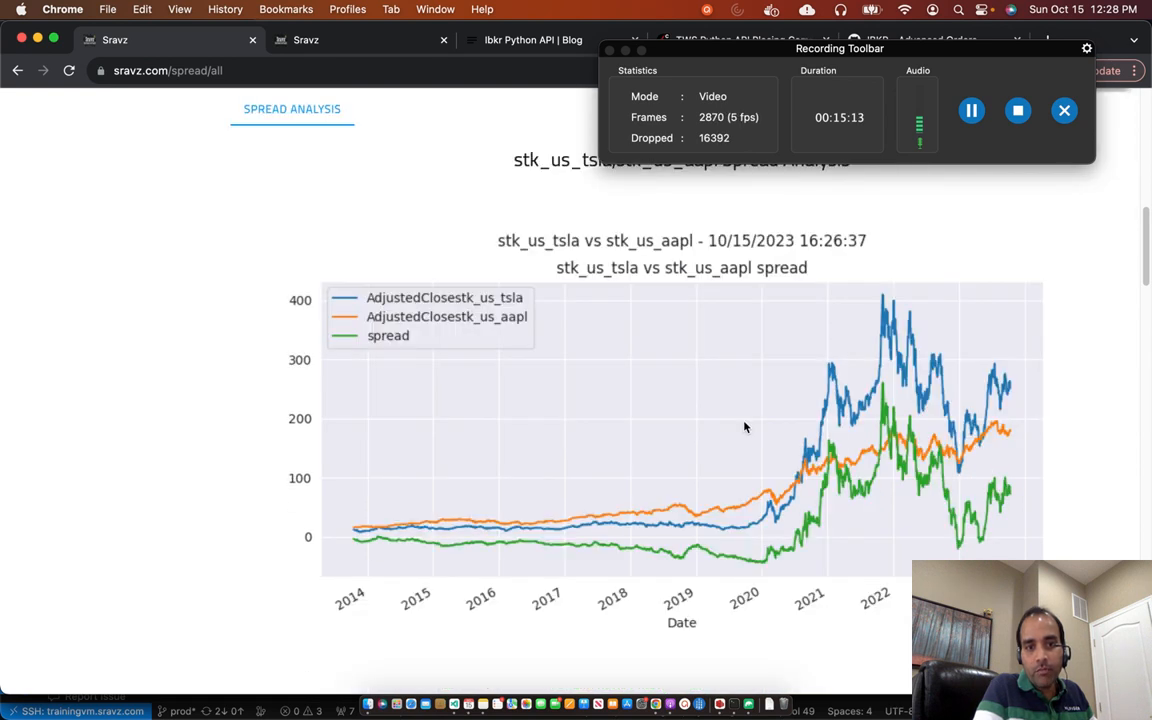
pyautogui.moveTo(944, 448)
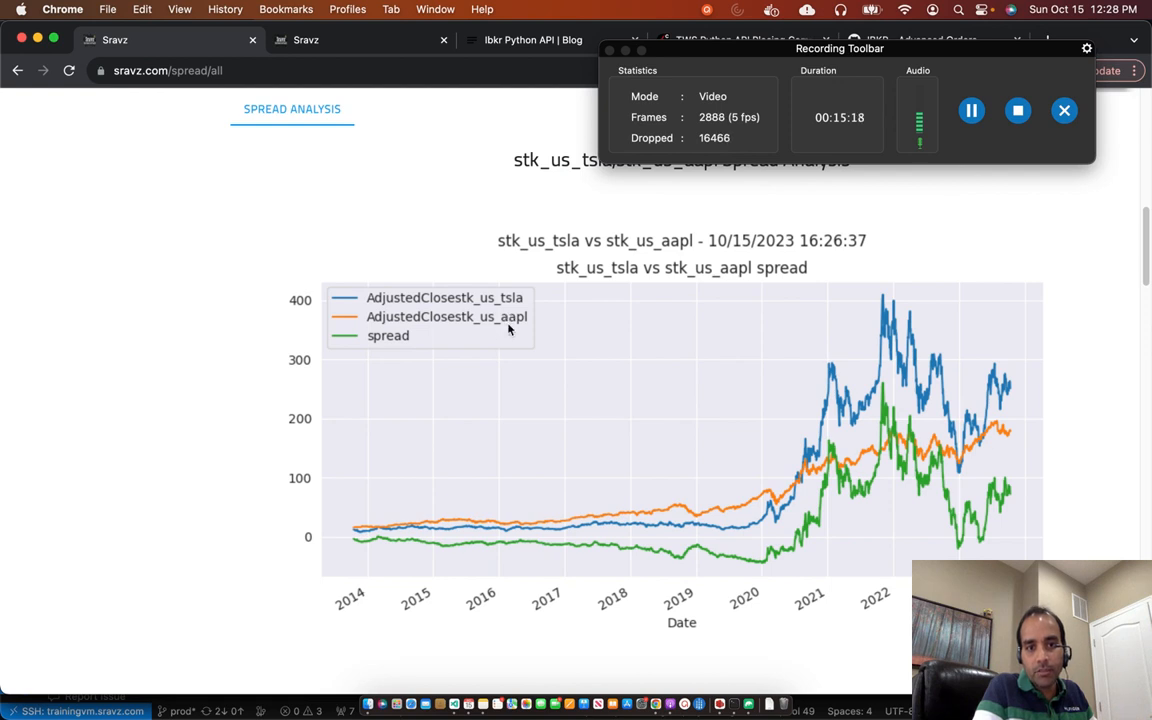
pyautogui.moveTo(358, 540)
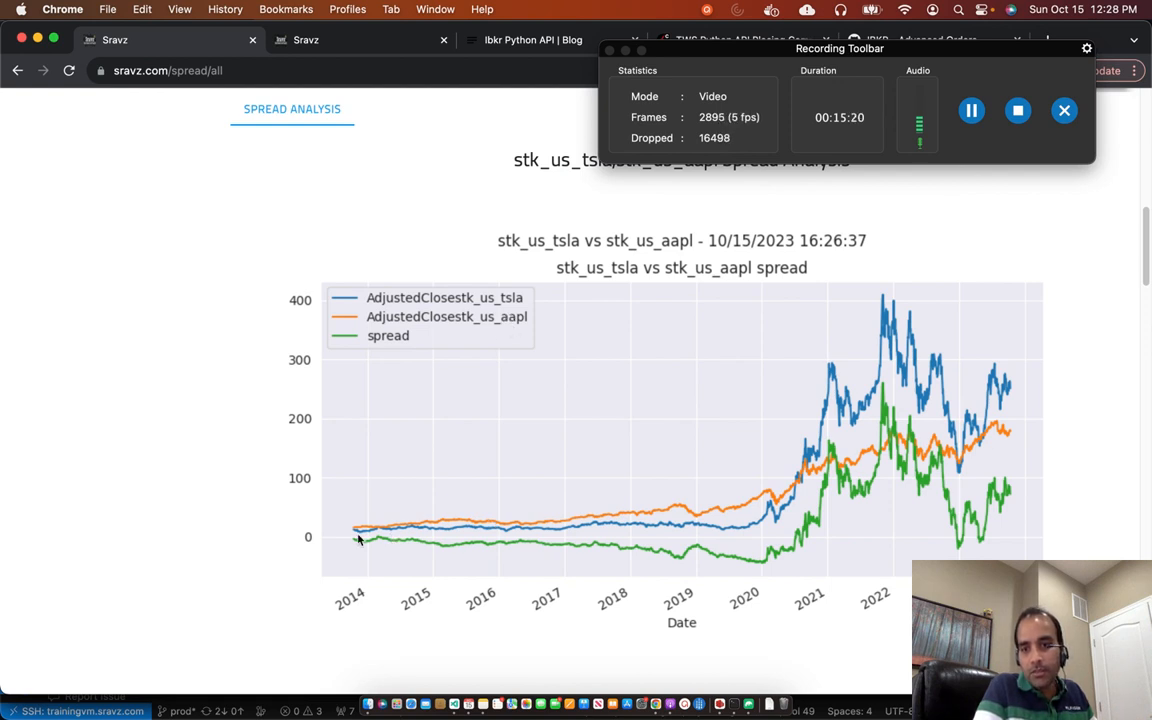
pyautogui.moveTo(804, 544)
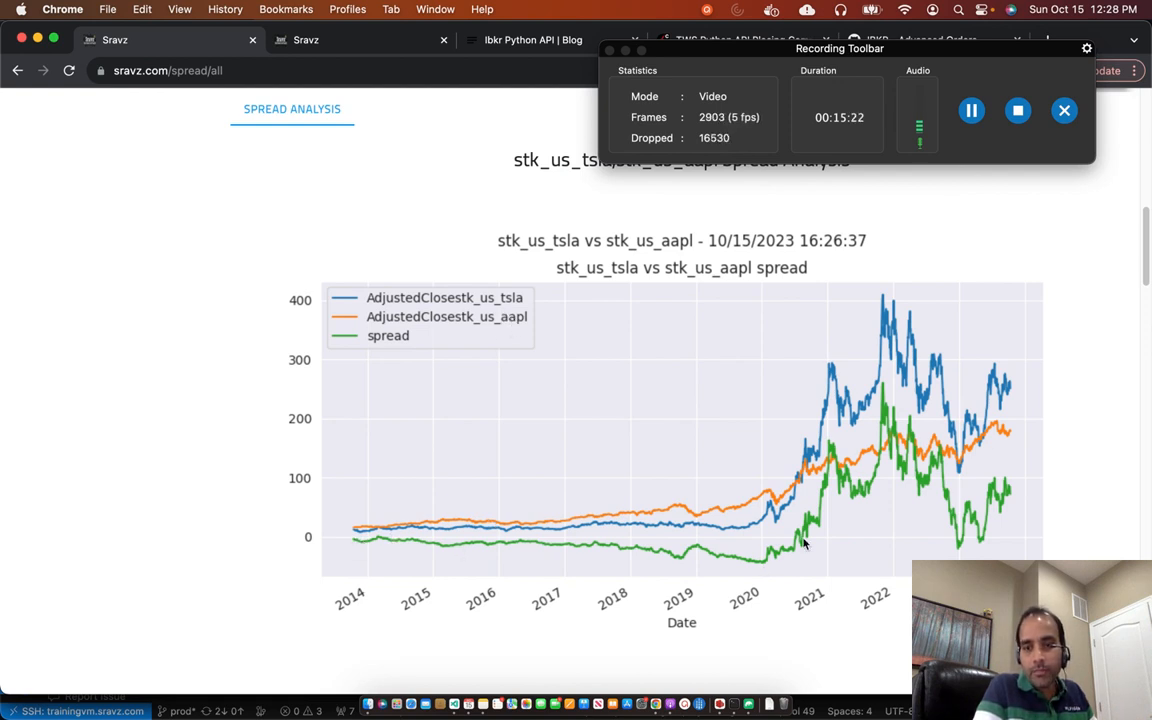
pyautogui.moveTo(1056, 532)
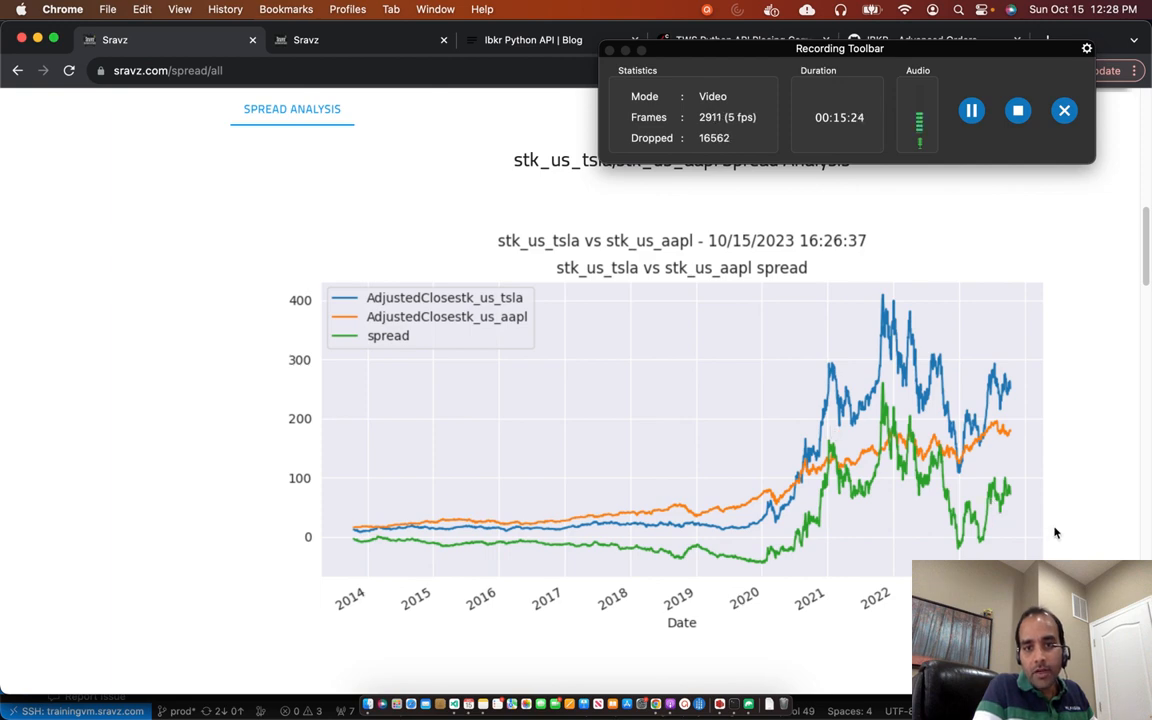
pyautogui.scroll(-3)
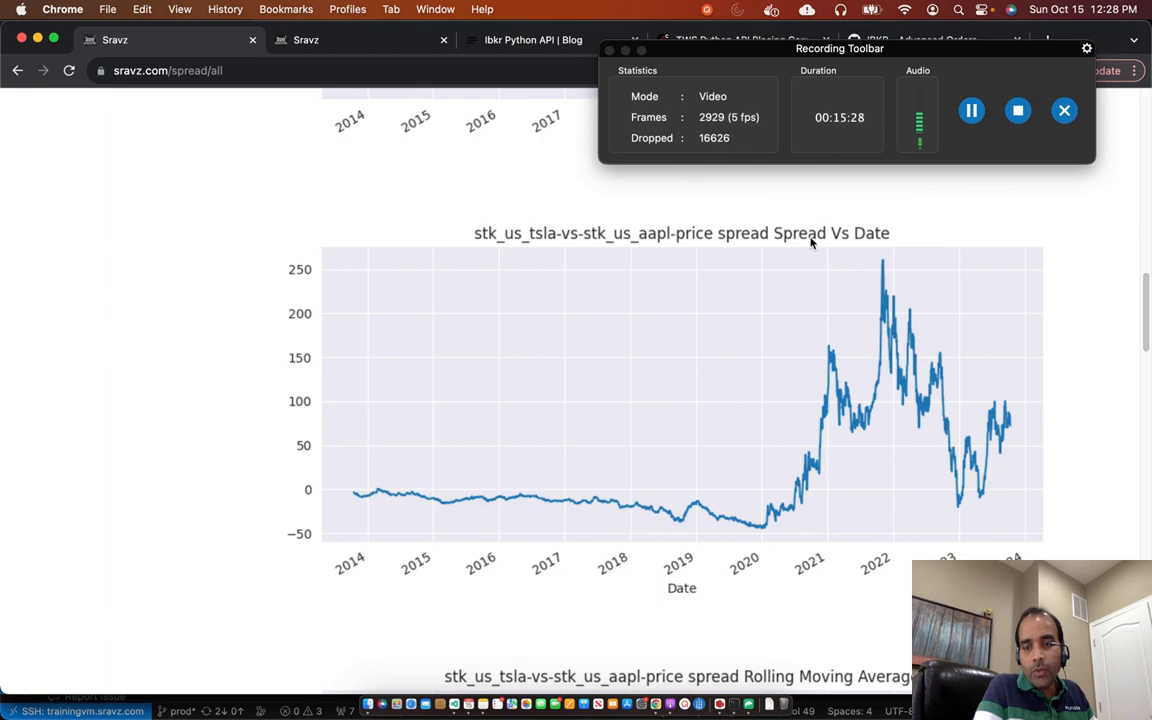
# Scroll past the Rolling Moving Average and Std charts to the Latest Spread Values table
pyautogui.scroll(-3)
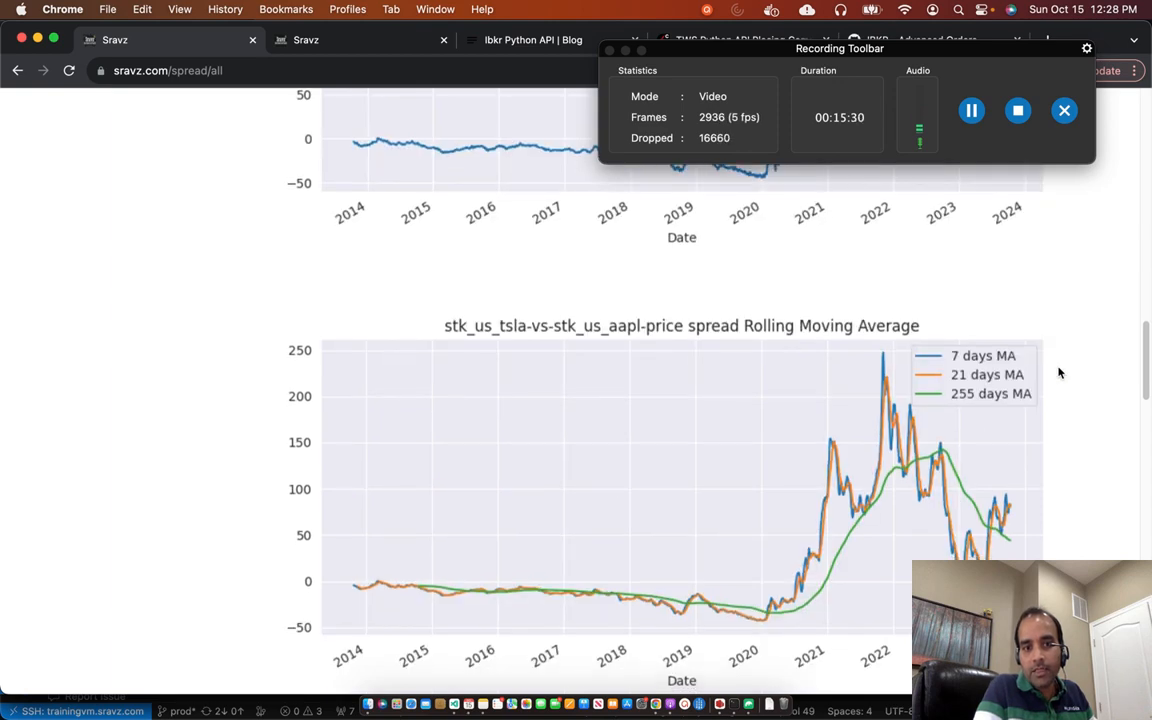
pyautogui.scroll(-3)
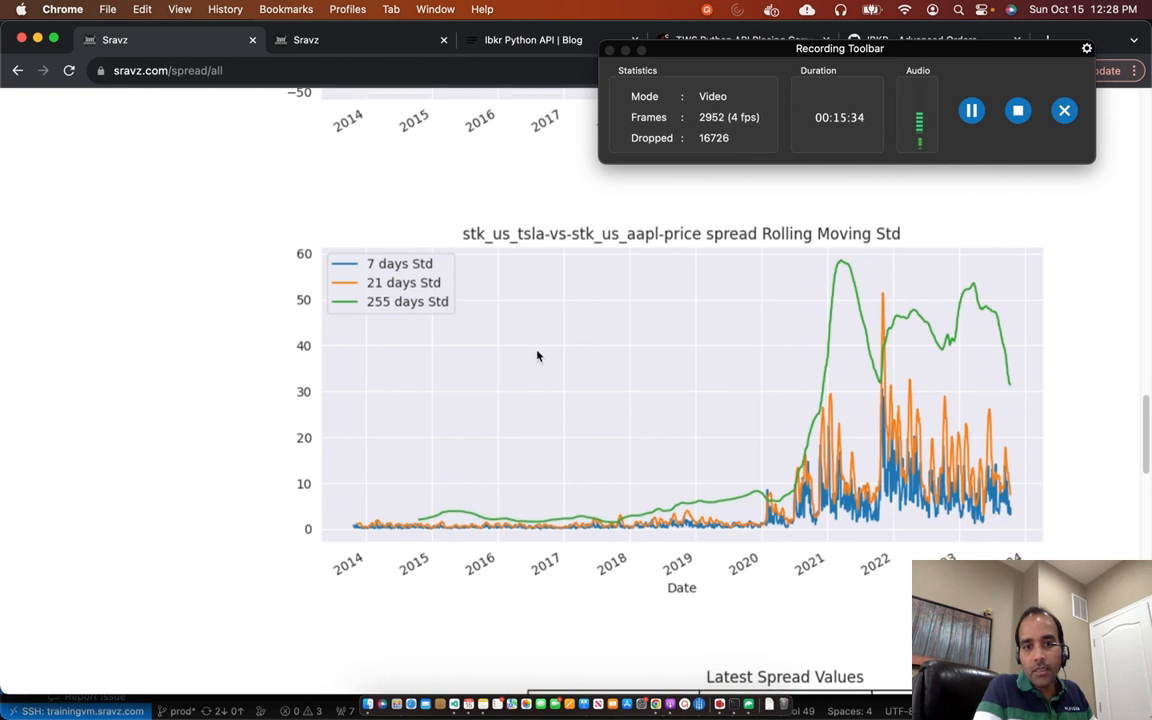
pyautogui.scroll(-3)
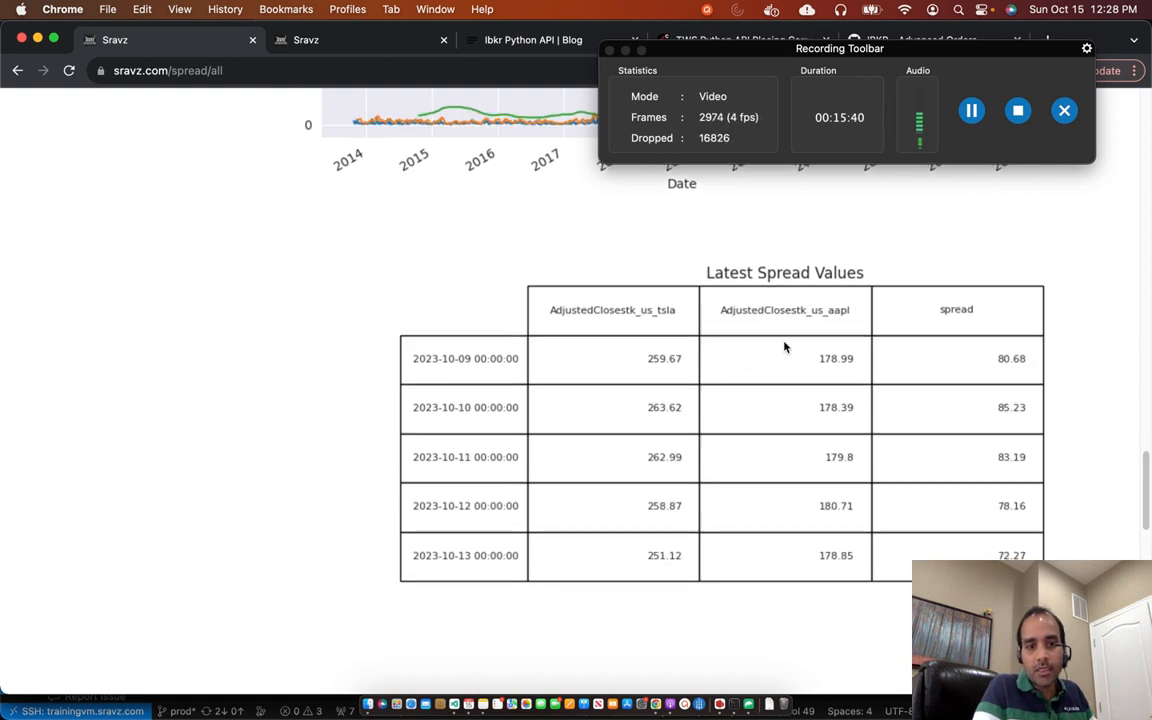
# Scroll to the Spread Summary Statistics table, then return to the Ibkr Python API blog tab
pyautogui.scroll(-3)
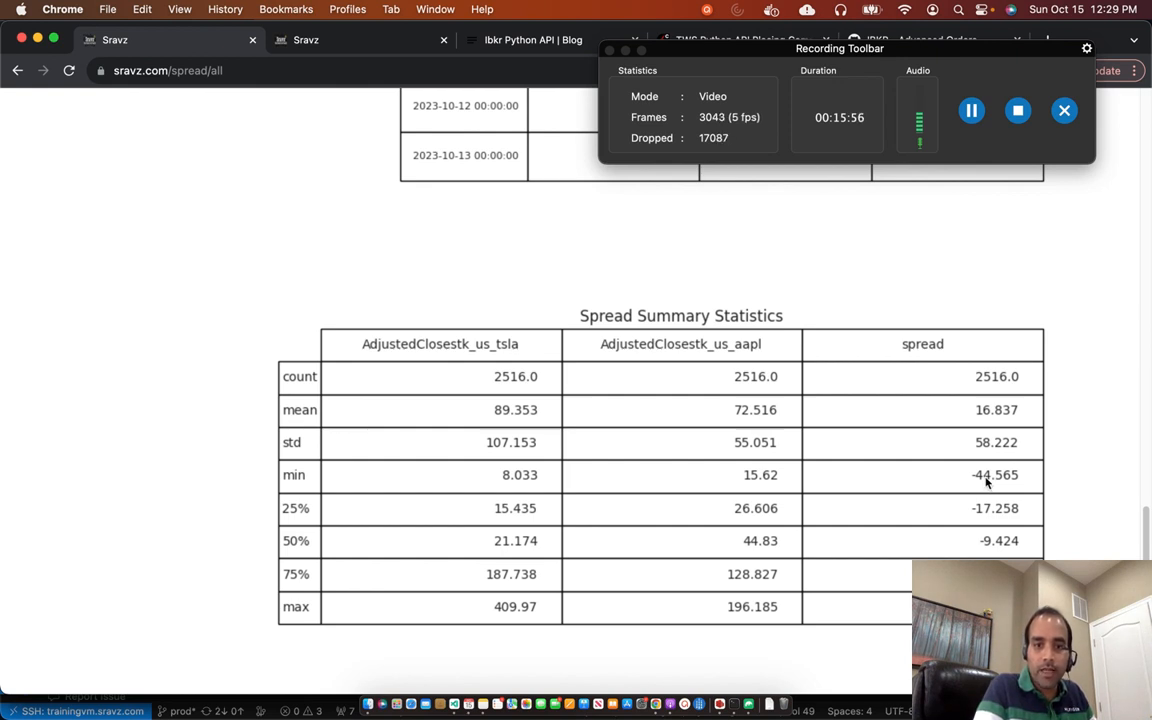
pyautogui.moveTo(980, 490)
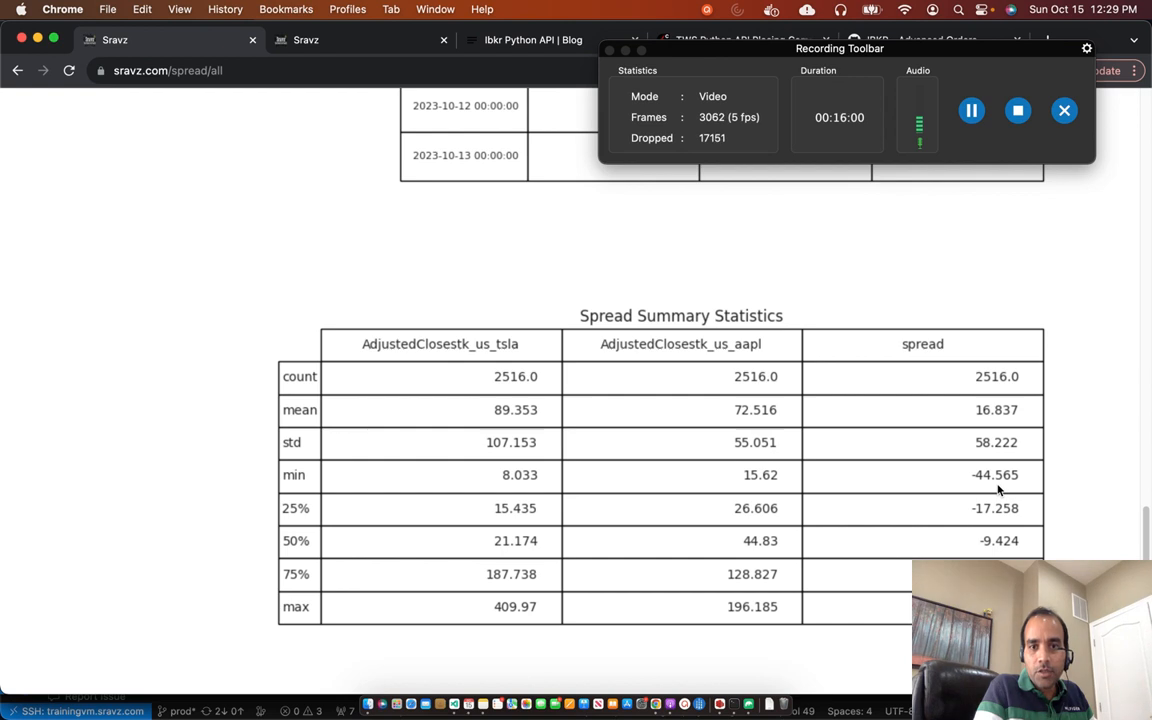
pyautogui.scroll(-3)
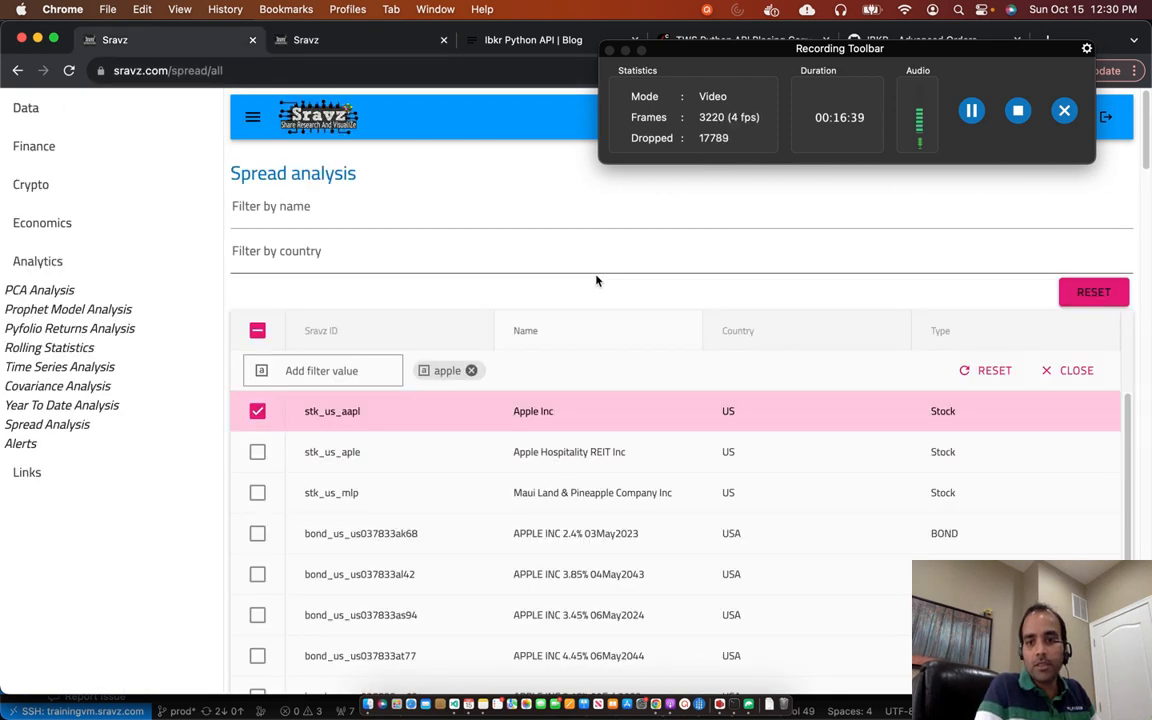
pyautogui.click(532, 40)
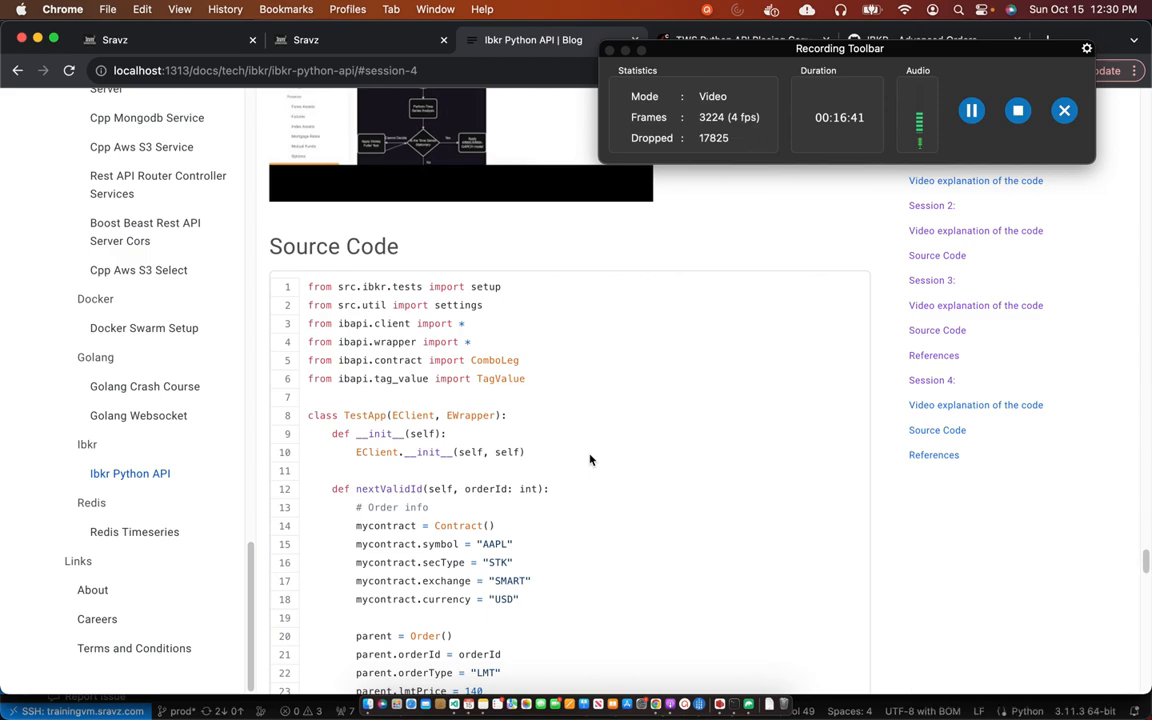